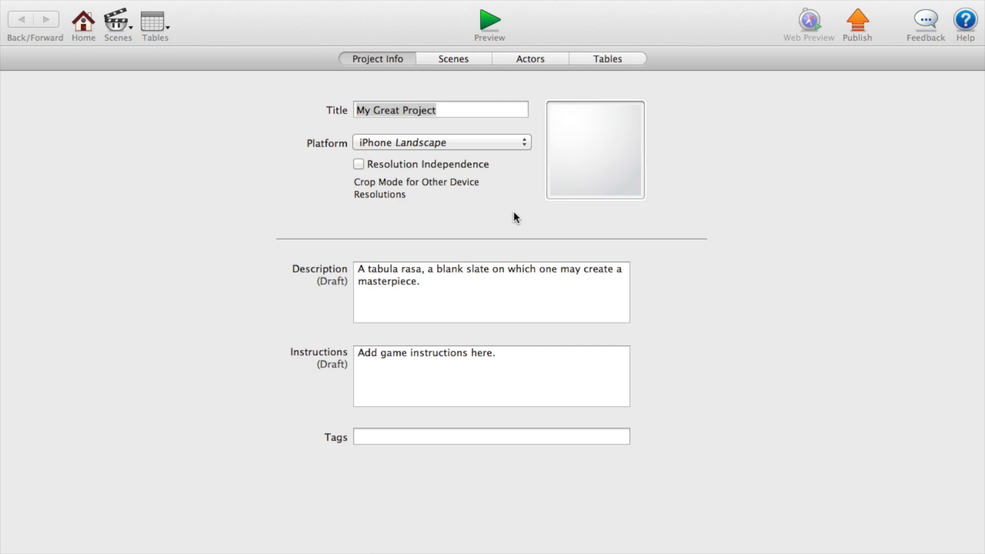
mouse_move(471, 21)
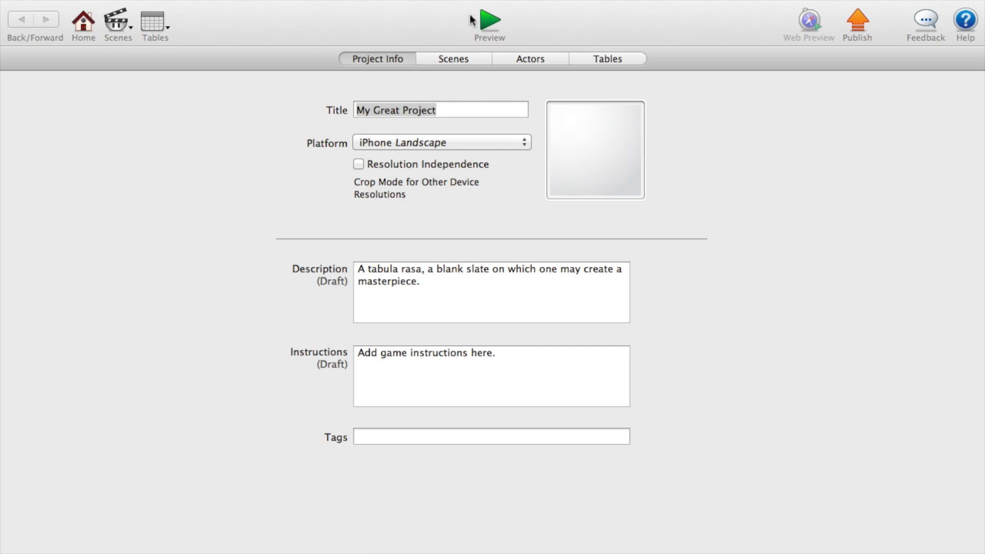
- Switch the target platform to iPhone Portrait, accepting the scene resize
left_click(440, 142)
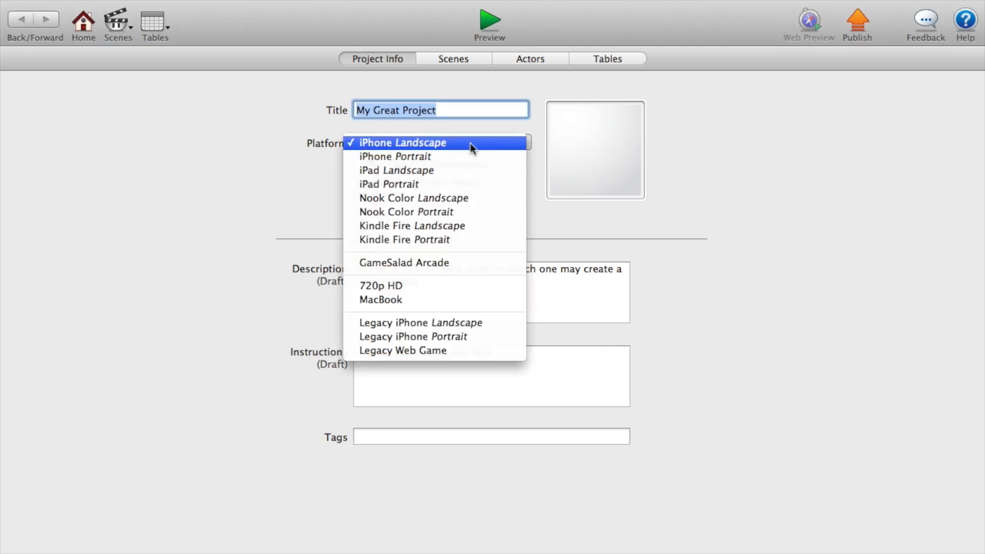
left_click(395, 156)
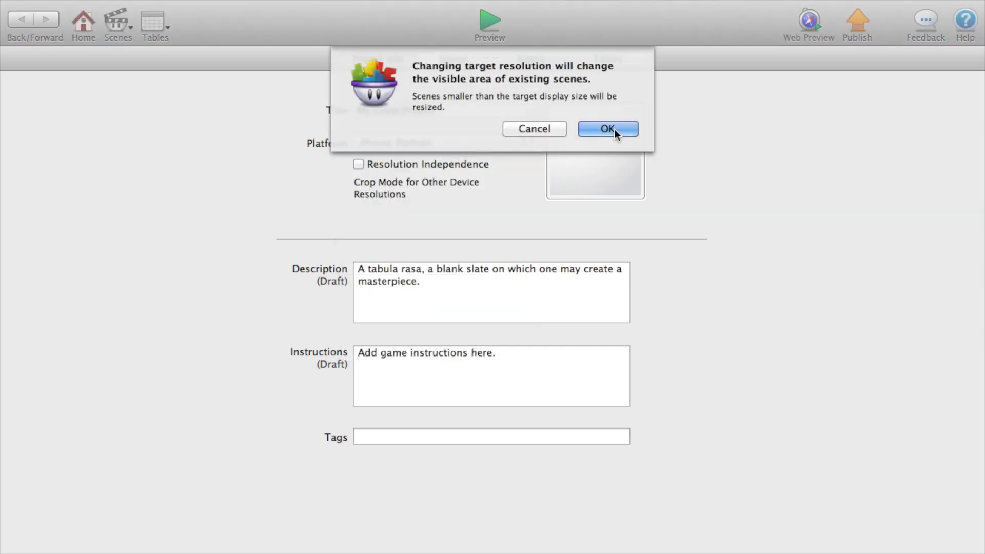
left_click(607, 128)
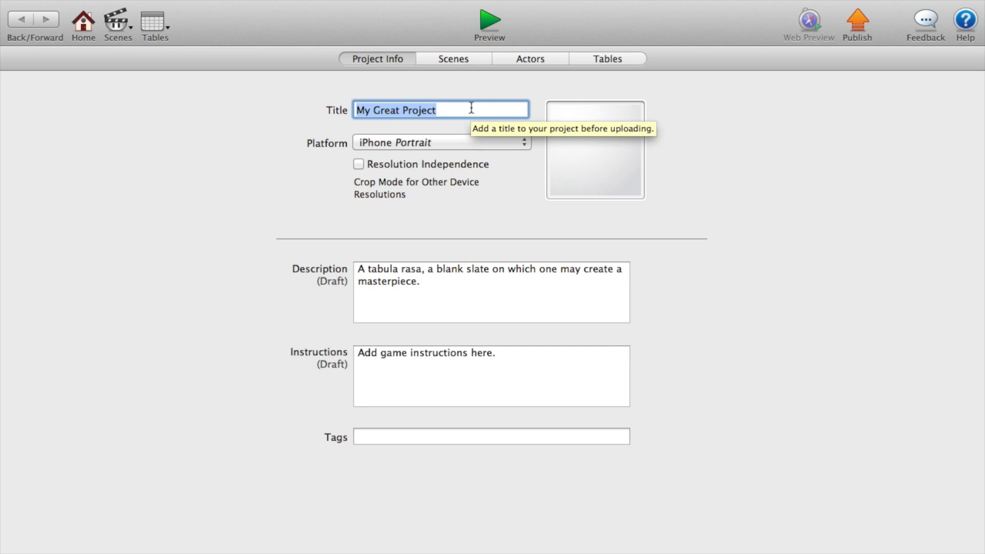
- Retitle the project 'Cookie Clicker' and show its scenes
type("Cookie Cli")
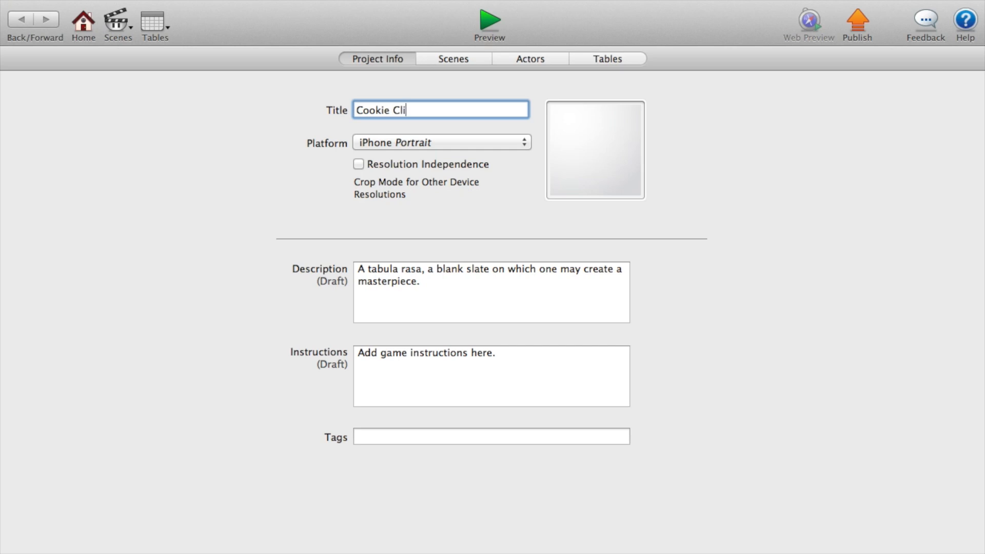
type("cker")
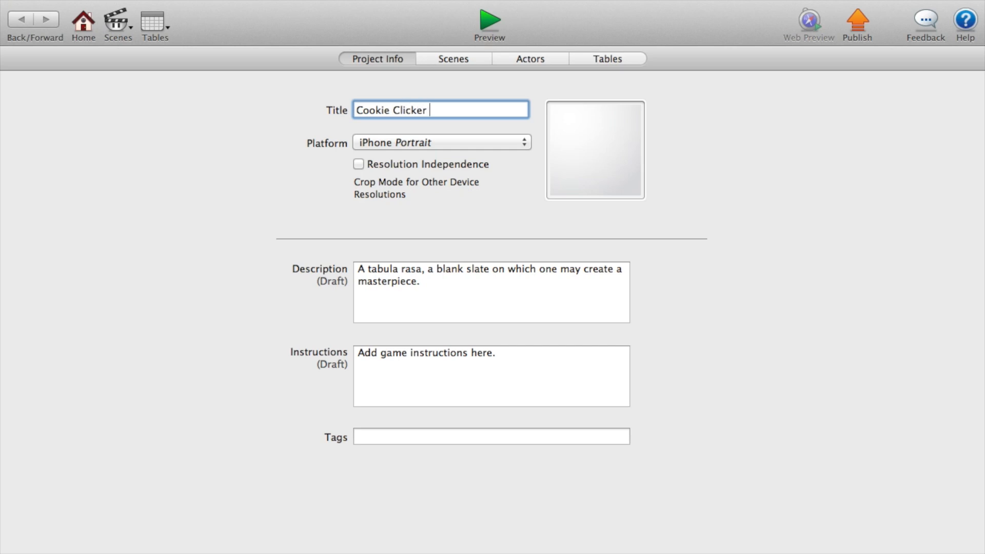
left_click(452, 59)
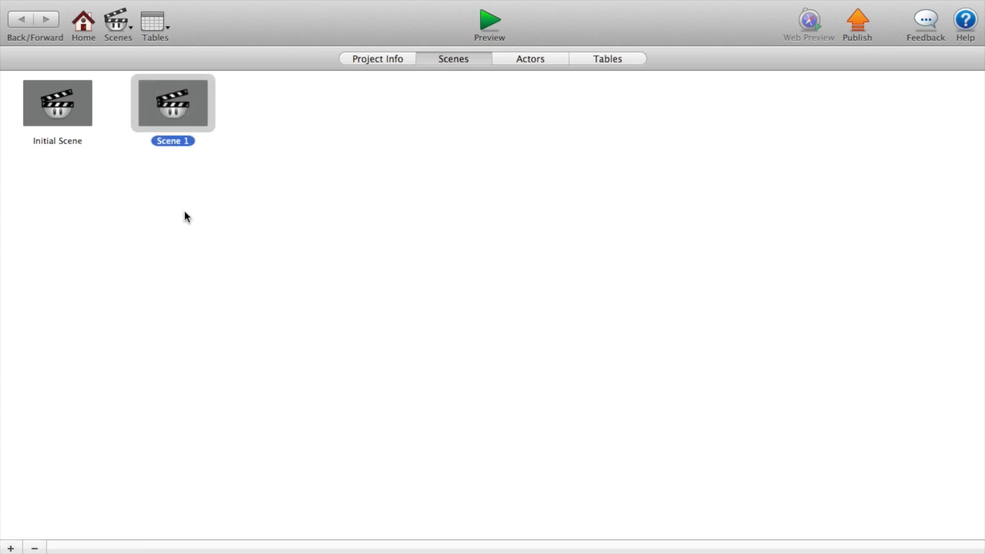
mouse_move(127, 124)
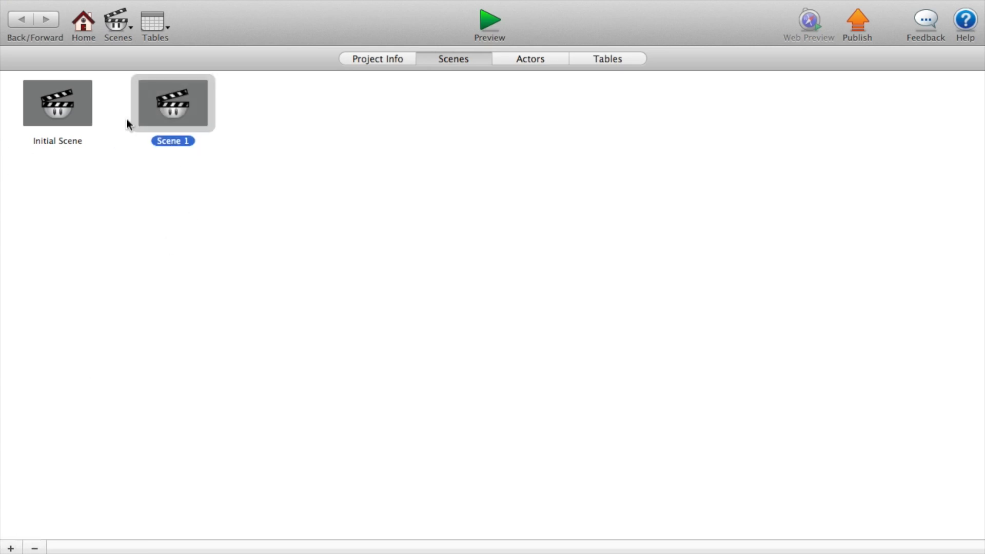
- Rename the second scene to Store
double_click(173, 141)
type("Store")
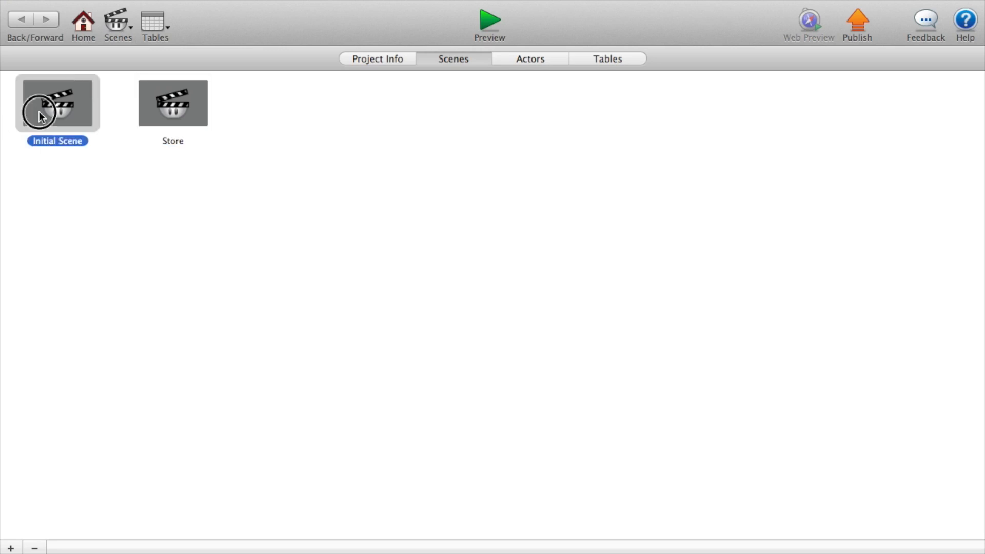
- Open Initial Scene and add actors named Cookie and Number
double_click(57, 103)
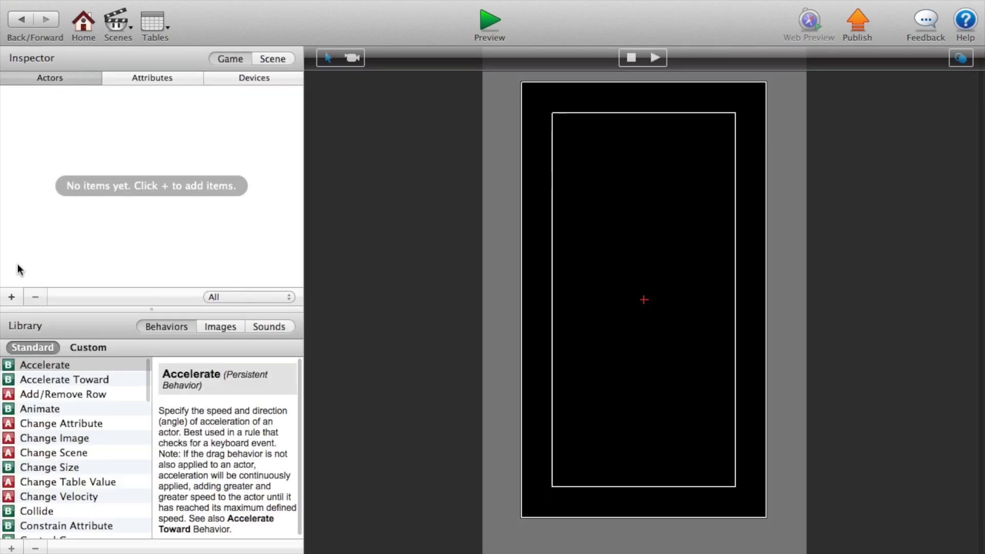
left_click(11, 297)
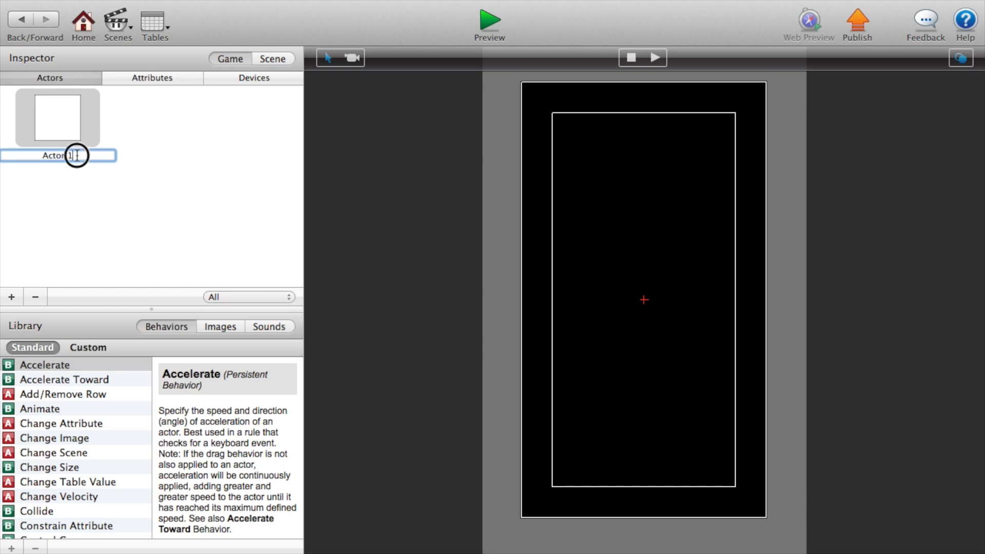
type("Cookie")
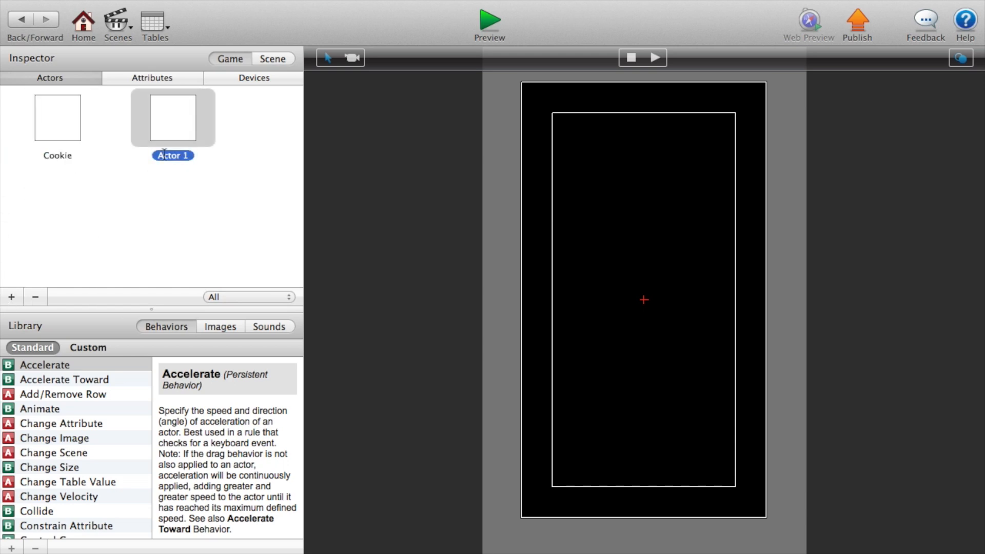
type("N")
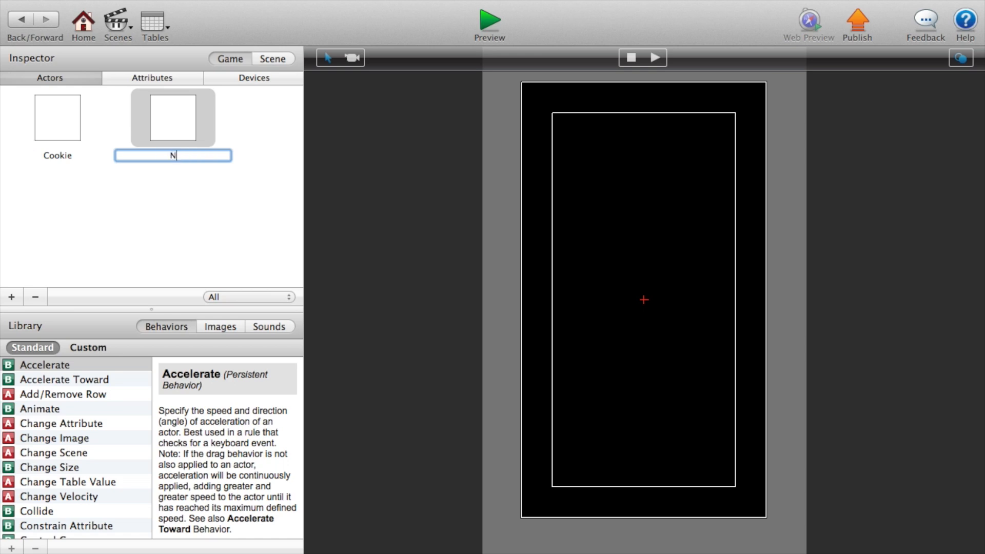
- Add a Store actor and a fourth actor (Score), then show the game attributes
left_click(10, 297)
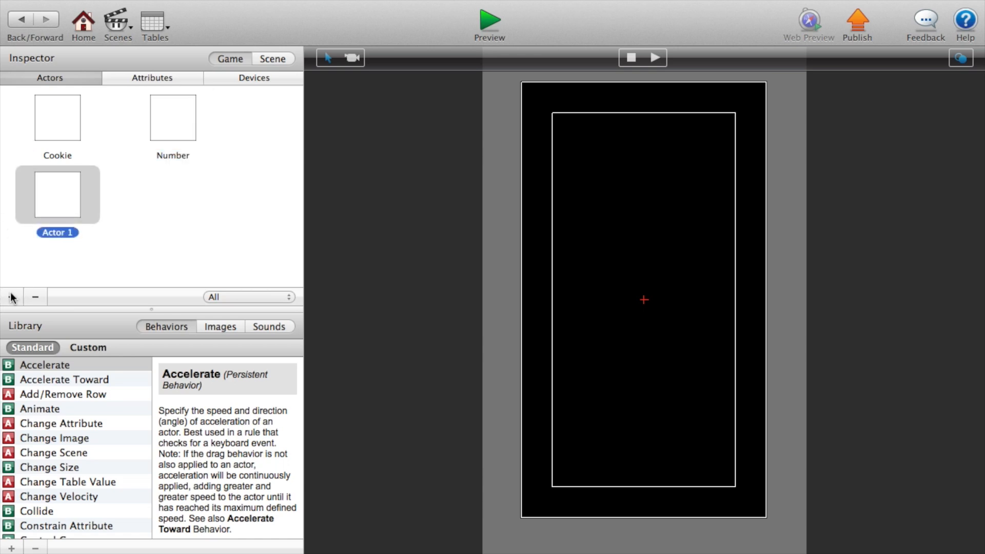
double_click(58, 233)
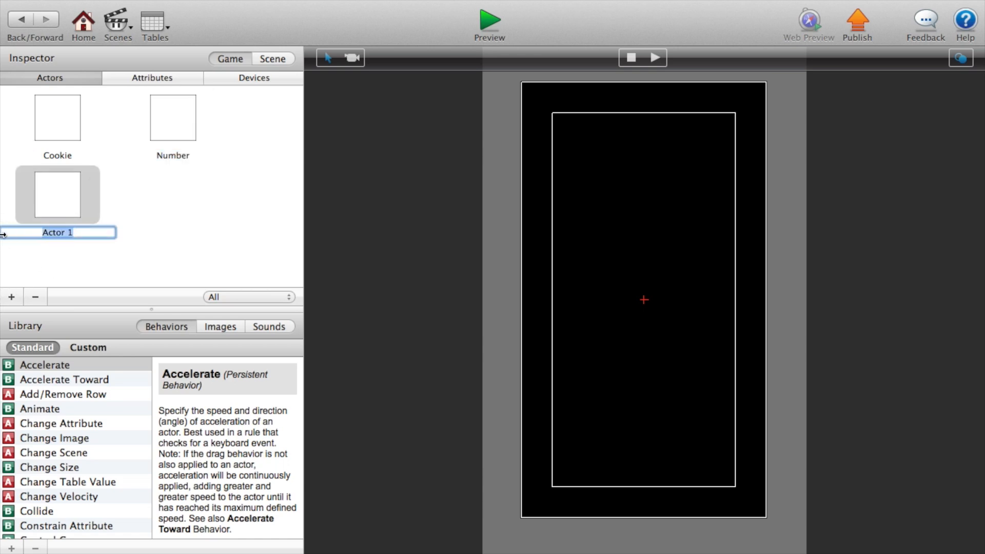
type("Store")
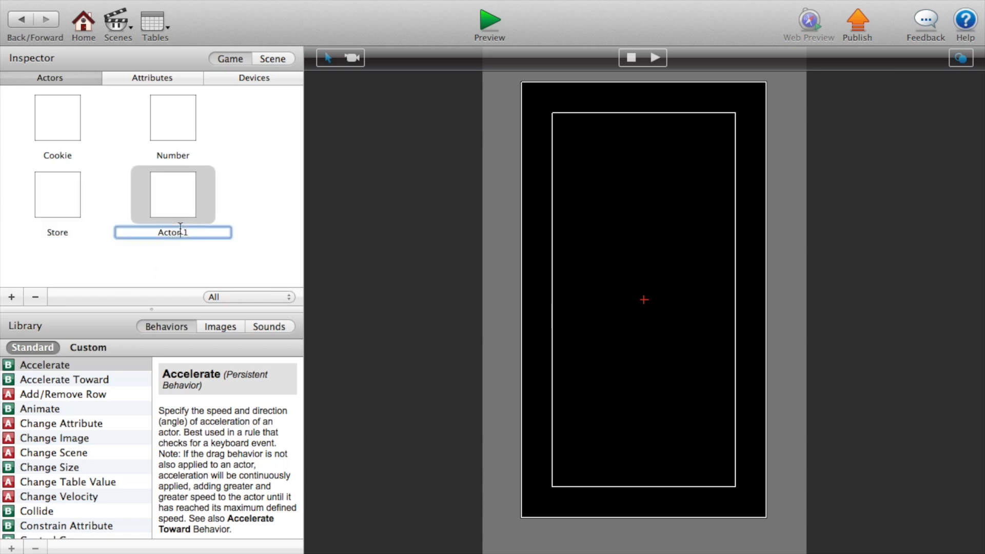
type("Sc")
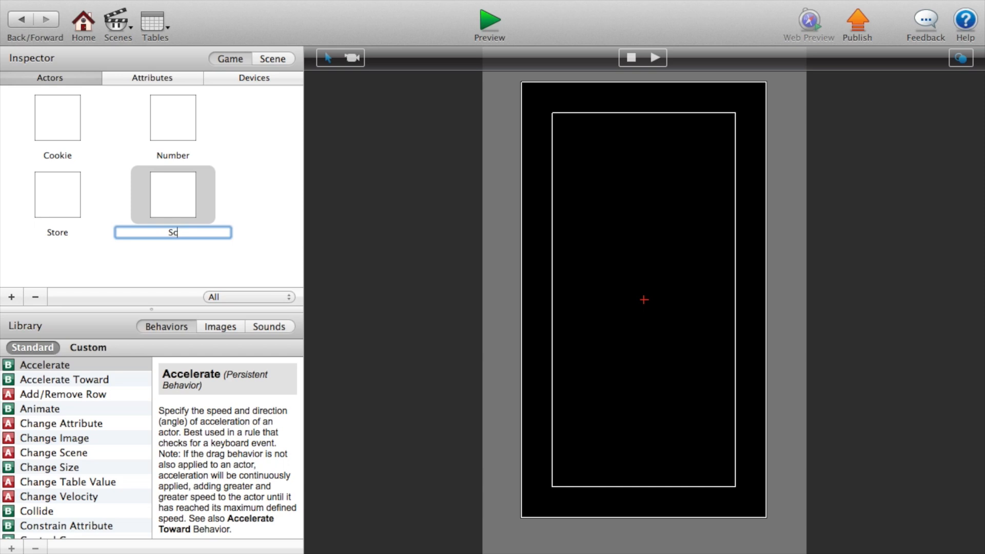
left_click(152, 77)
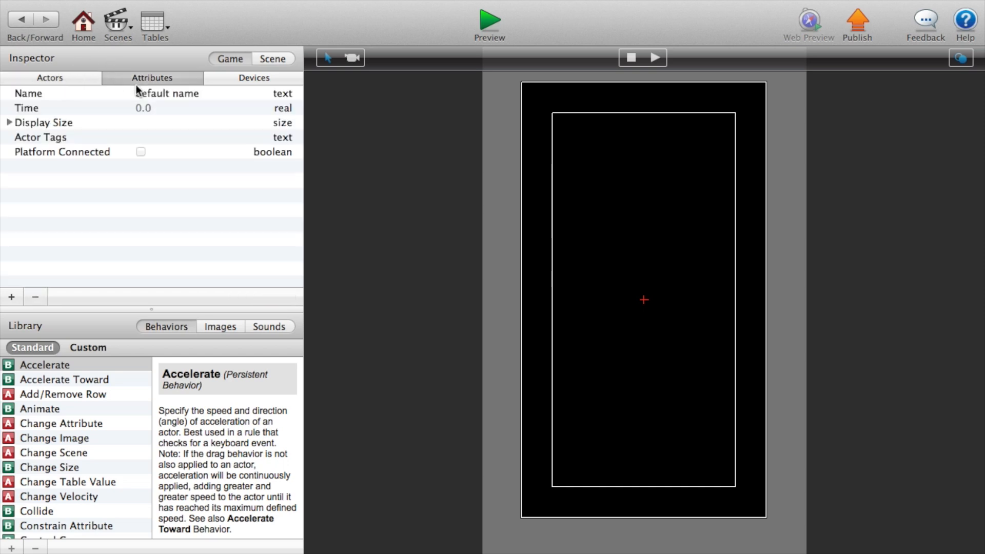
- Add an integer game attribute named Score
left_click(10, 296)
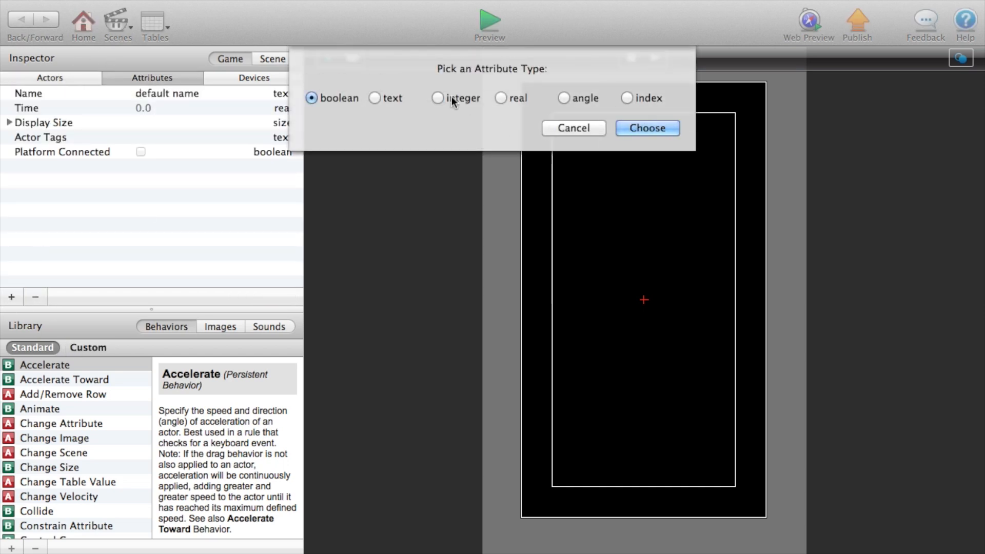
left_click(646, 128)
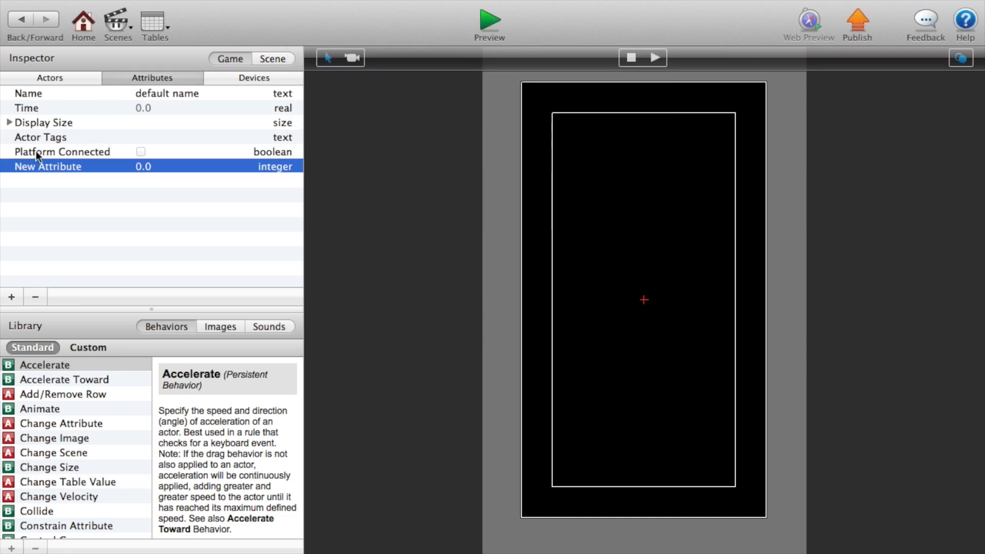
type("Score")
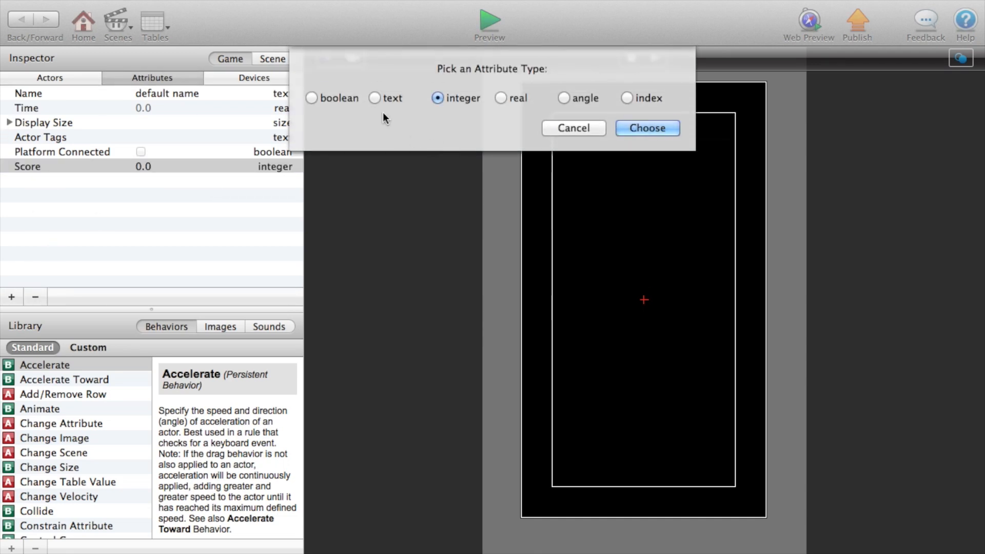
- Add a text game attribute named Plus with the value +1
left_click(375, 99)
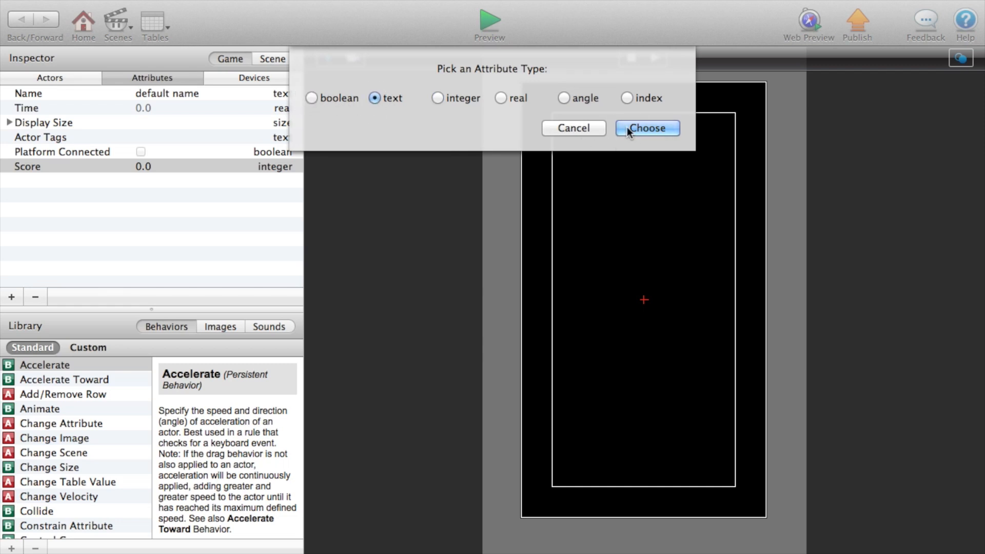
left_click(646, 128)
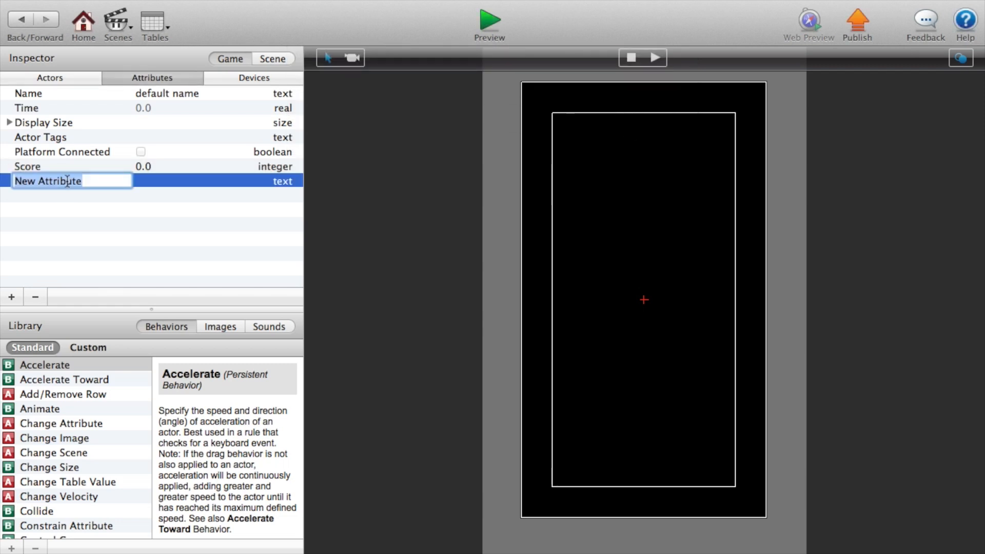
type("Plus")
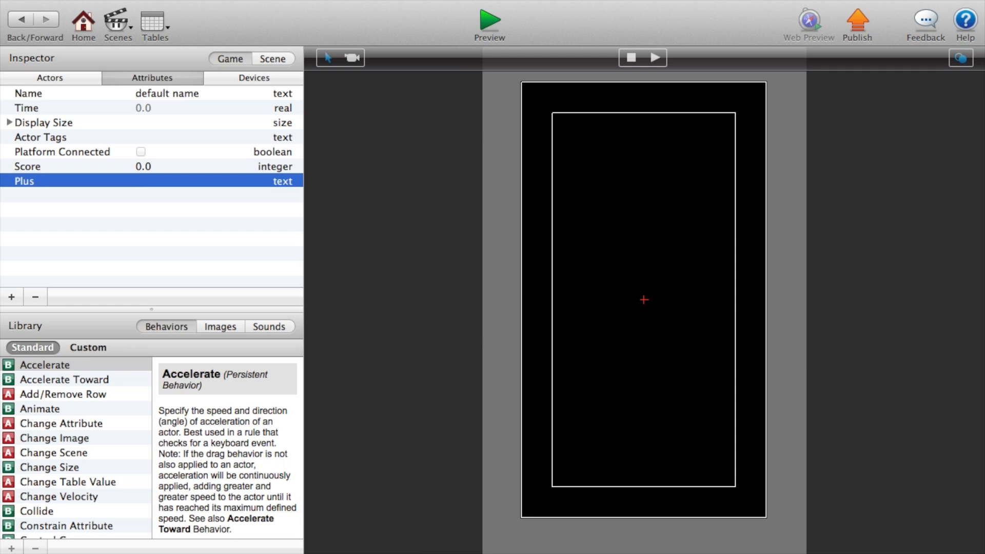
left_click(183, 181)
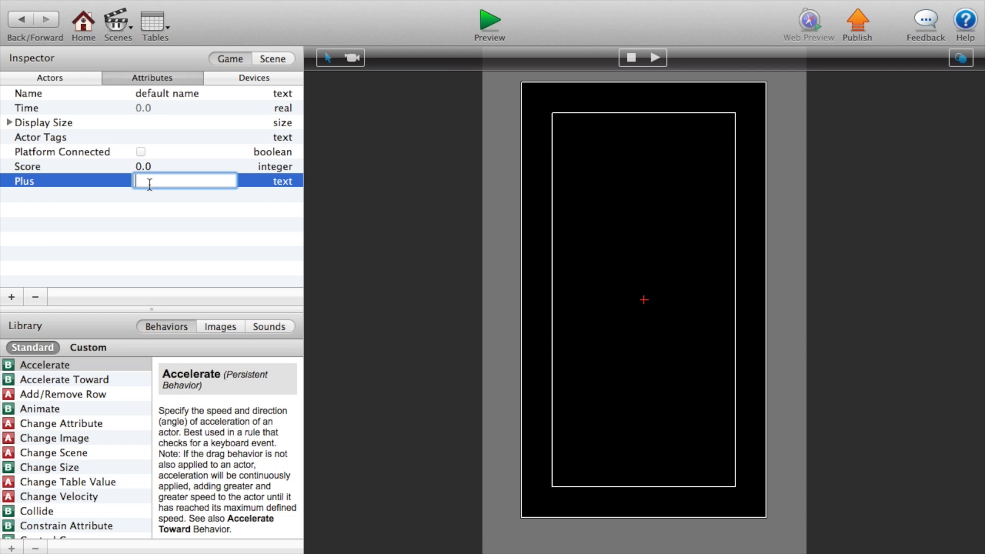
type("1")
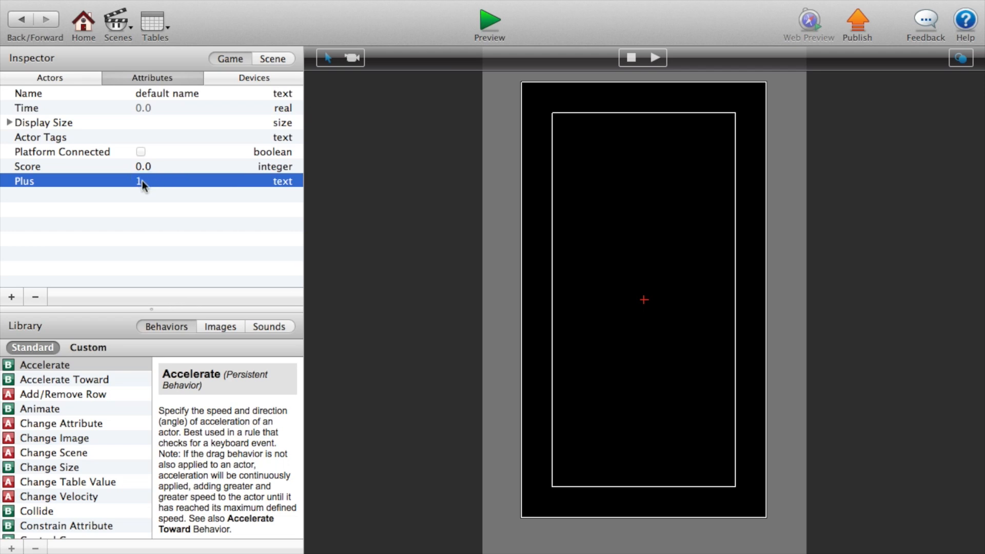
type("+")
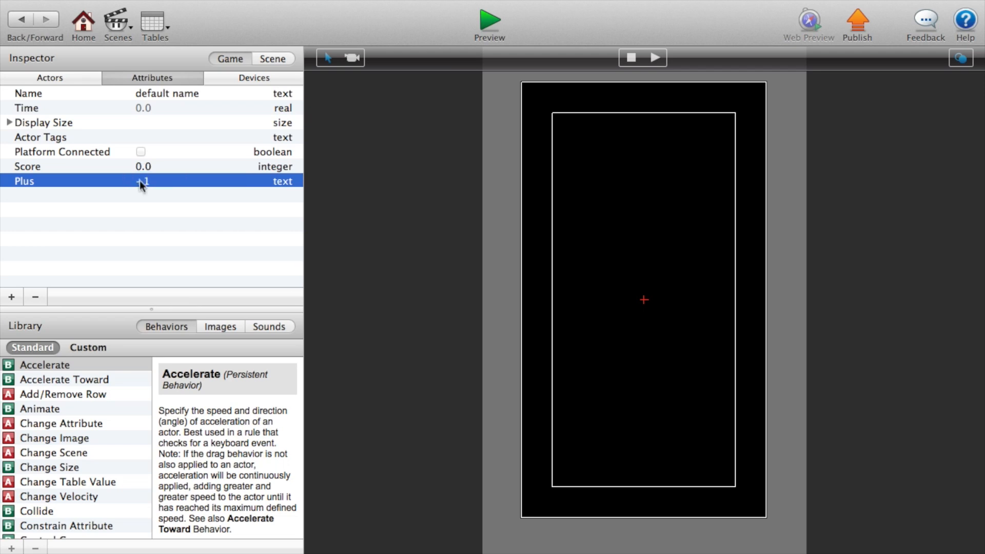
left_click(49, 77)
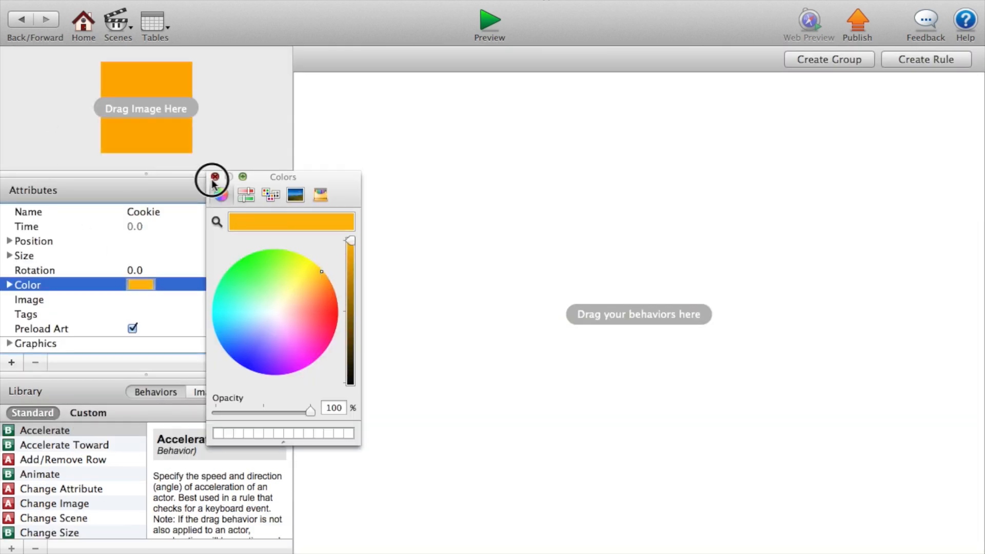
- Close the colour chooser after giving Cookie its orange colour
left_click(213, 177)
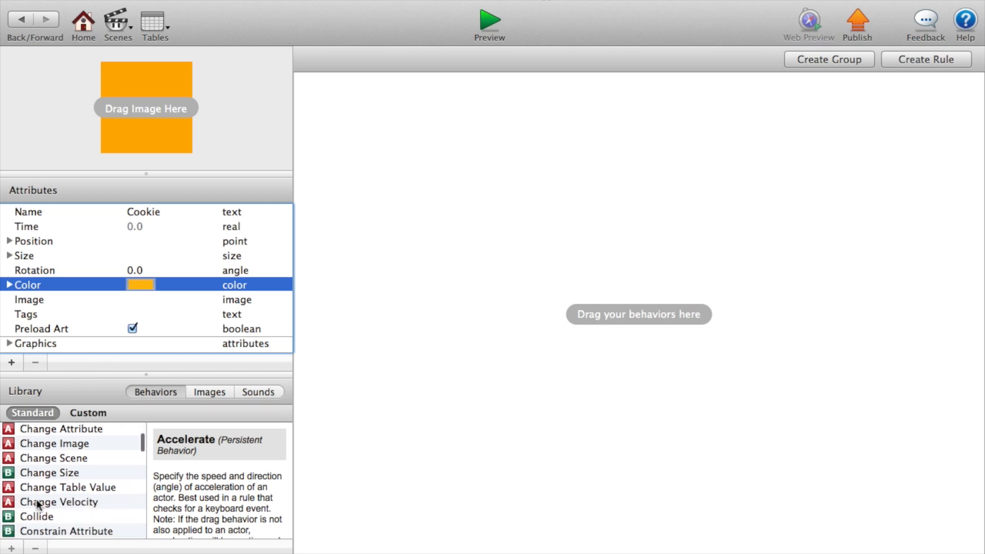
- Add a touch-inside rule to Cookie that spawns the Number actor
scroll("down", 3)
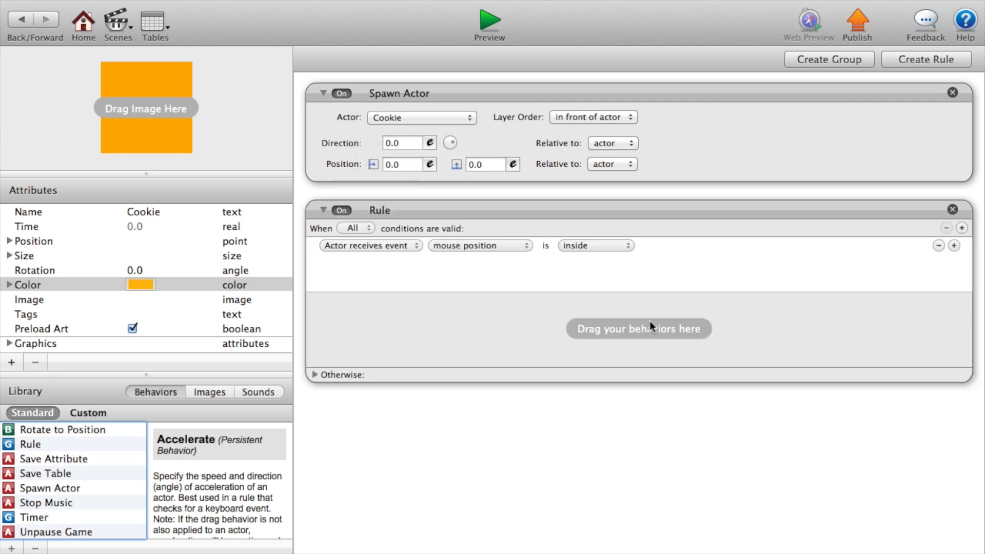
left_click(479, 245)
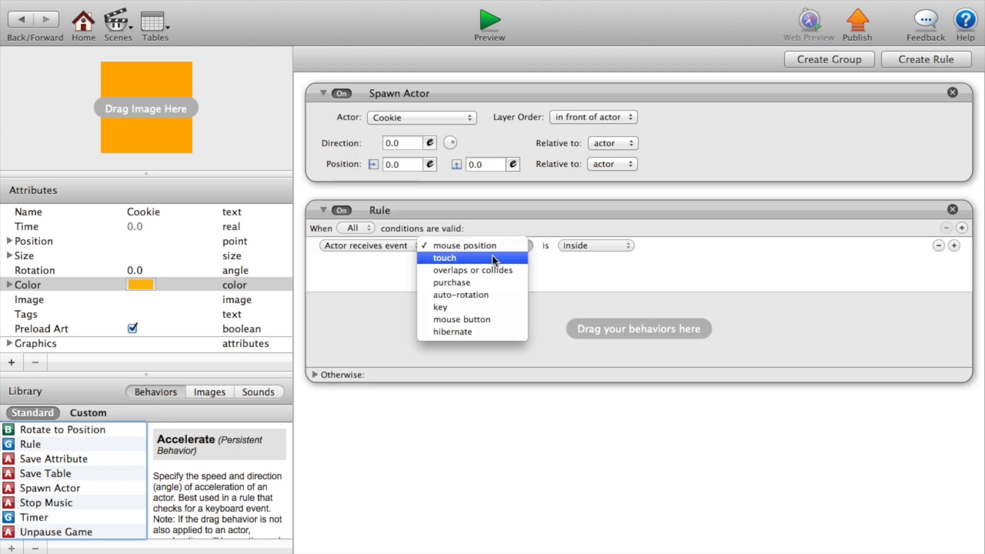
left_click(444, 258)
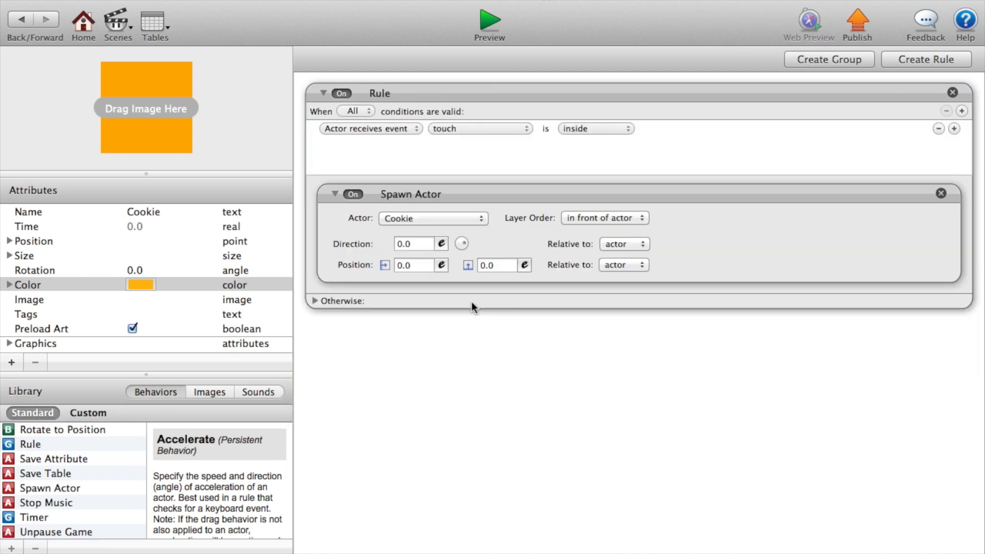
left_click(432, 218)
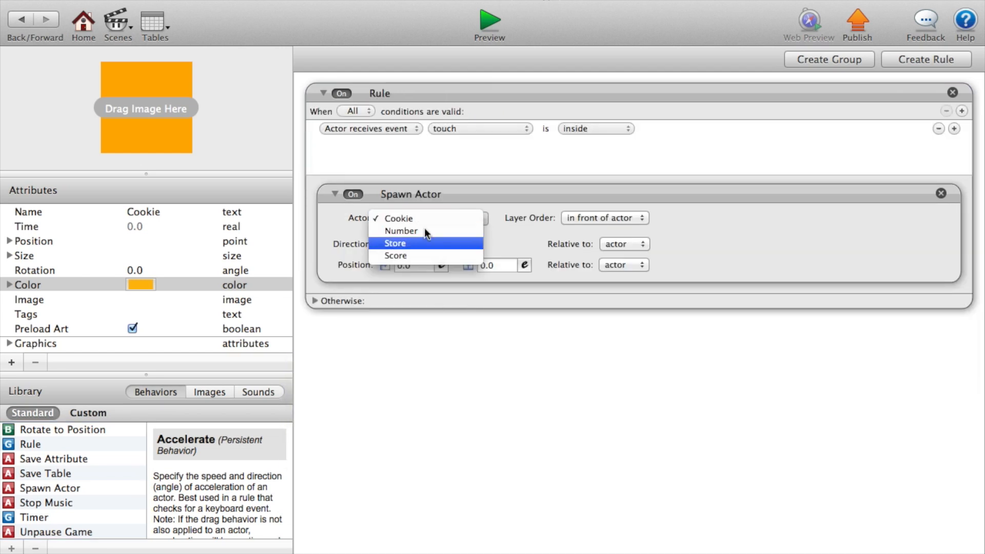
mouse_move(411, 246)
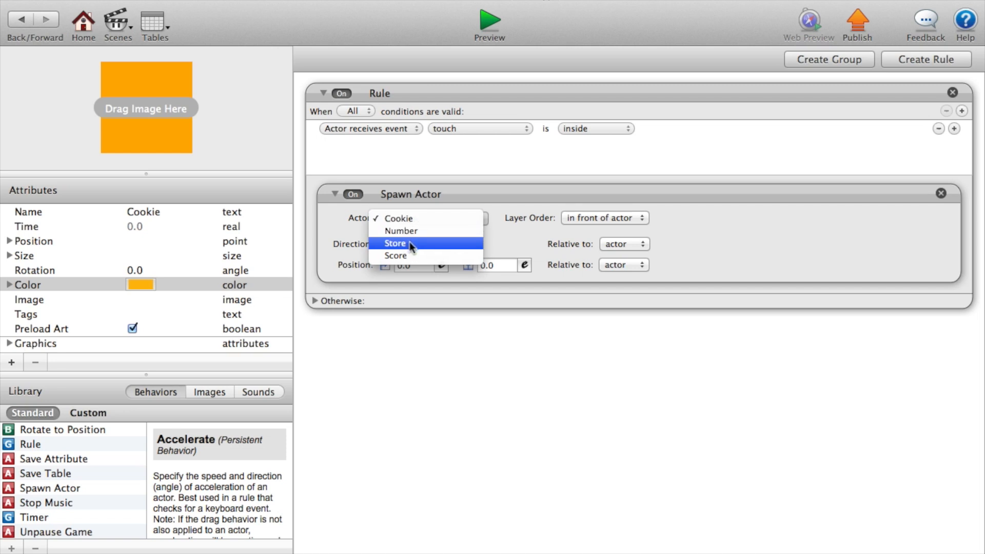
left_click(400, 231)
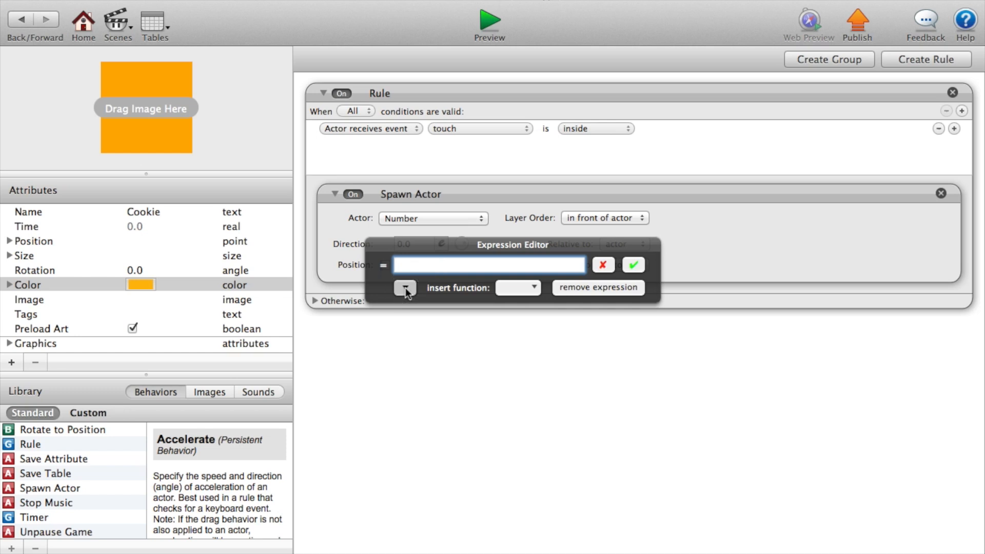
- Spawn at game.Mouse.Position.X/Y, relative to the scene
left_click(405, 287)
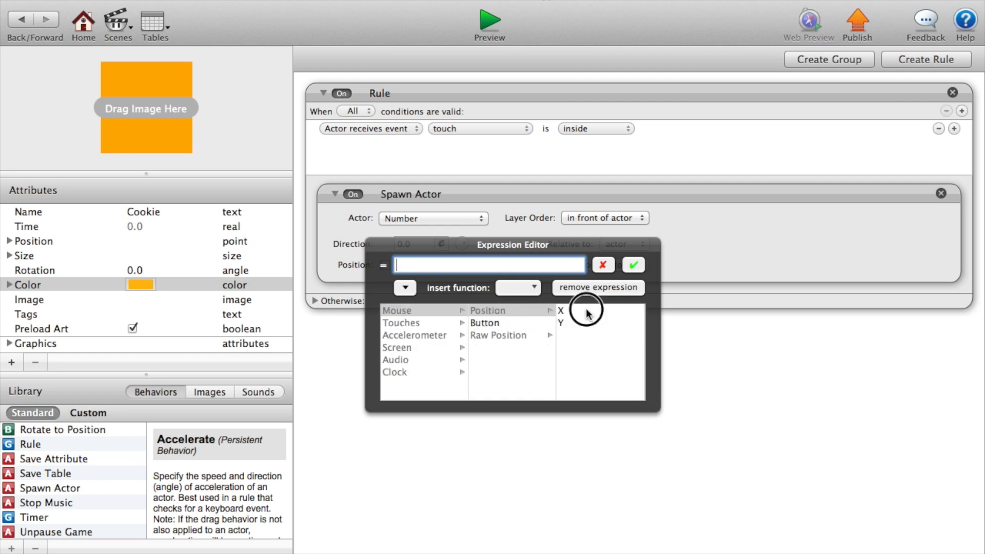
left_click(559, 310)
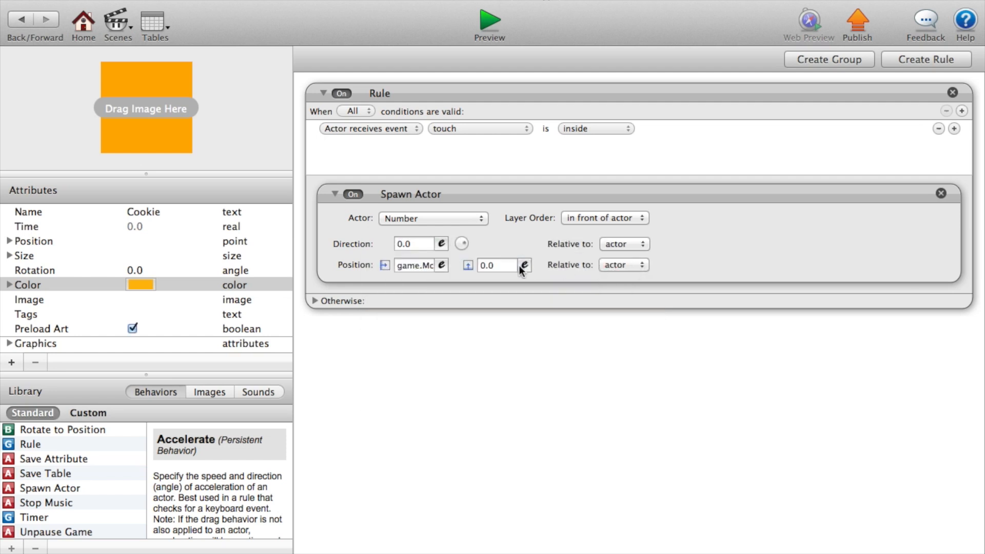
left_click(526, 265)
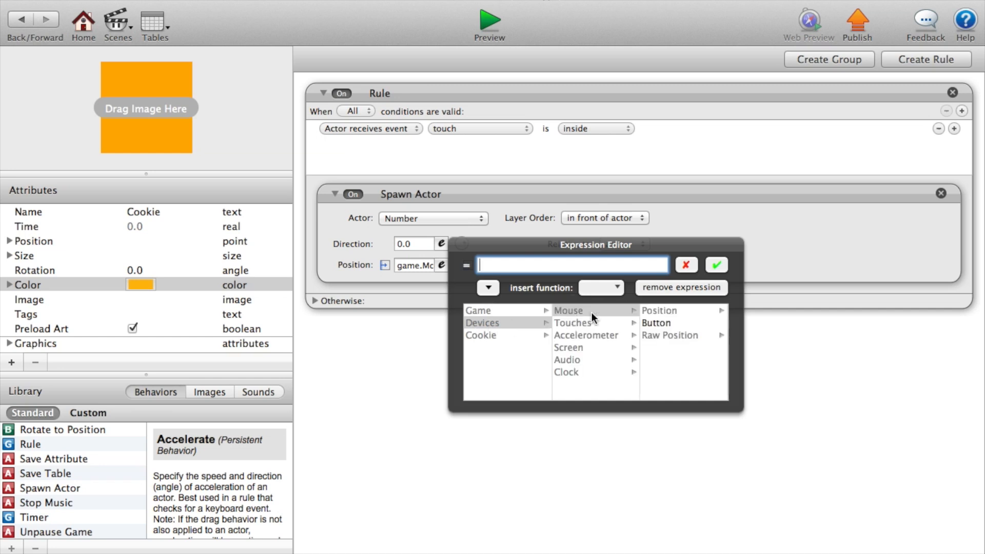
left_click(645, 322)
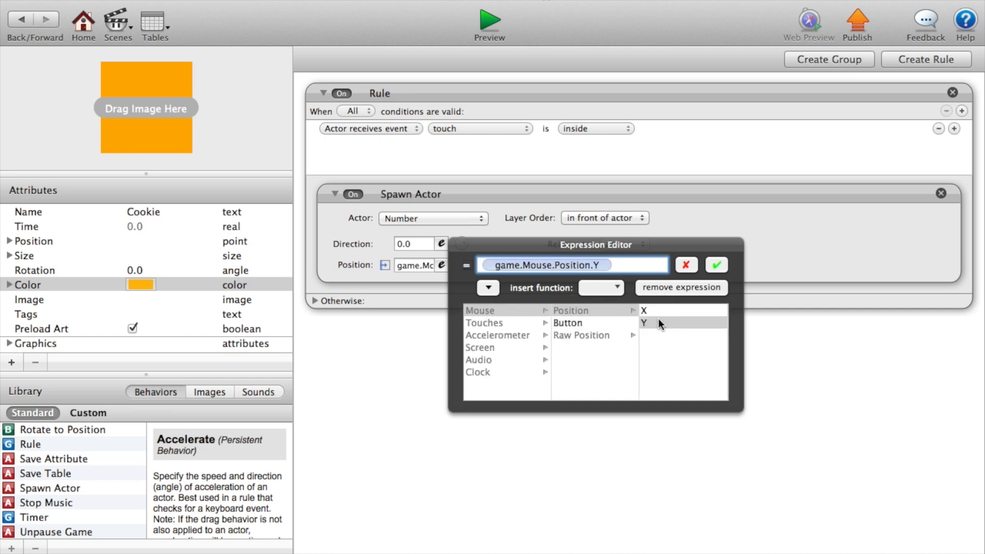
left_click(715, 265)
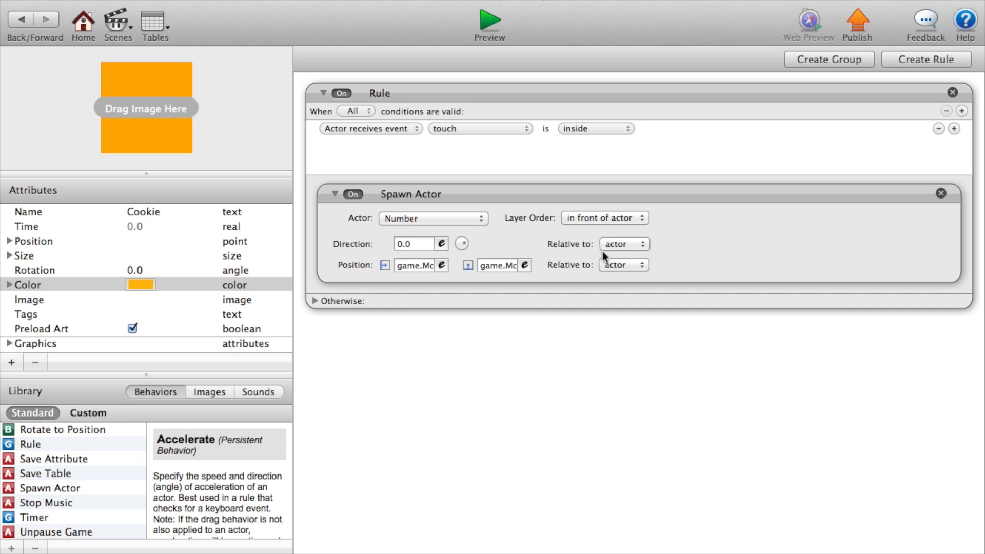
left_click(623, 265)
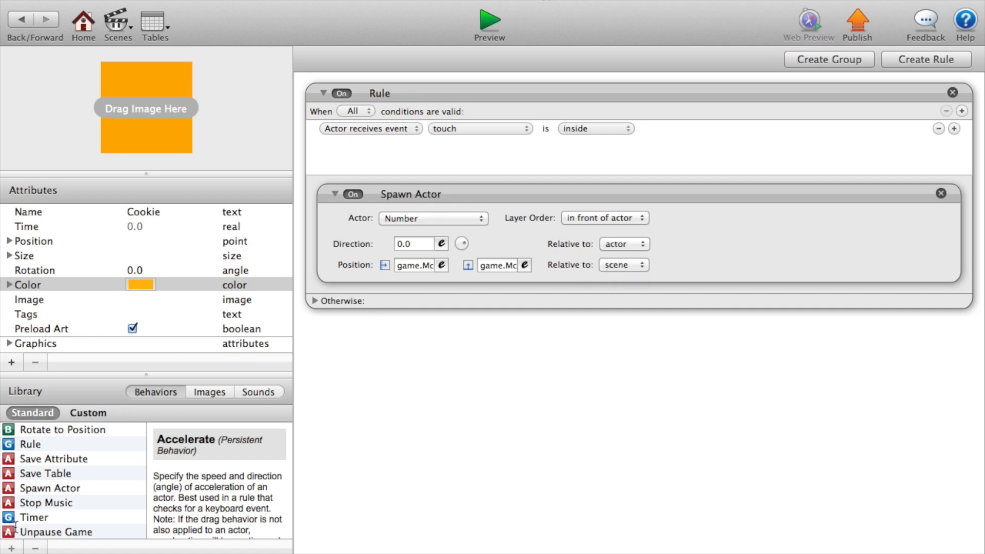
scroll("down", 3)
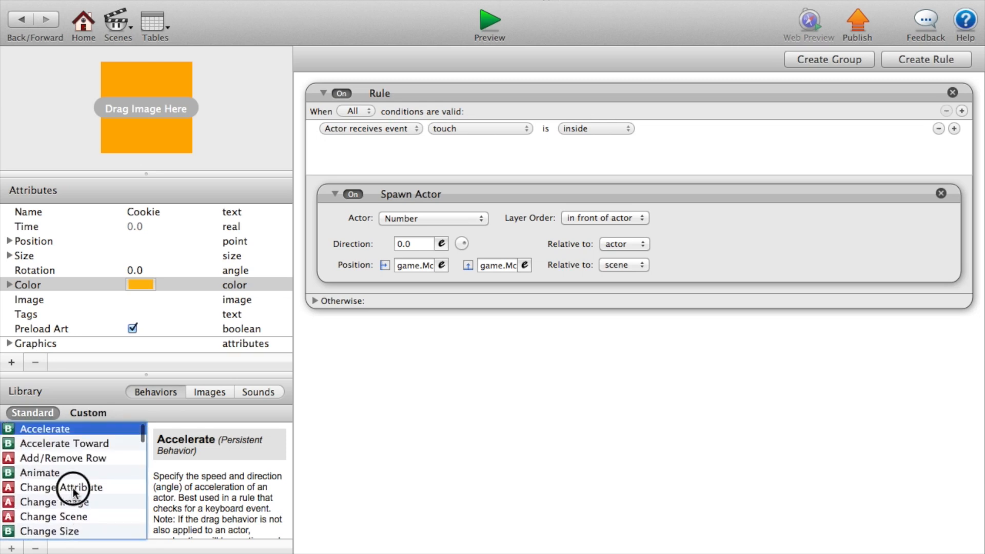
- Add a Change Attribute behaviour targeting game.Score inside the touch rule
double_click(62, 488)
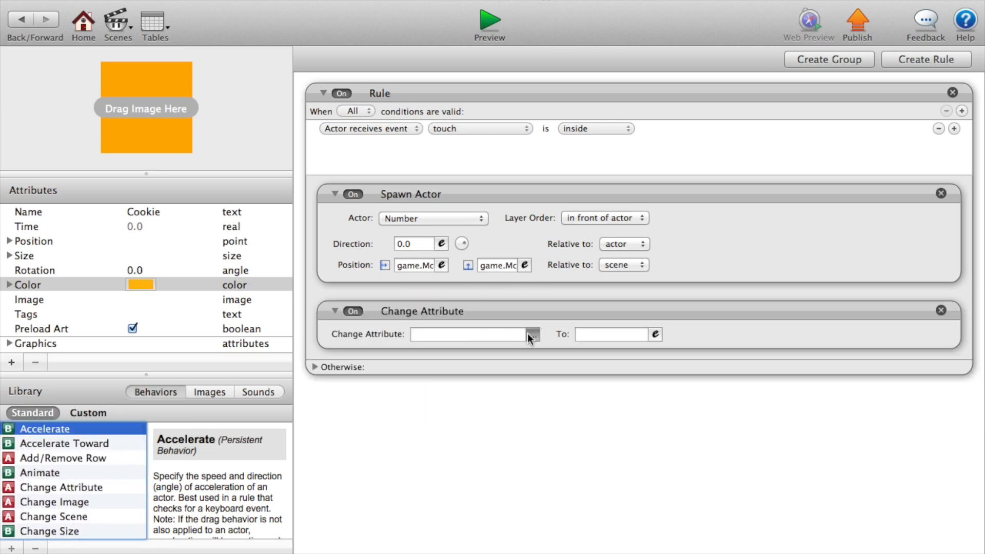
left_click(533, 334)
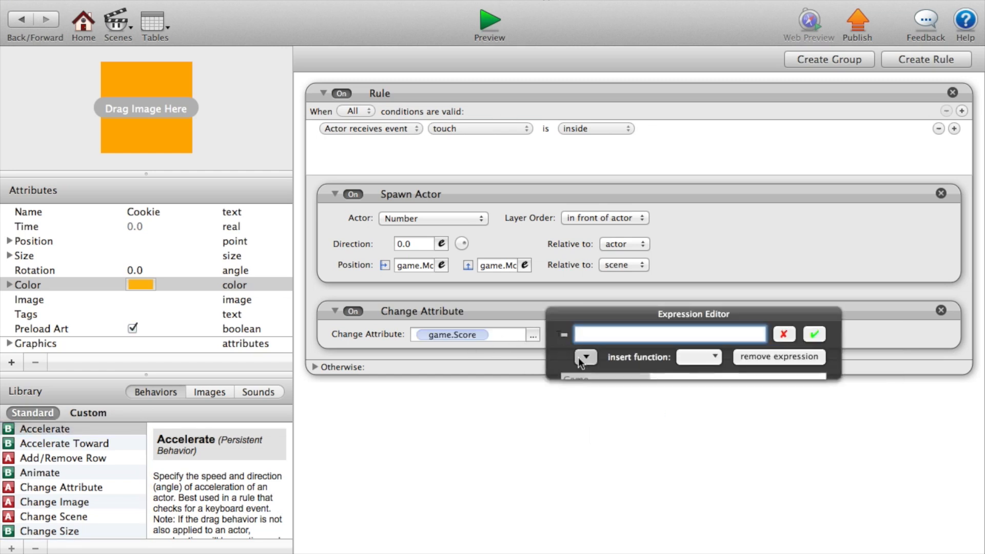
left_click(585, 357)
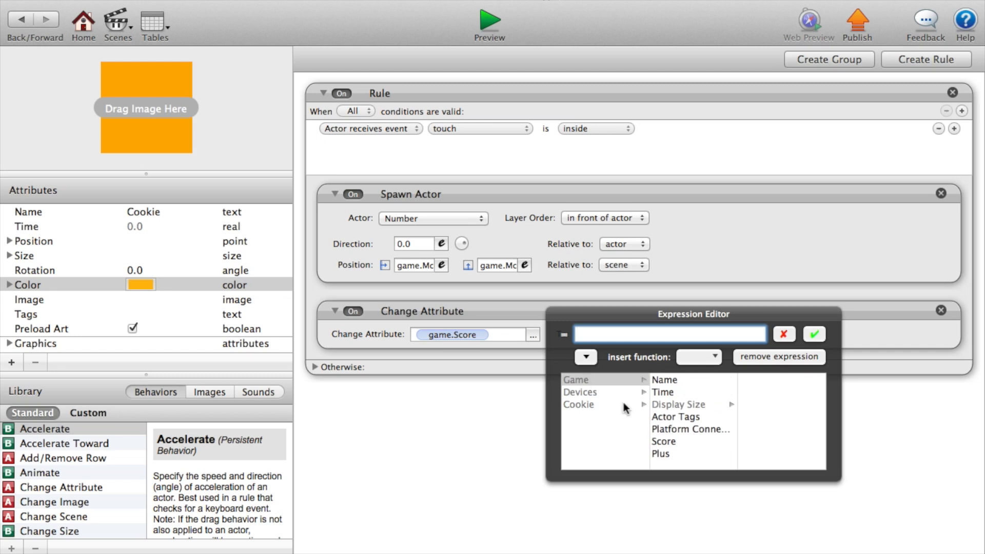
left_click(663, 442)
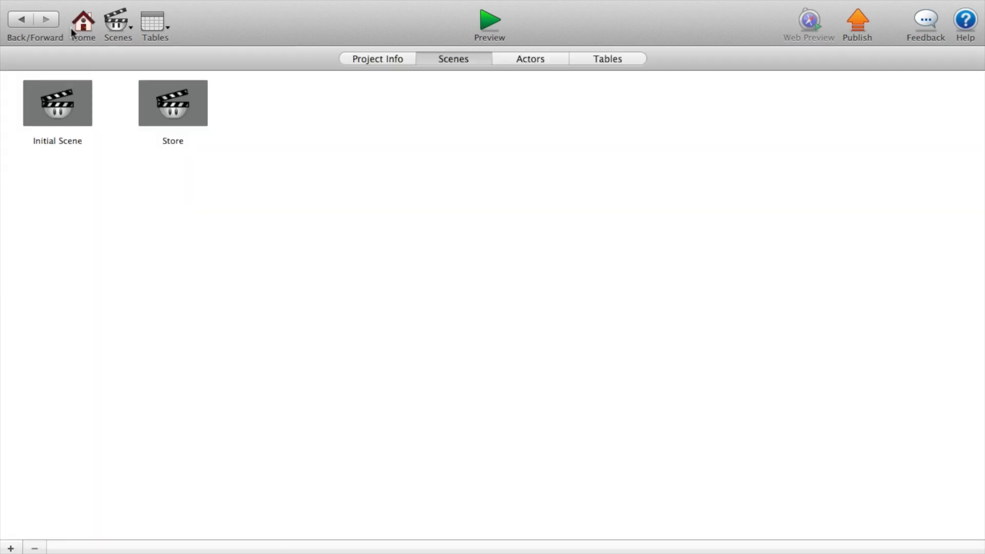
- Open a scene and create a new integer game attribute
double_click(58, 103)
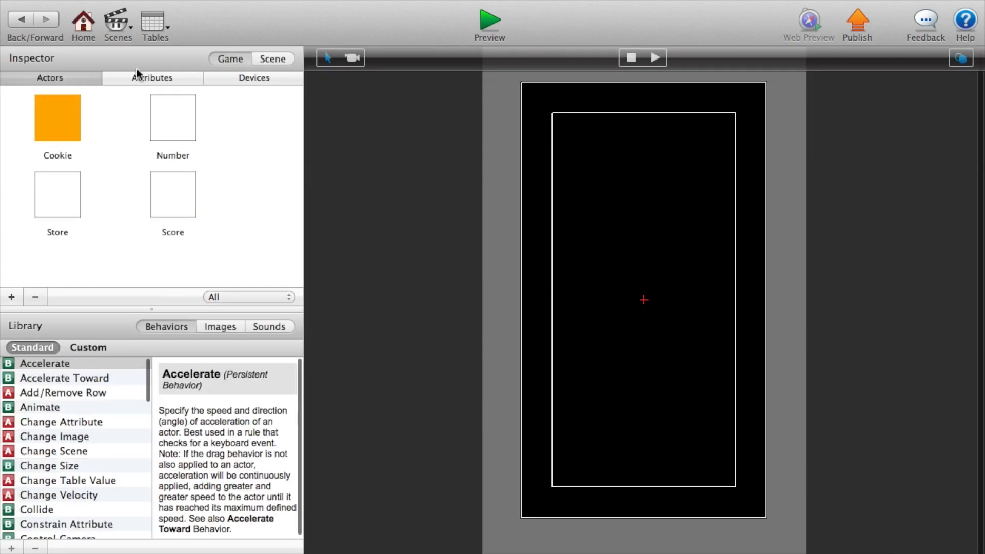
left_click(11, 296)
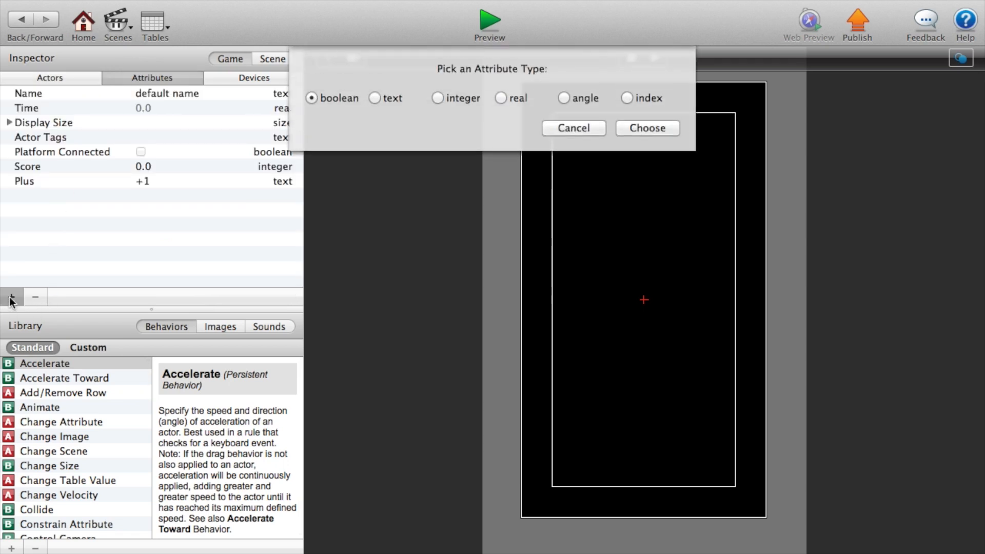
left_click(437, 98)
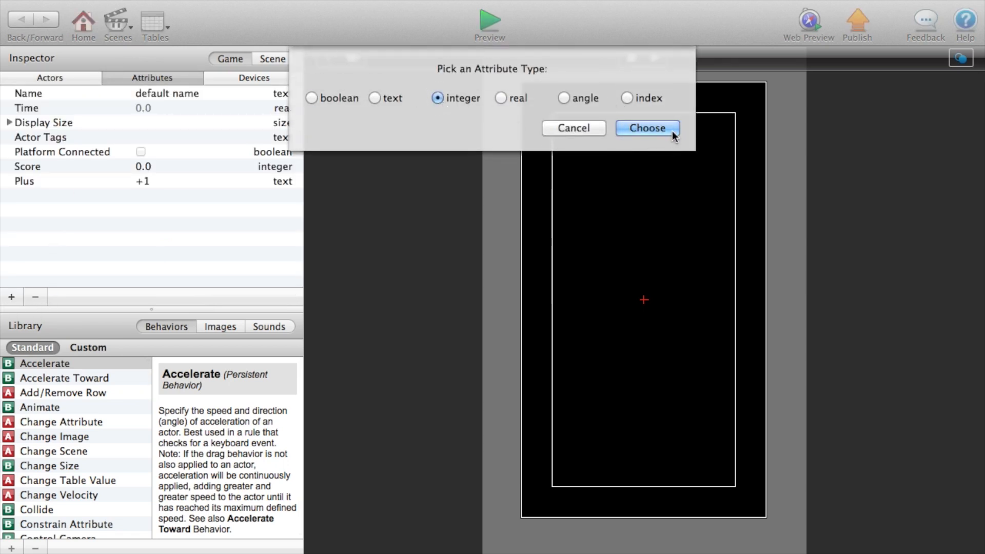
left_click(647, 128)
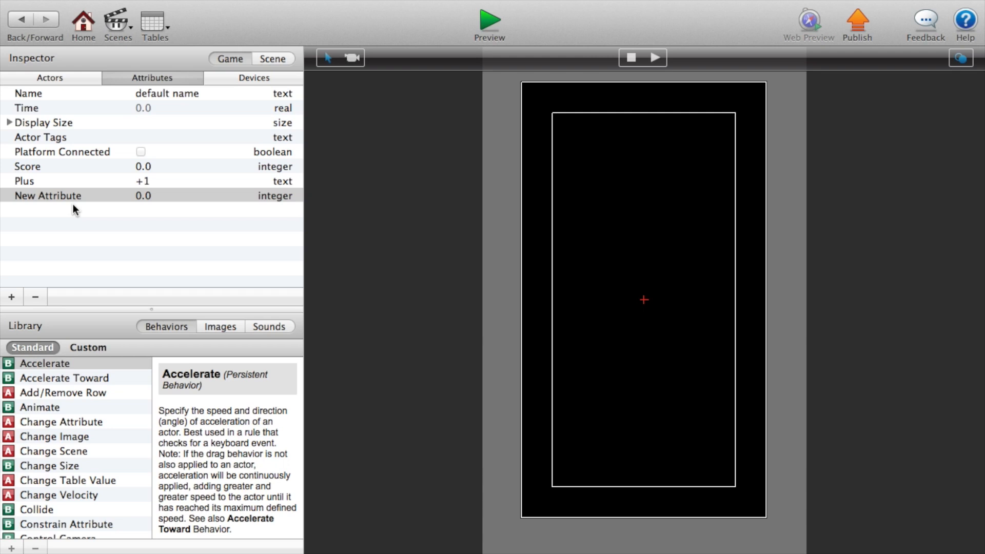
- Name the new attribute ScorePlus and set its value to 1
double_click(49, 195)
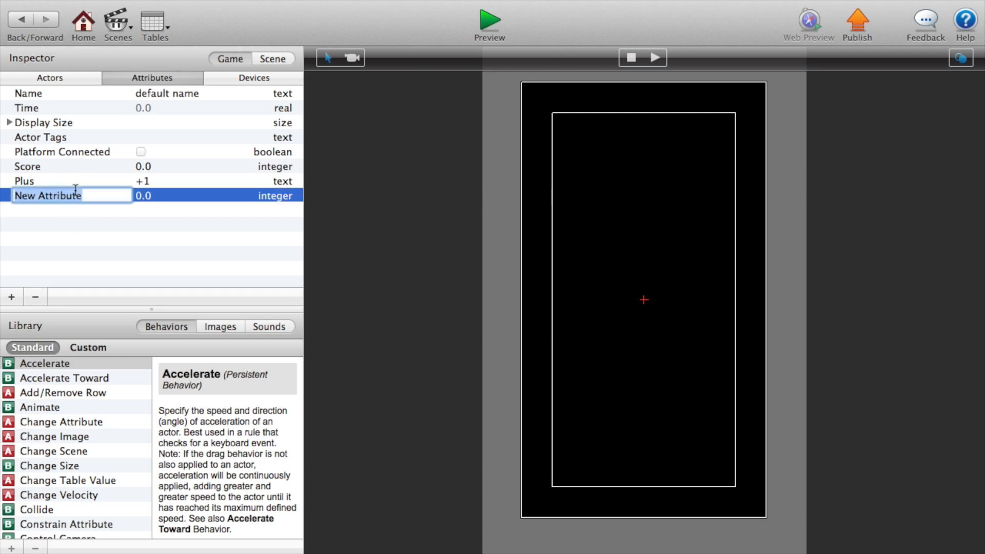
type("Scor")
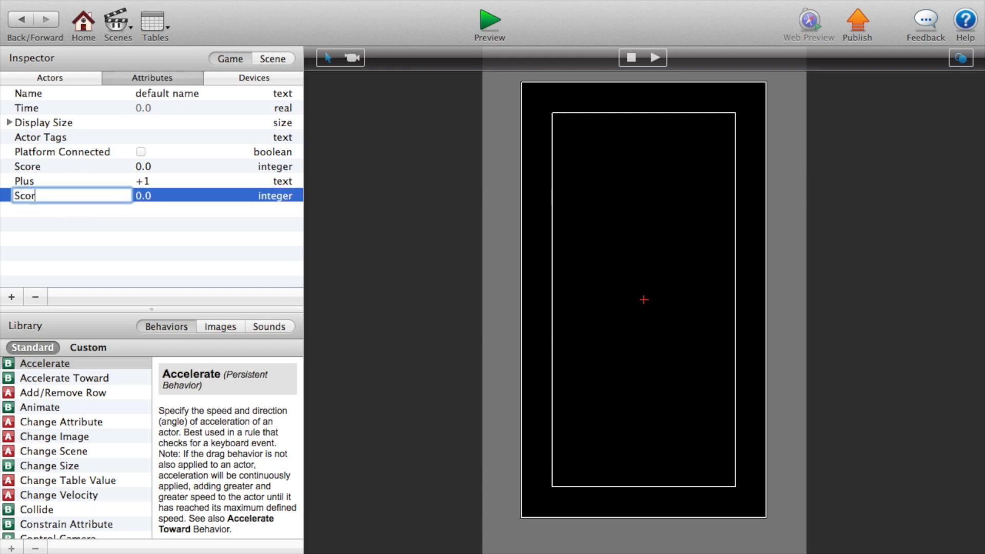
type("ePlus")
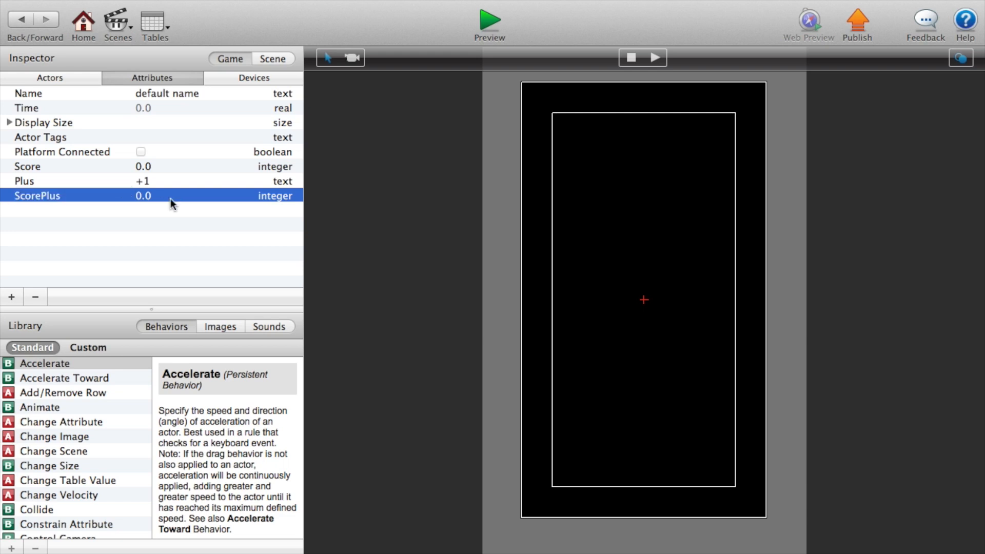
double_click(142, 195)
type("1")
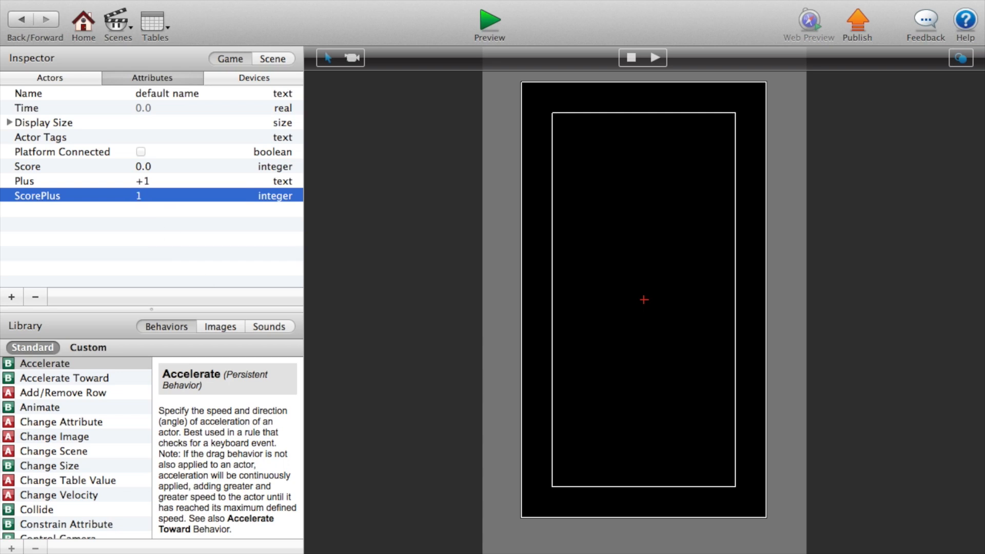
mouse_move(52, 193)
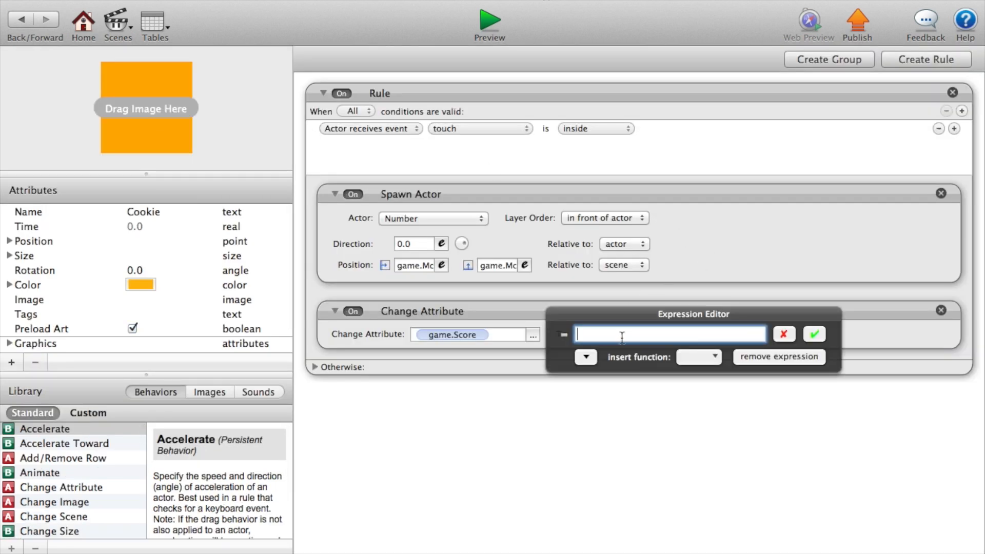
- Set game.Score to game.Score + game.ScorePlus in the Change Attribute expression
left_click(585, 357)
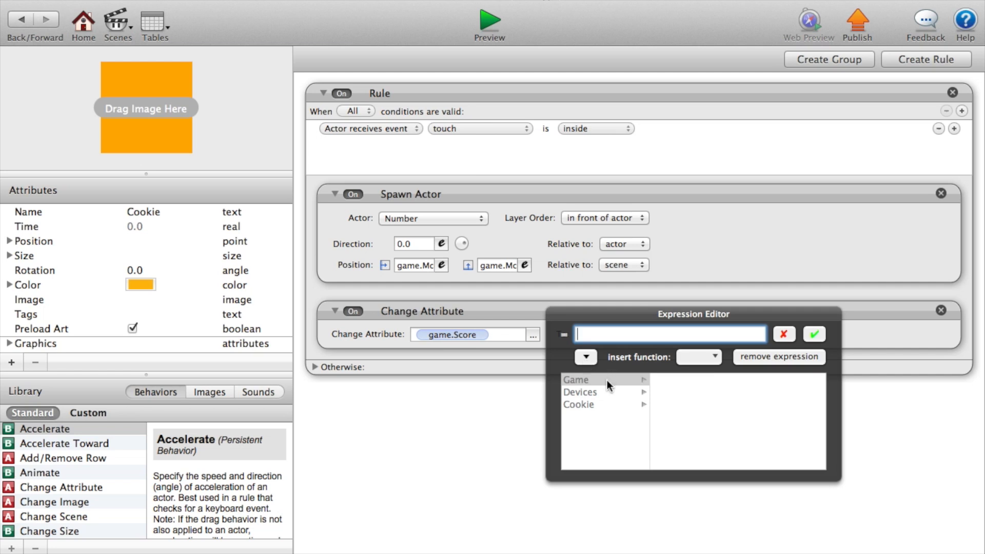
left_click(577, 379)
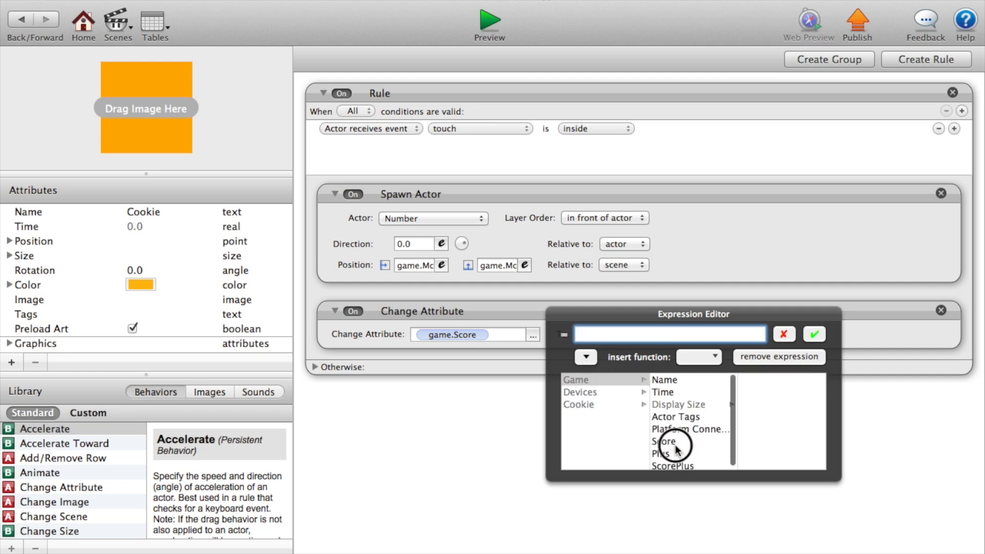
left_click(664, 442)
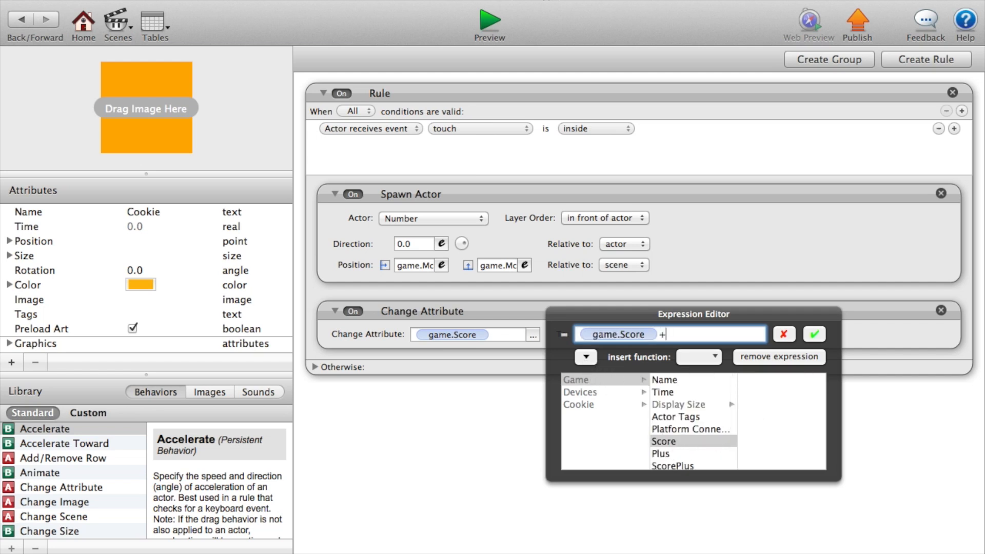
left_click(672, 464)
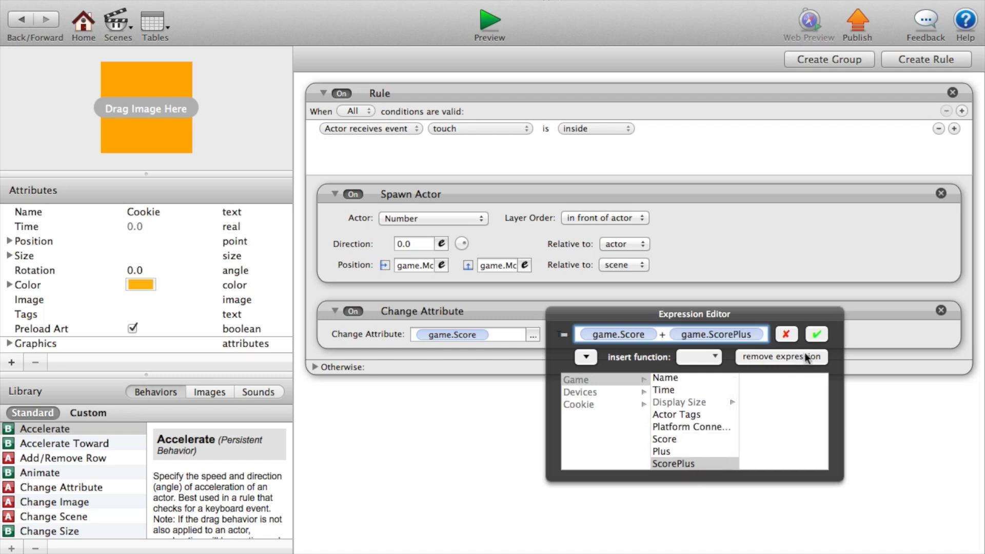
left_click(816, 334)
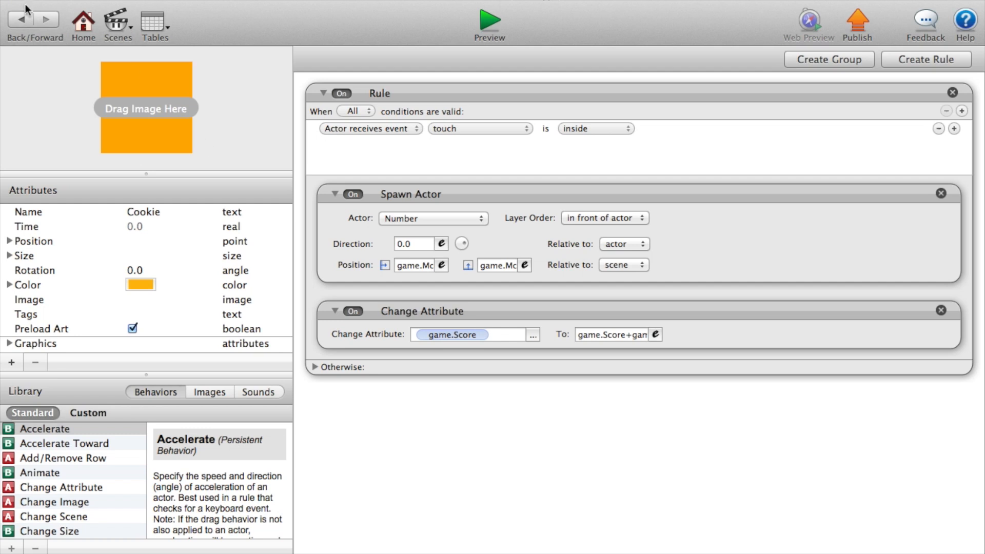
mouse_move(20, 18)
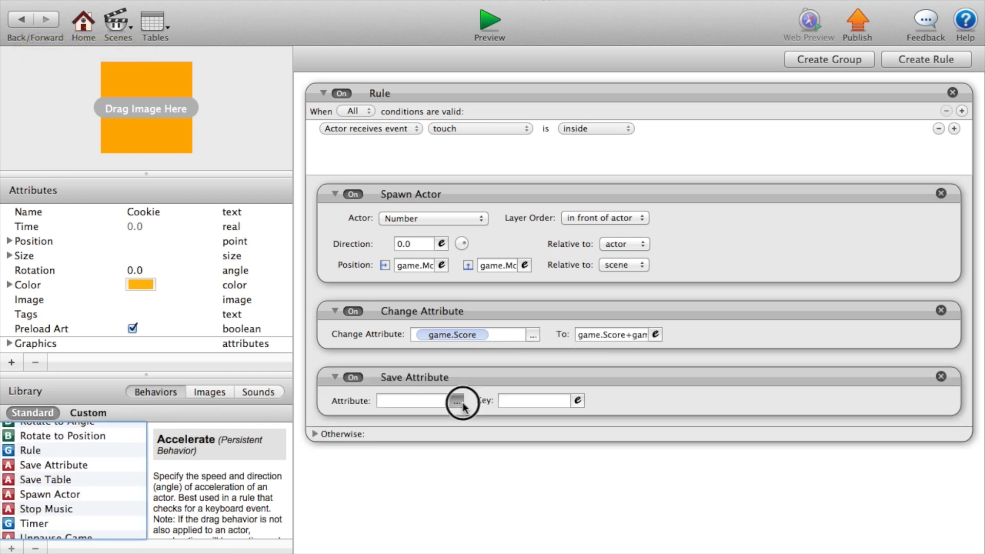
- Save game.Score with a Save Attribute behaviour under the key 'score'
left_click(458, 402)
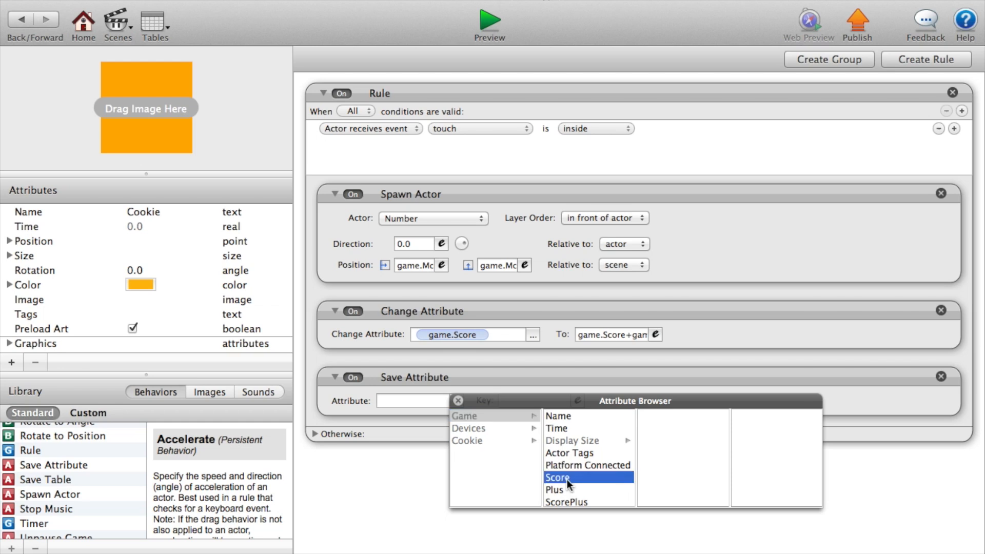
left_click(557, 478)
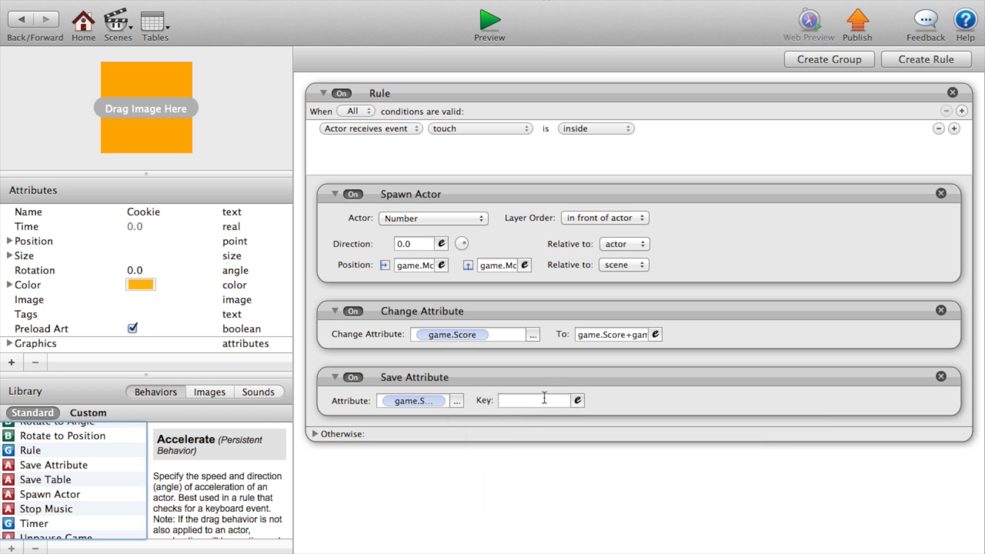
type("store")
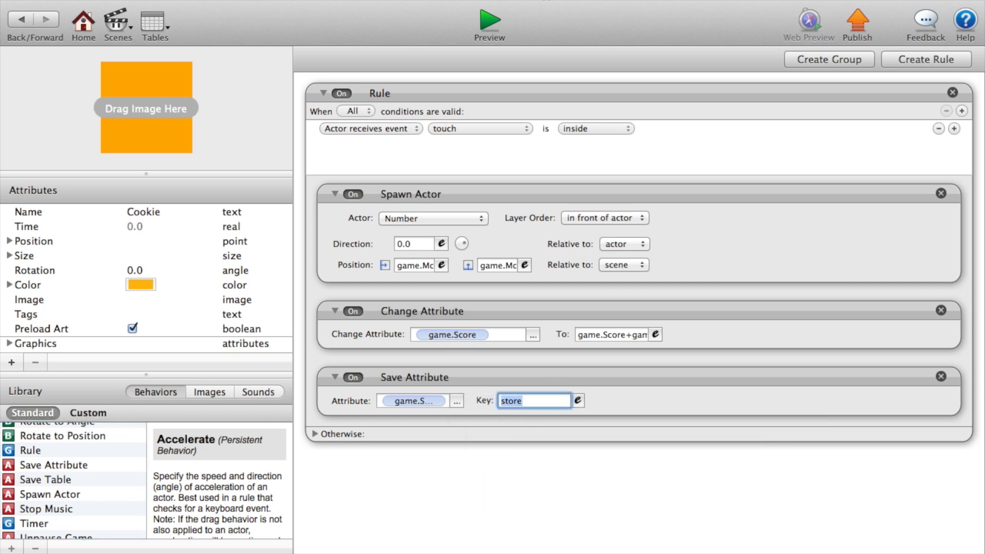
type("score")
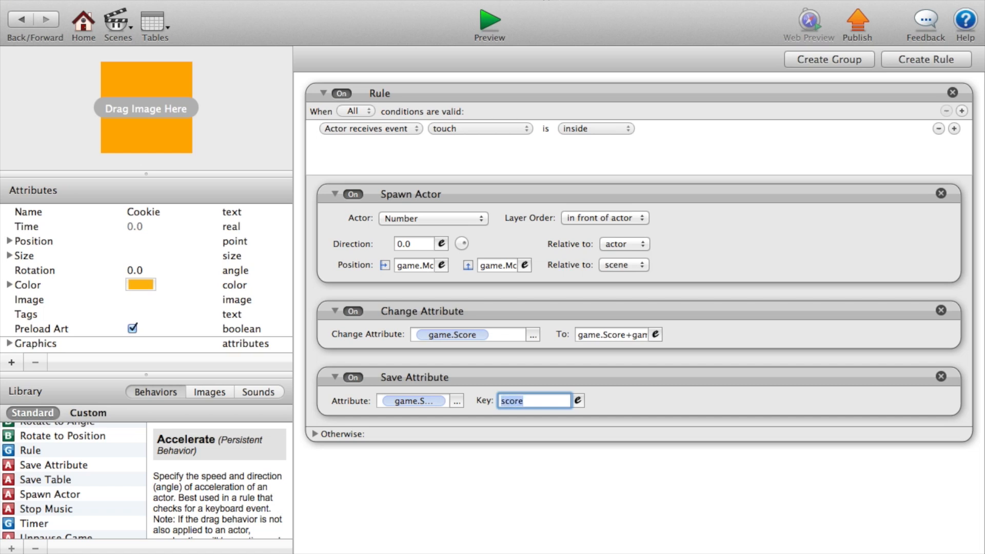
mouse_move(576, 401)
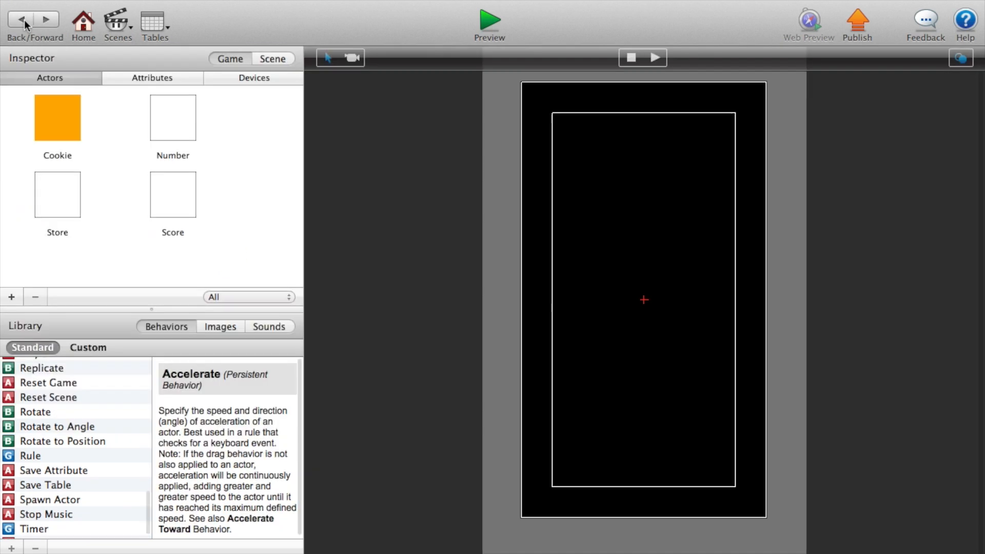
- Open the Number actor's editor and give it a Display Text behaviour
left_click(58, 117)
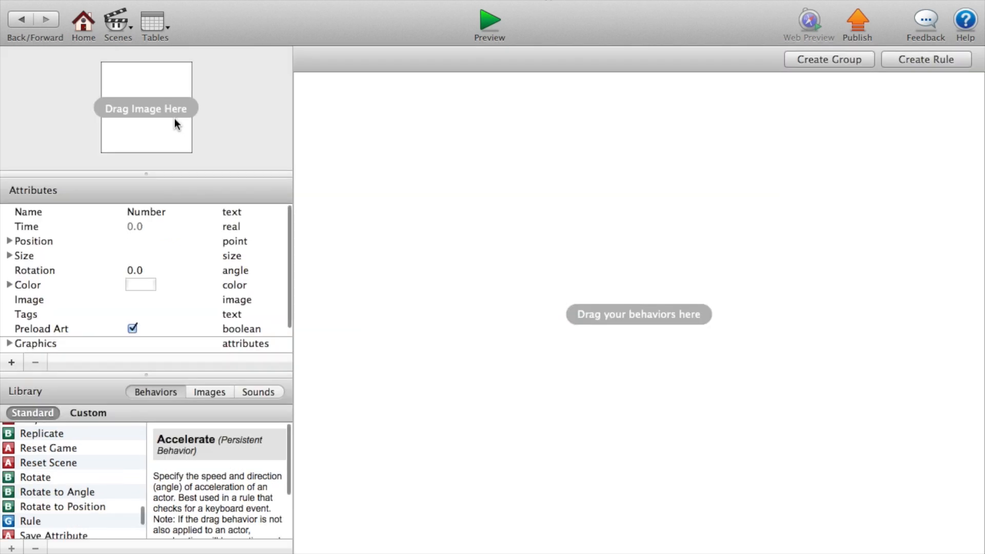
left_click(141, 284)
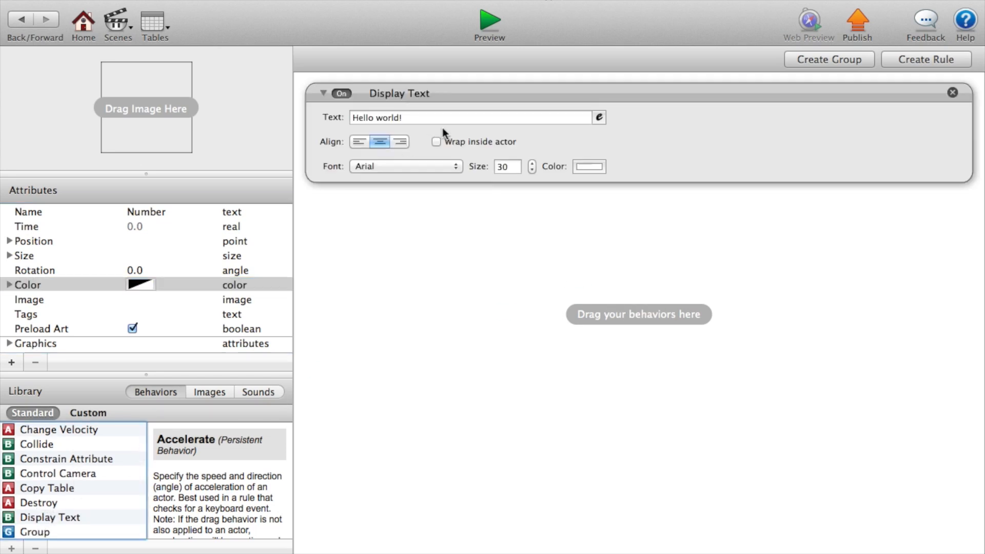
- Set the Number's Display Text expression to game.Plus instead of the default text
left_click(598, 117)
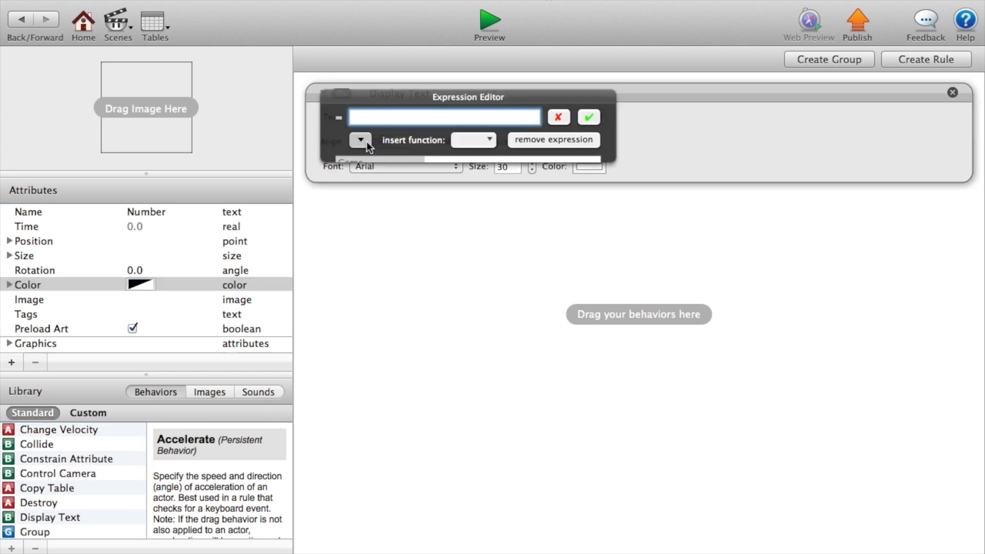
left_click(359, 139)
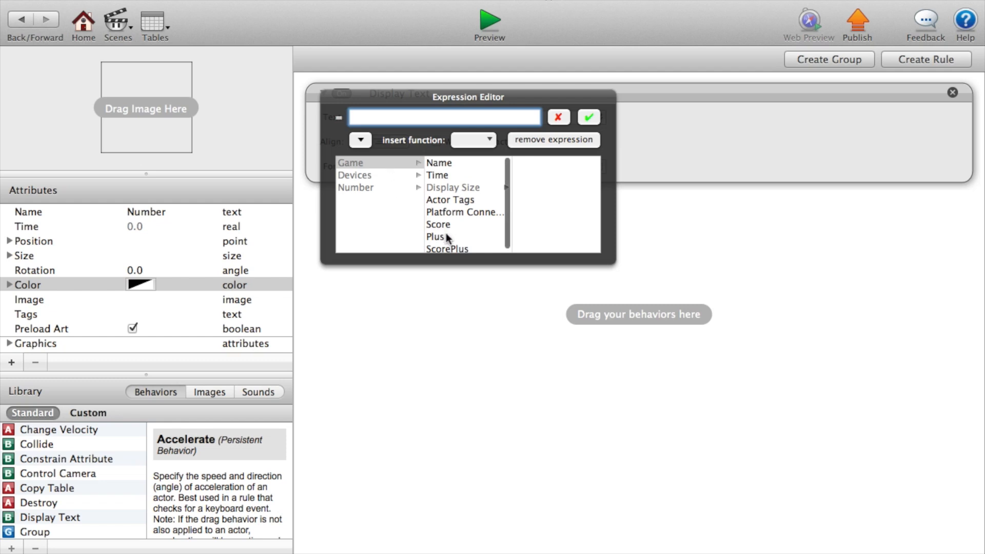
left_click(590, 117)
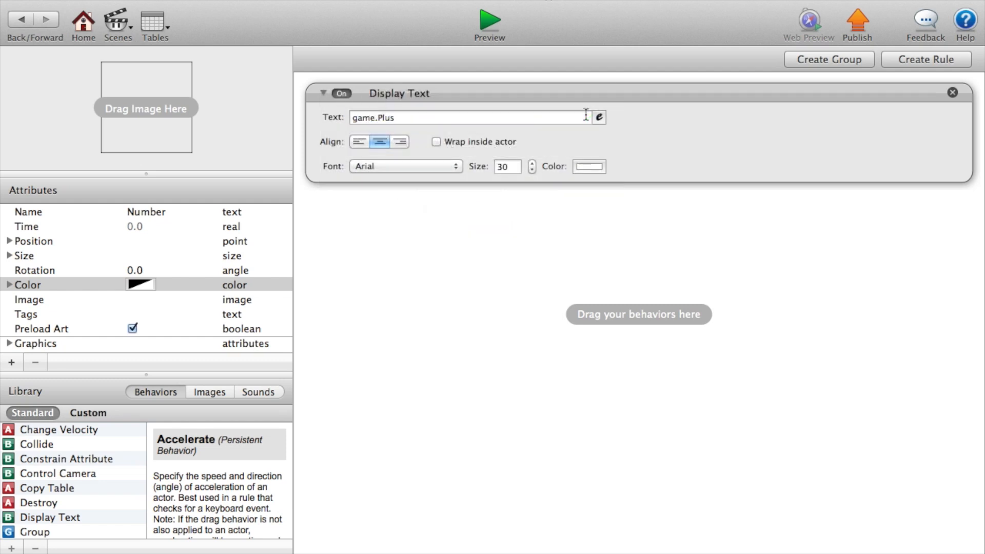
mouse_move(441, 160)
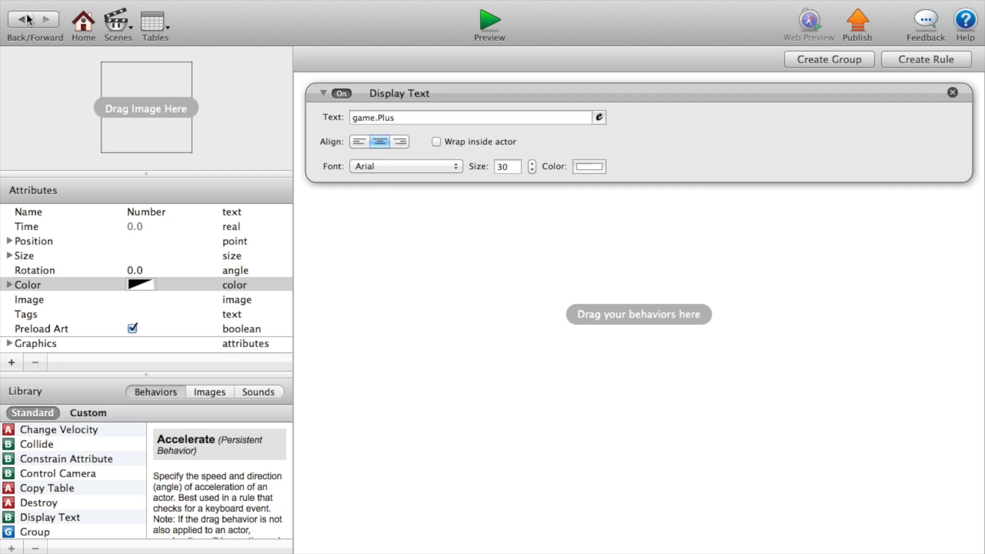
mouse_move(23, 18)
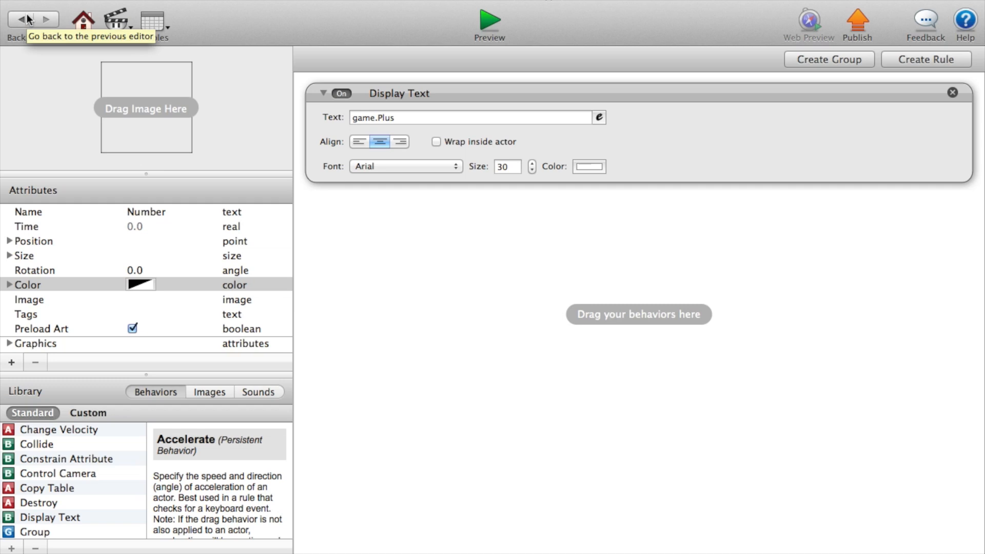
left_click(20, 18)
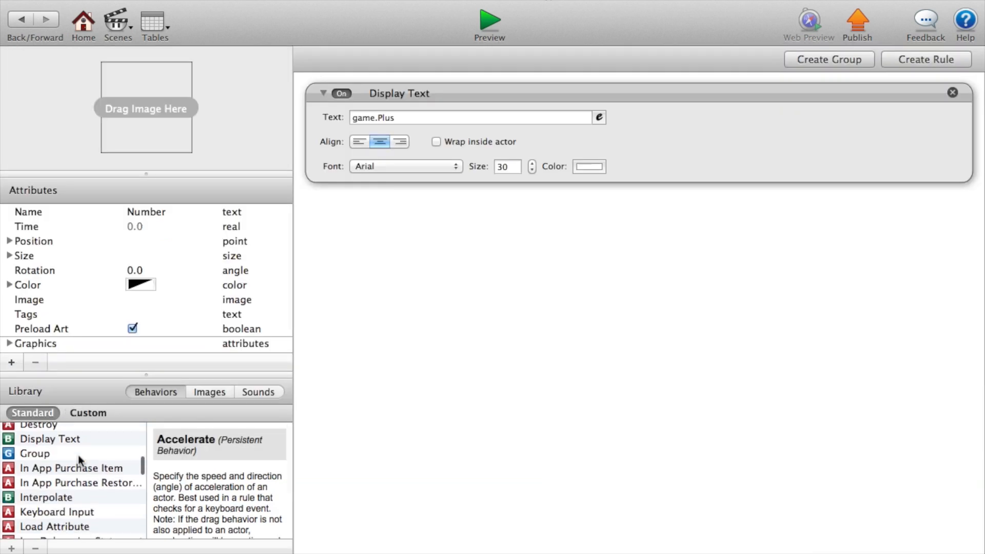
- Add Move To with X kept at self.Position.X and Y target 700
scroll("down", 3)
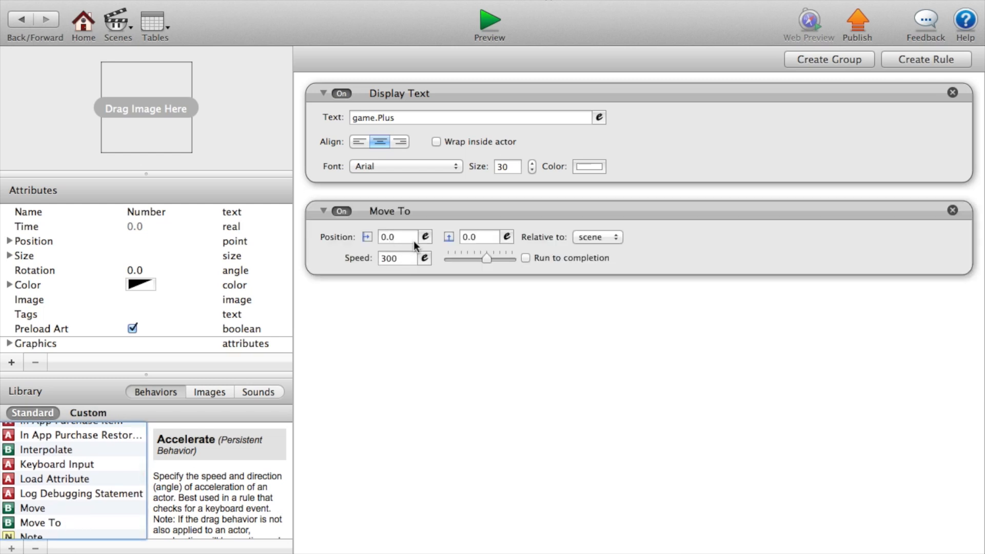
left_click(426, 237)
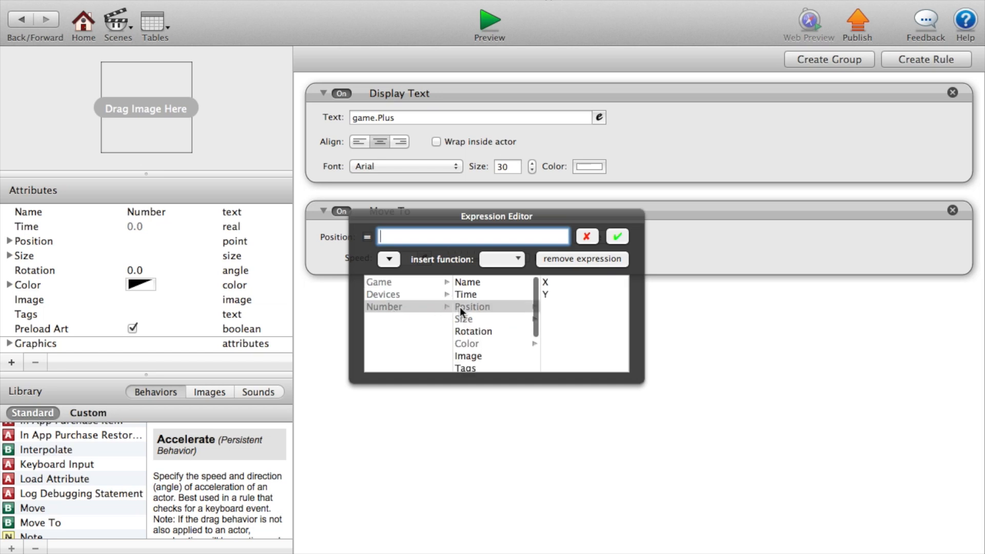
left_click(545, 282)
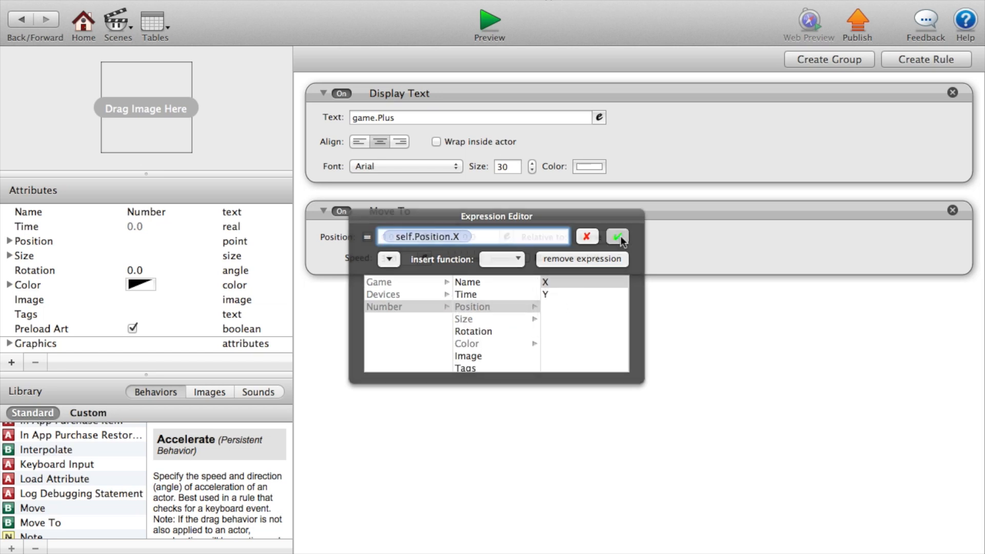
left_click(617, 237)
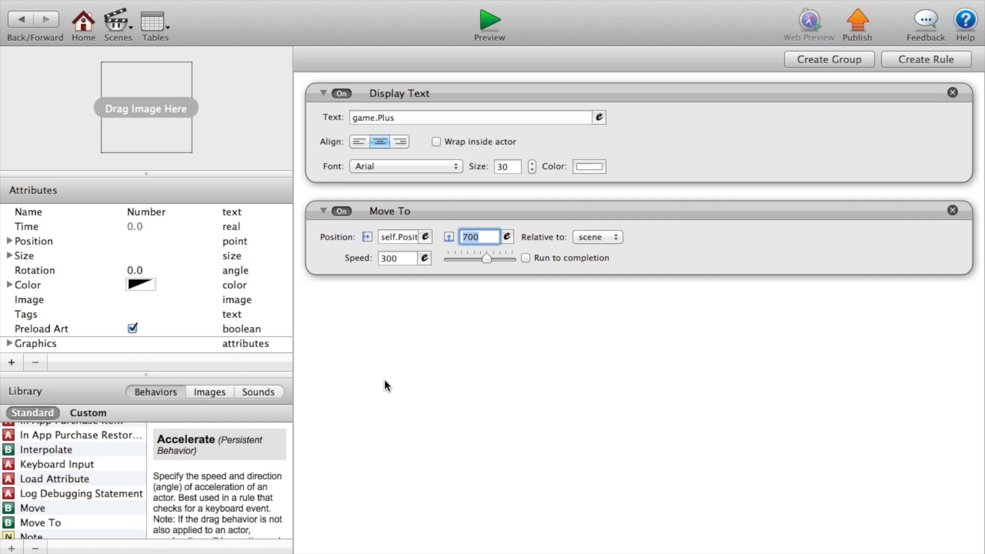
mouse_move(490, 427)
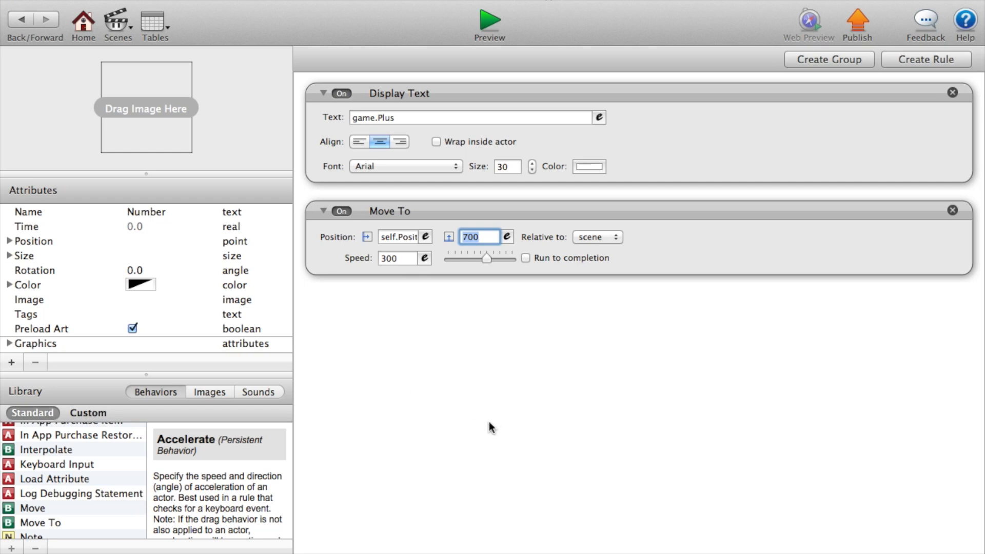
- Add a 3-second Timer that destroys the actor, running to completion, and return to the scene
scroll("down", 3)
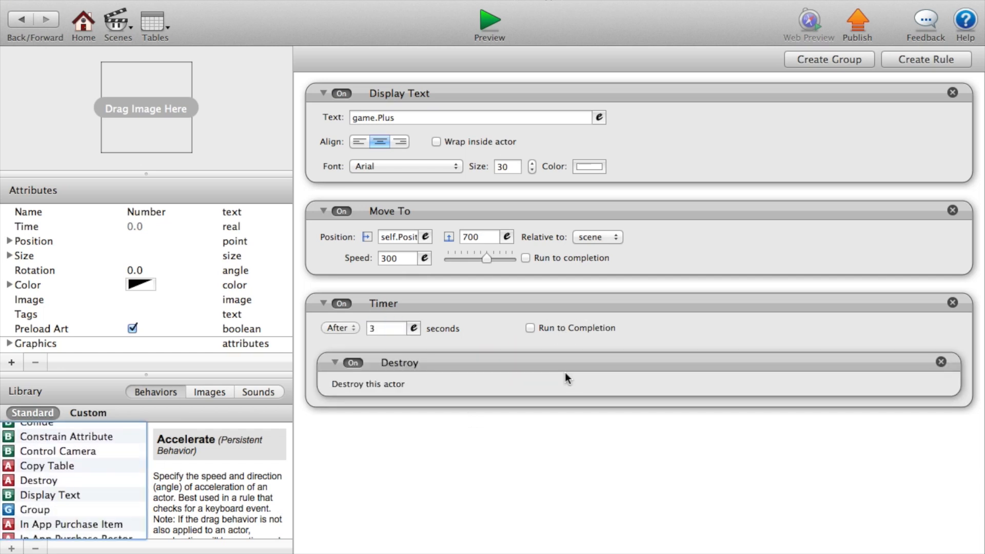
left_click(531, 329)
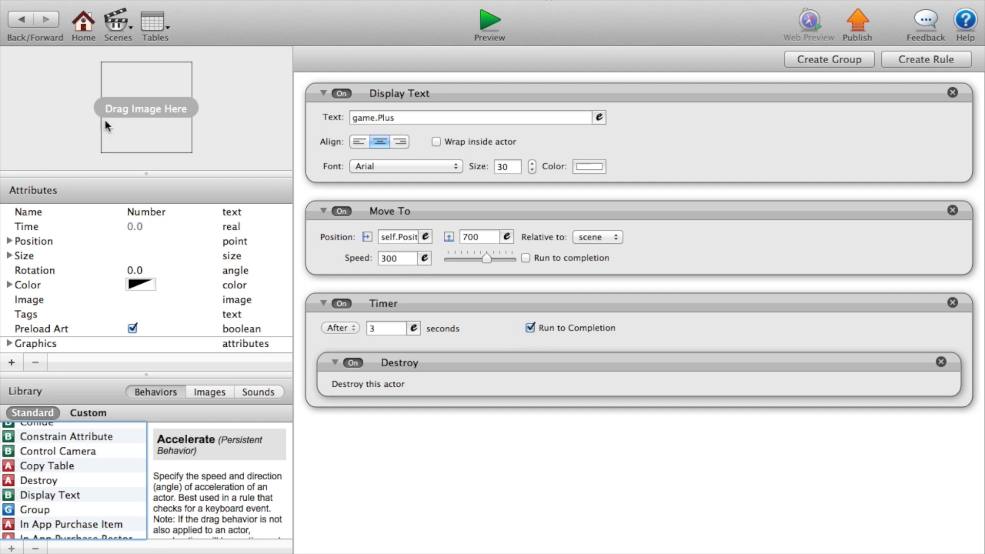
left_click(490, 21)
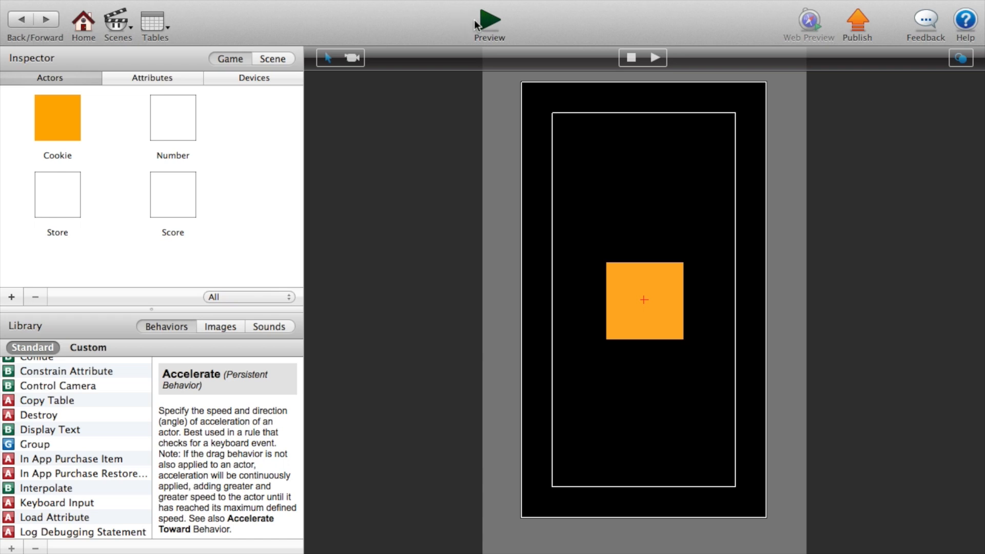
- Give the Store actor a Display Text showing game.Score, centred Arial size 30
left_click(489, 17)
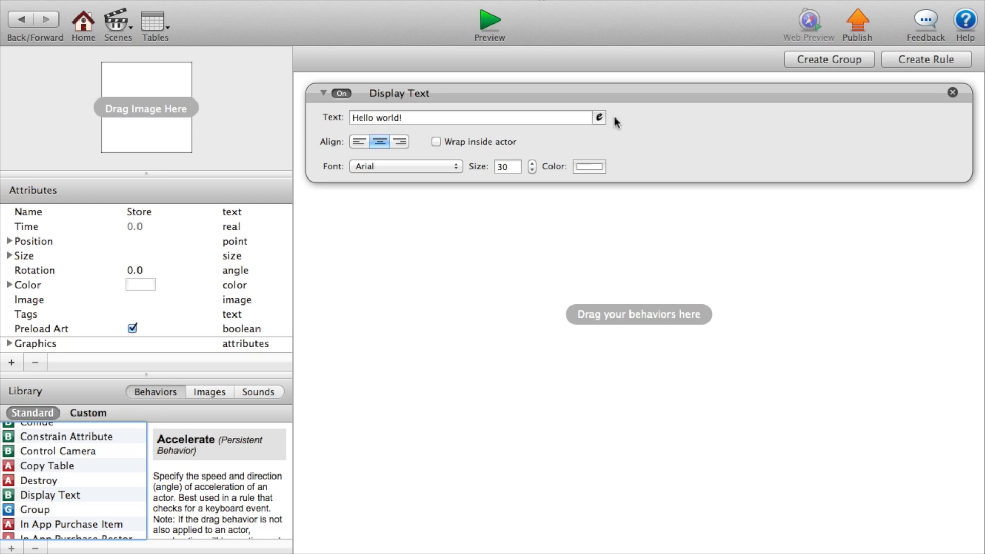
left_click(597, 117)
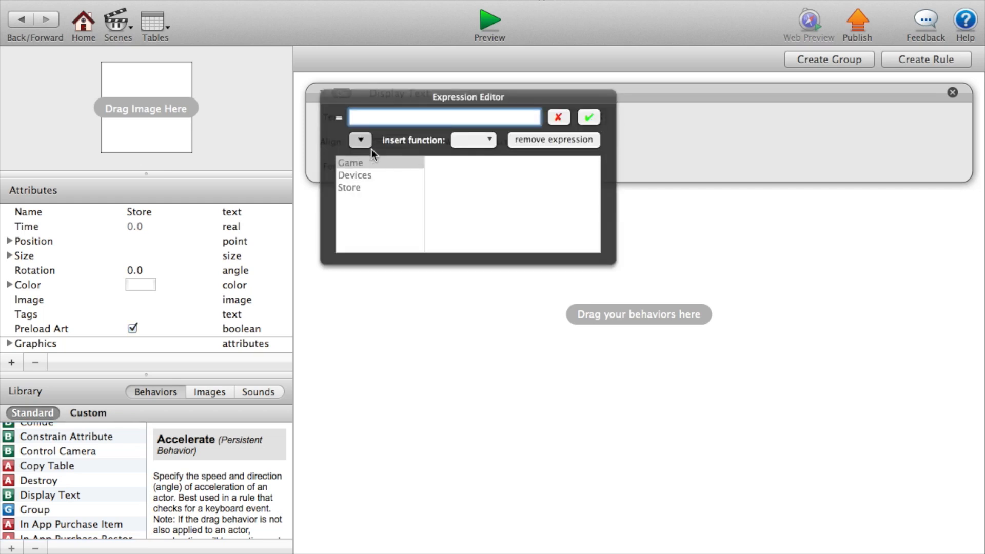
left_click(350, 163)
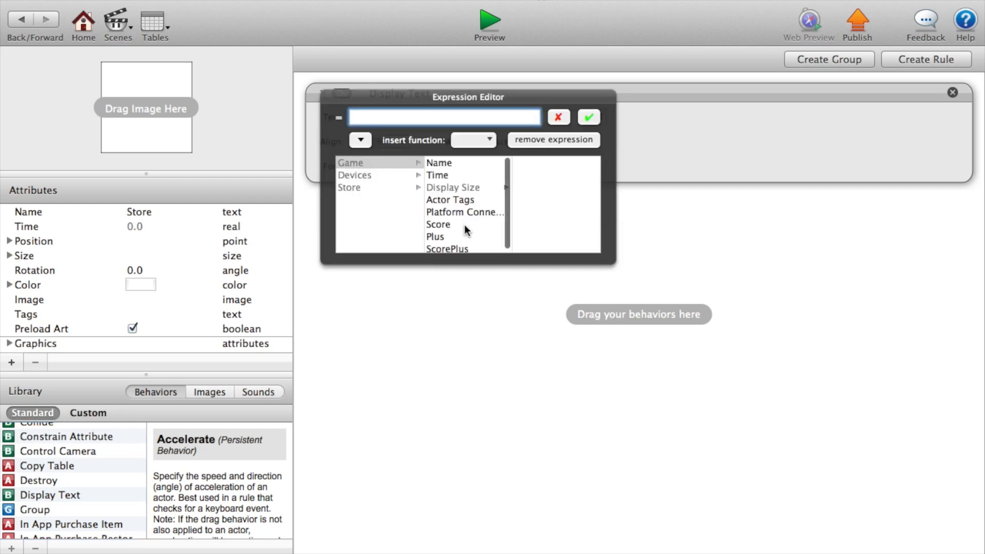
left_click(439, 224)
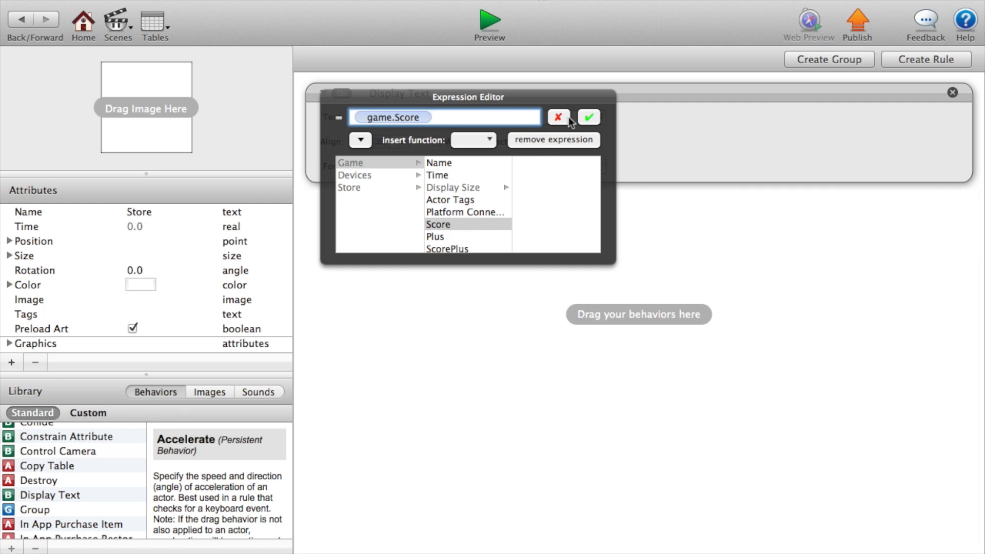
left_click(588, 117)
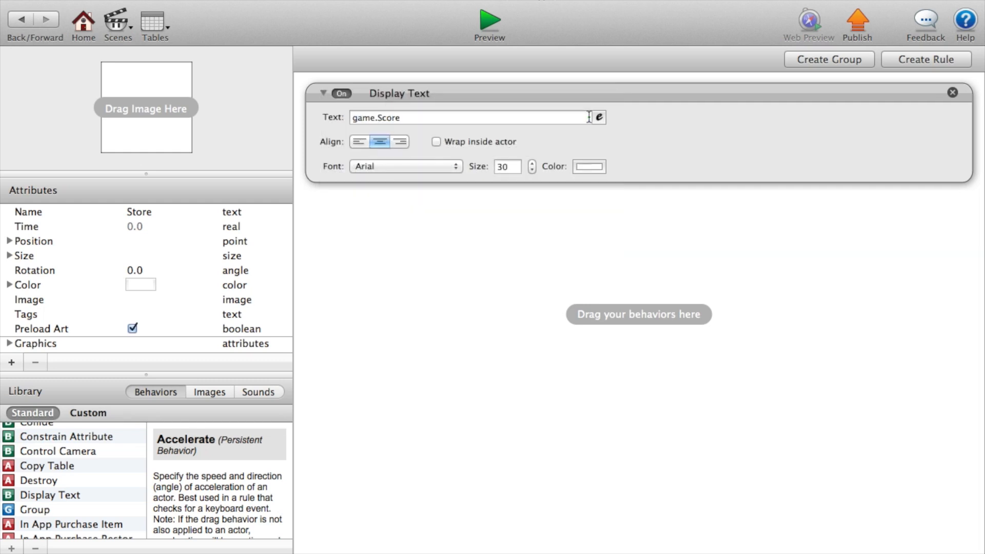
mouse_move(483, 117)
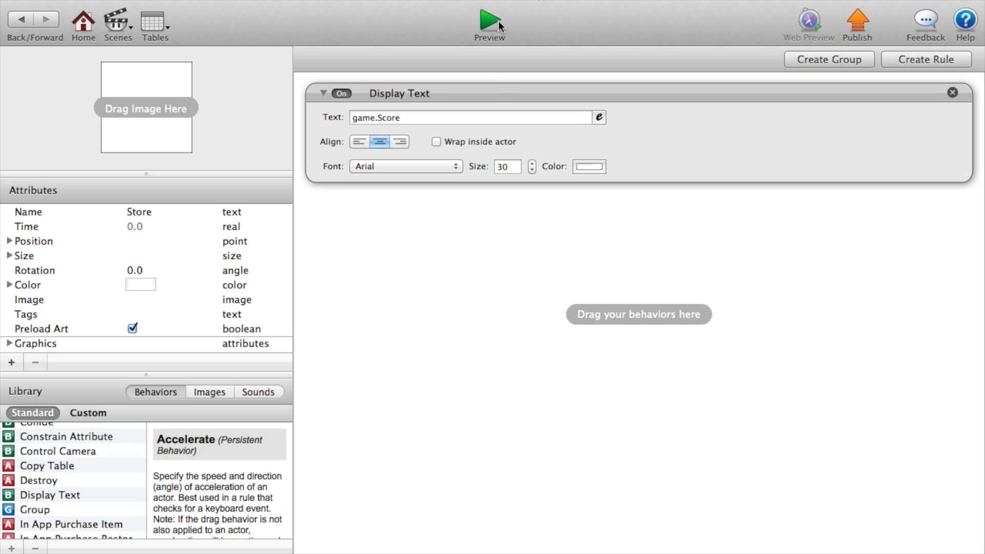
left_click(490, 21)
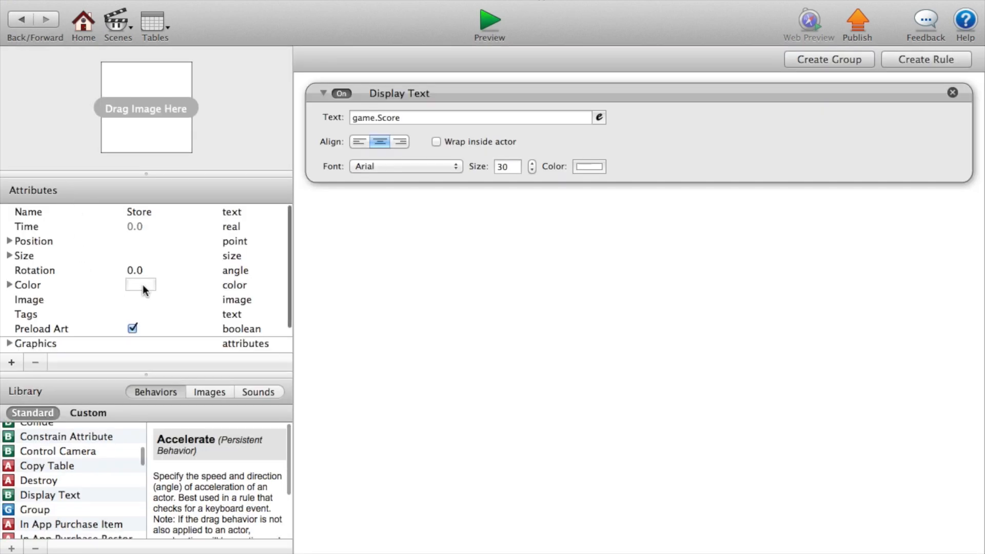
- Set the Store actor's colour opacity to 0 and place it in the scene
left_click(141, 285)
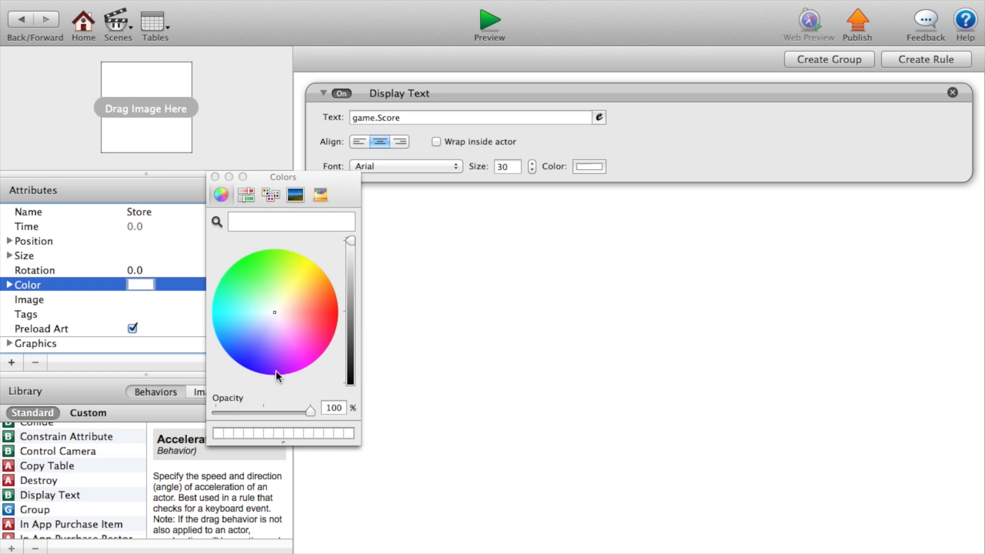
left_click_drag(310, 407, 214, 411)
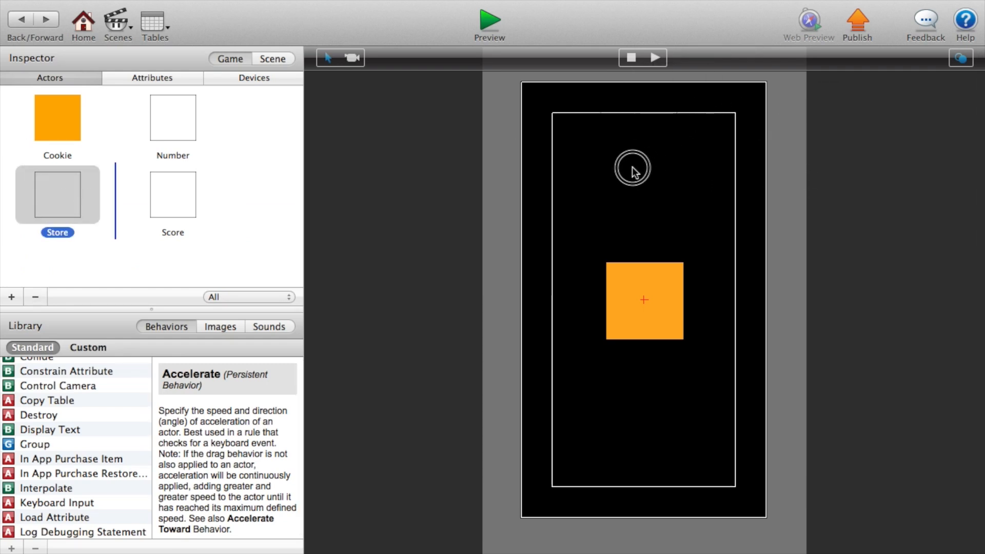
left_click(634, 169)
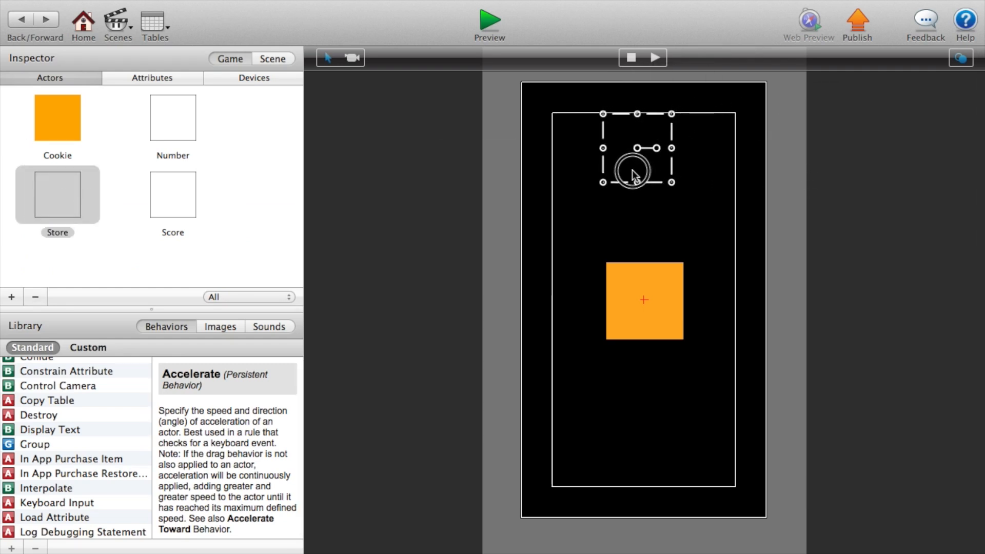
- Preview the game and tap the cookie twice to see the score count up
left_click(488, 20)
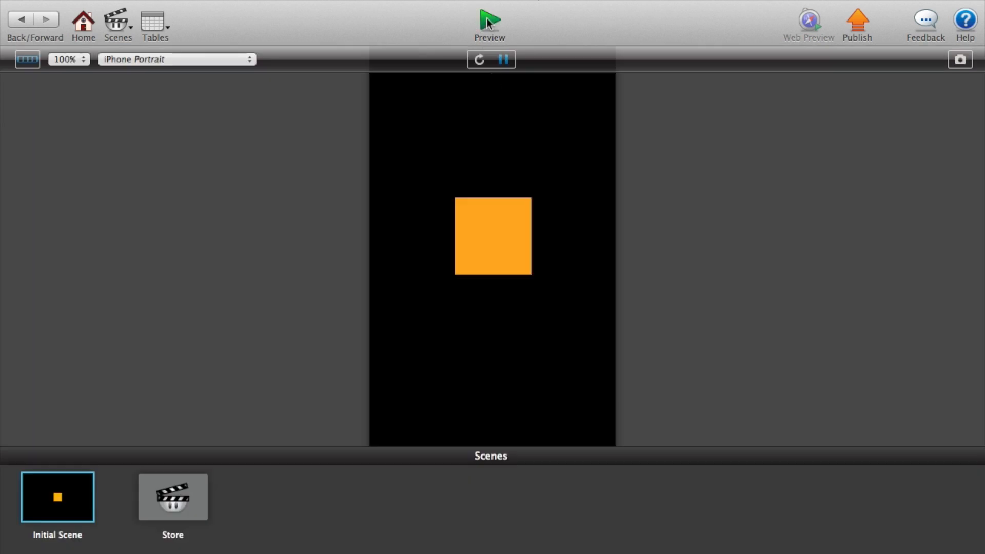
left_click(493, 236)
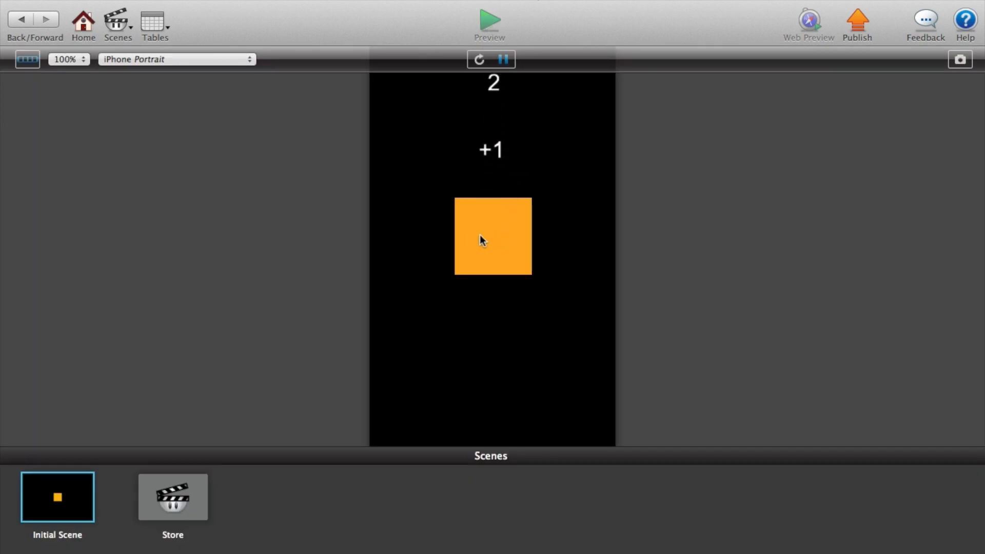
left_click(492, 236)
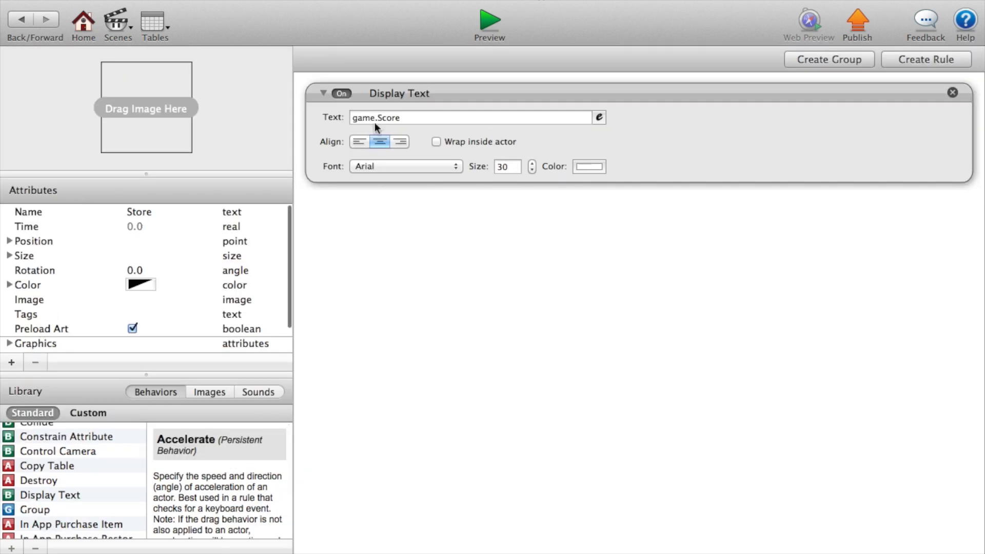
- Rename the duplicated blank actor to Store so the list reads Cookie, Number, Score, Store
left_click(489, 21)
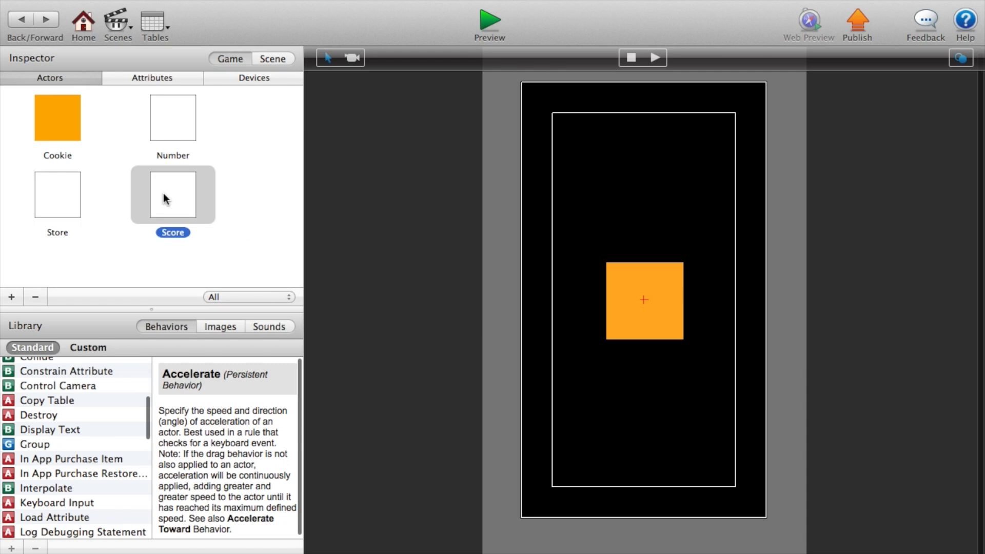
double_click(173, 195)
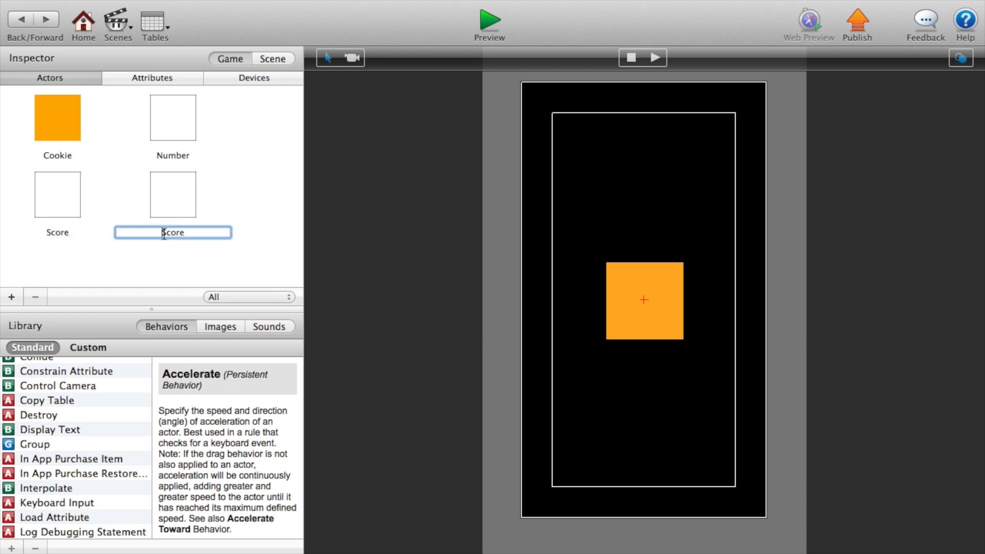
type("Store")
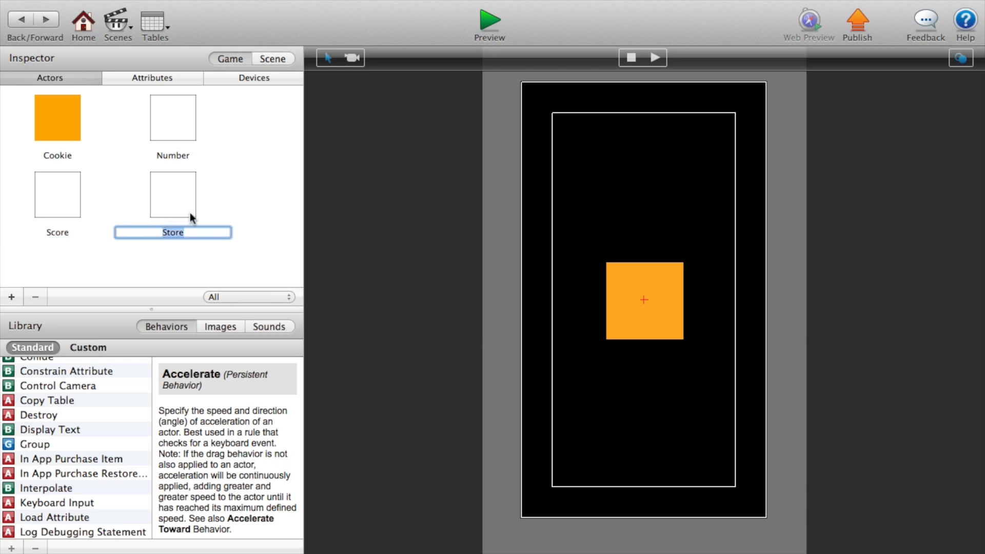
double_click(172, 233)
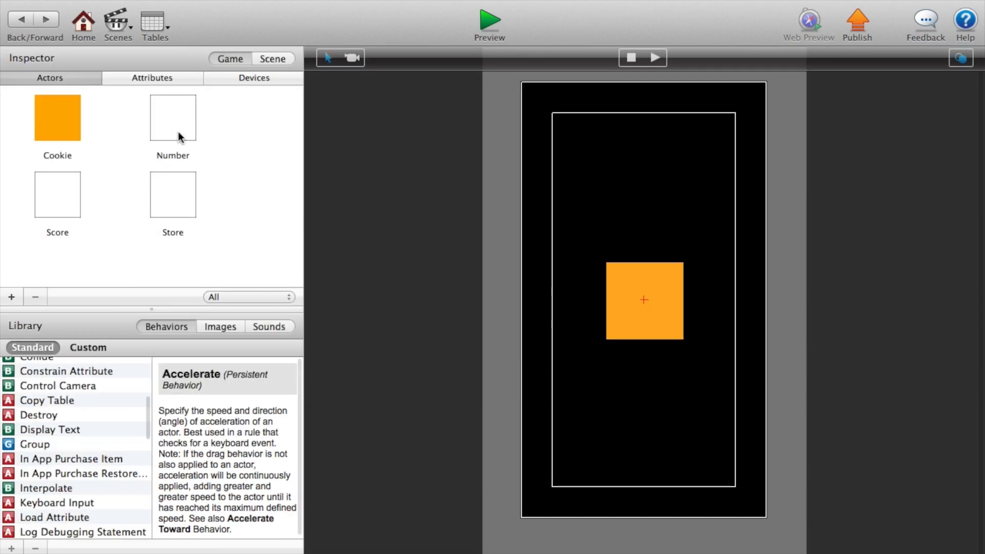
left_click(173, 194)
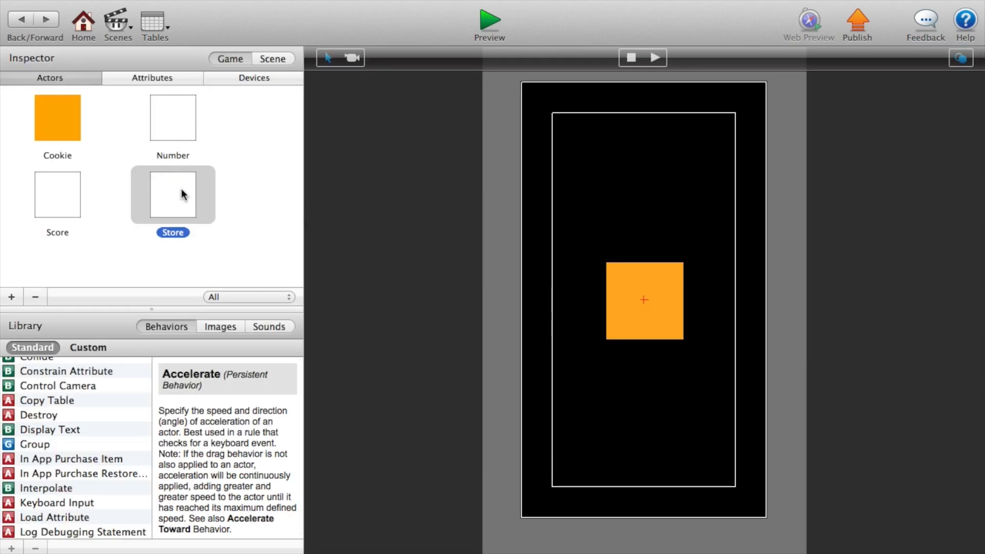
- Open the Store actor and set its rule to fire when touch is released
double_click(172, 194)
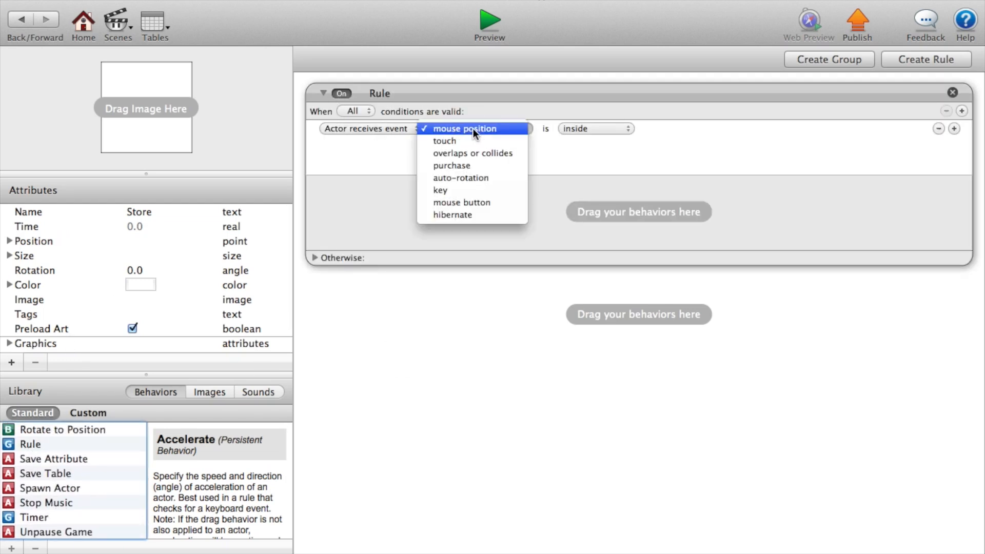
left_click(445, 141)
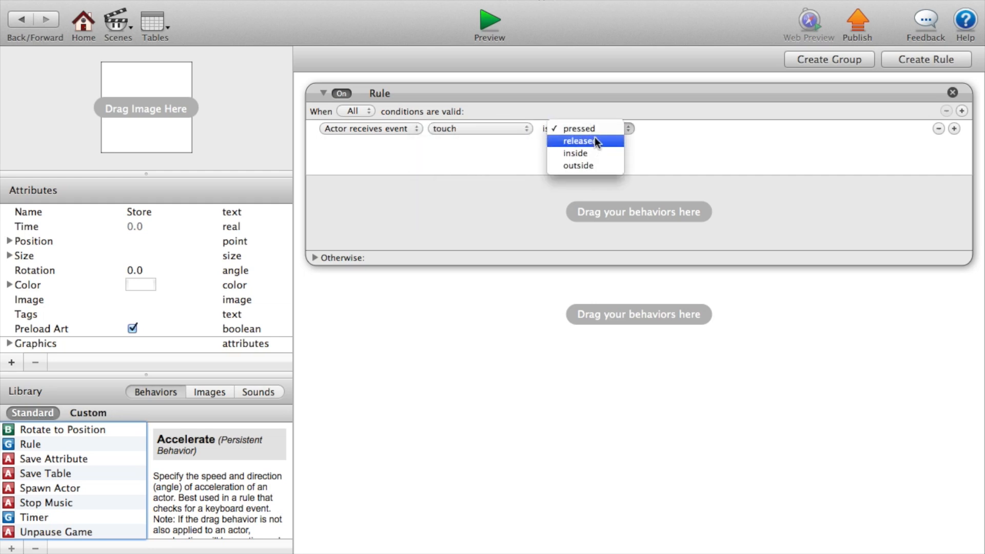
left_click(576, 140)
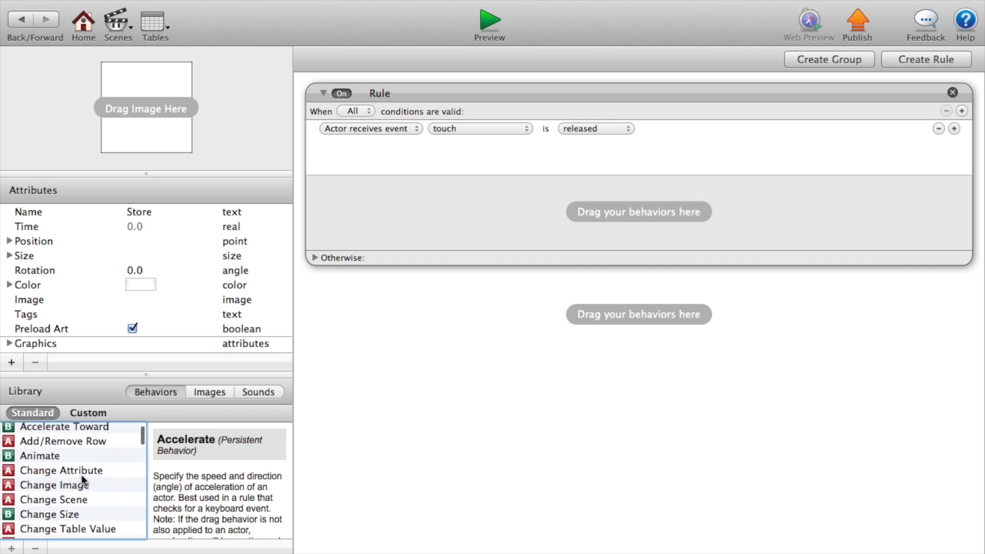
- Add a Change Scene to the Store scene inside the rule and return to the scene
left_click_drag(53, 500, 638, 212)
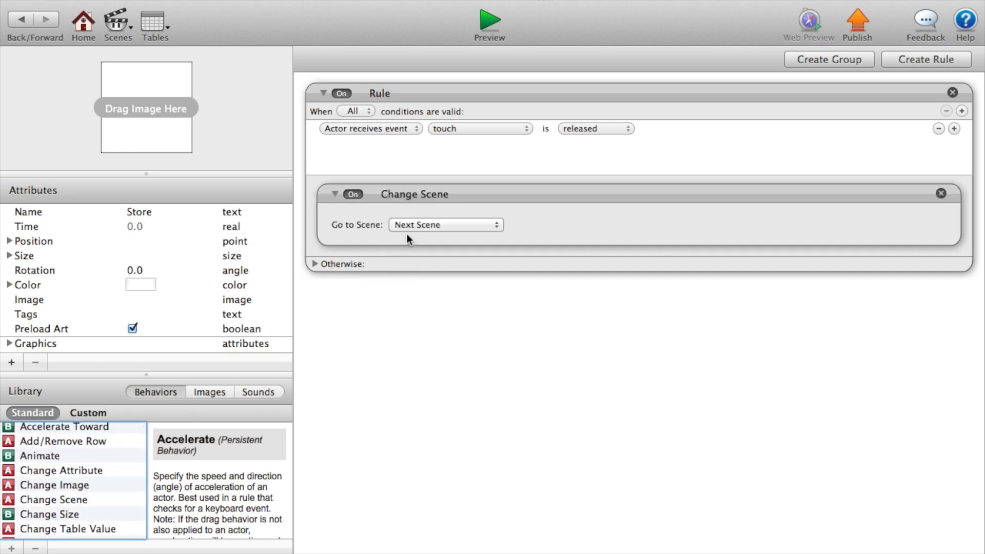
left_click(446, 225)
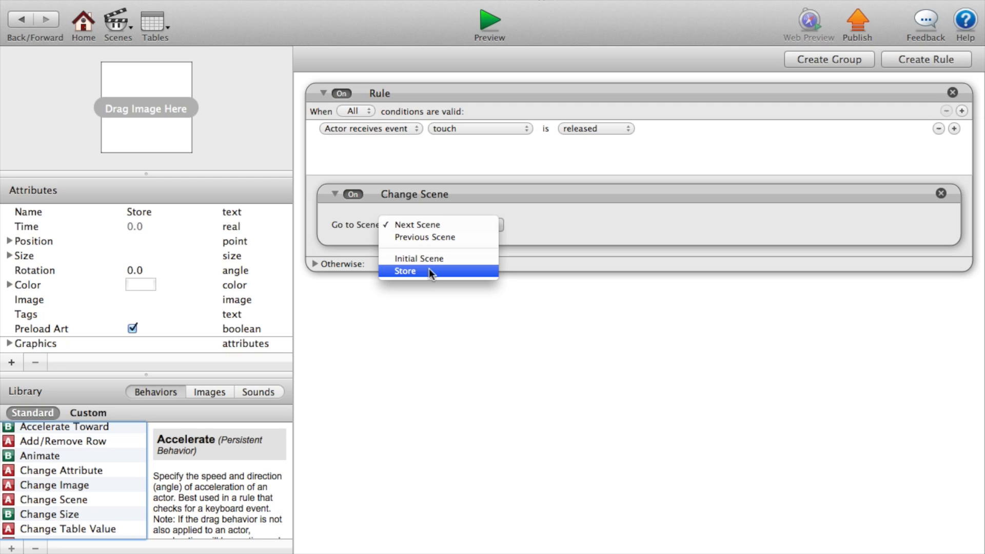
left_click(406, 271)
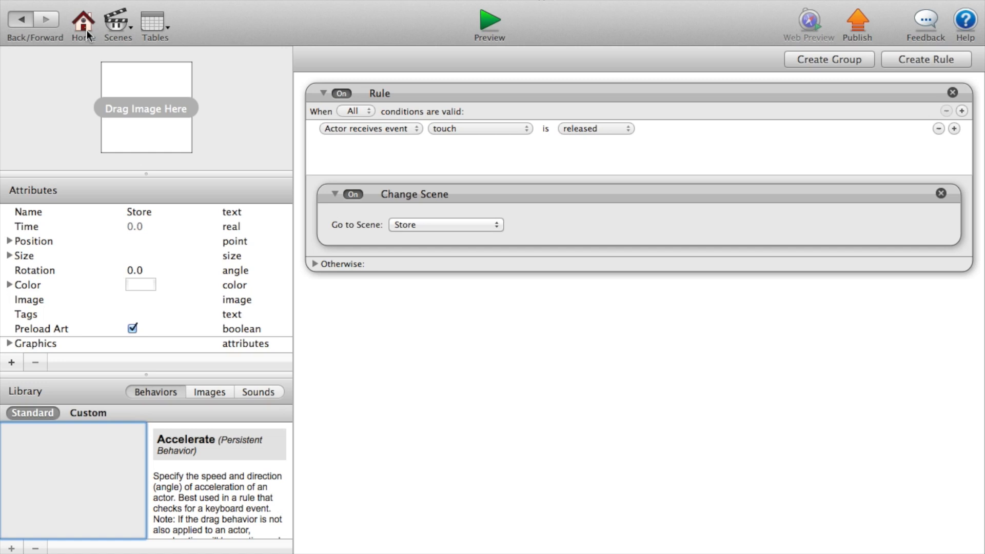
left_click(82, 20)
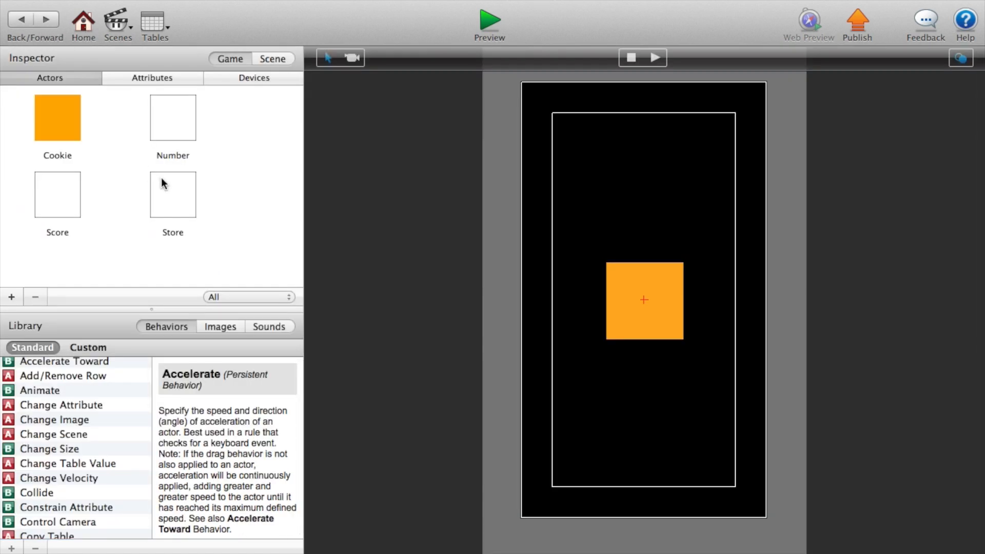
- In the Store scene add a Button actor, open it and expand its Size values for 200 by 50
left_click(117, 22)
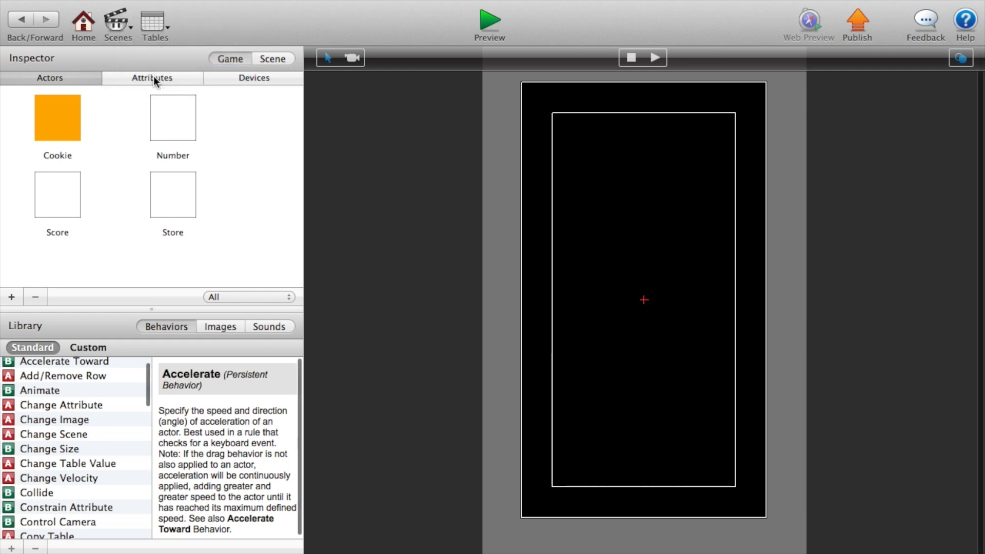
left_click(11, 297)
type("Button")
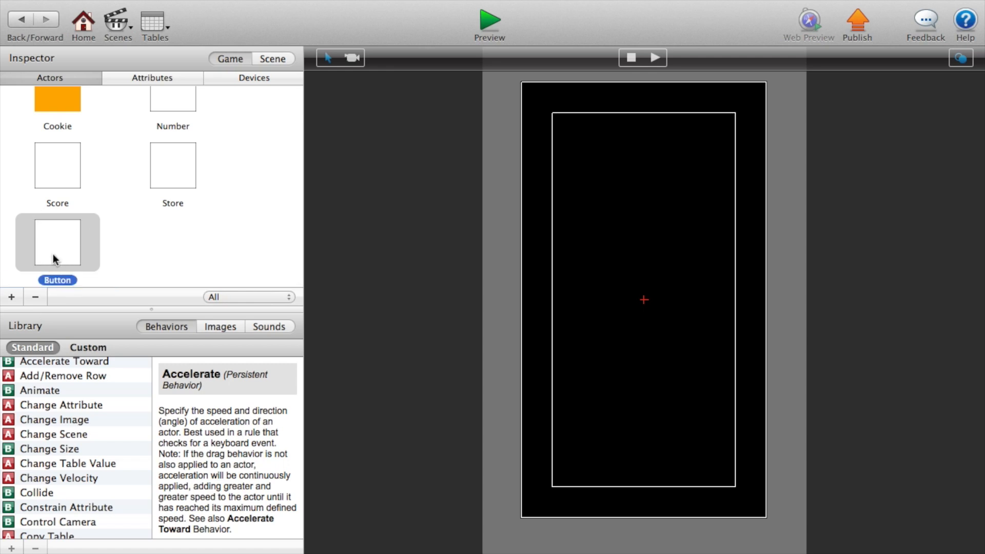
double_click(58, 244)
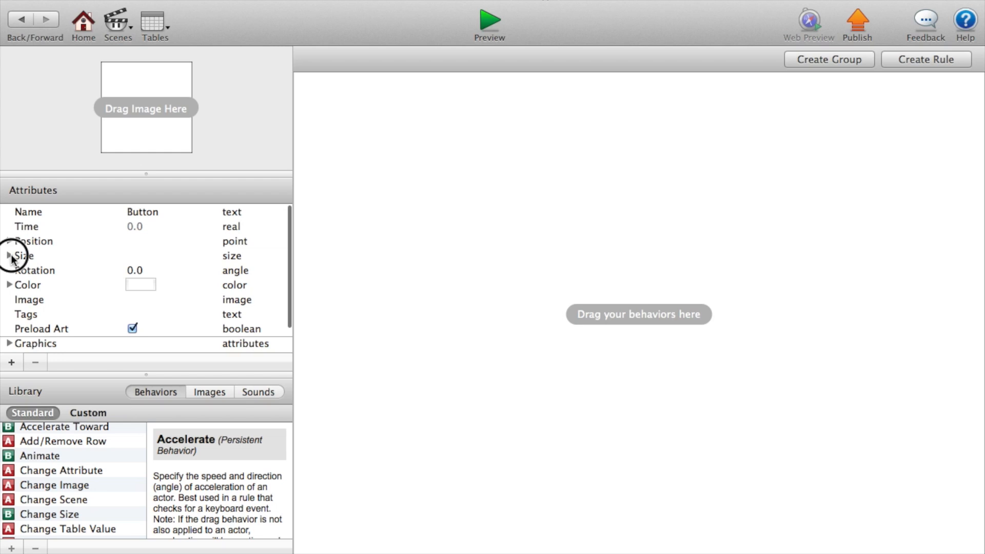
left_click(10, 256)
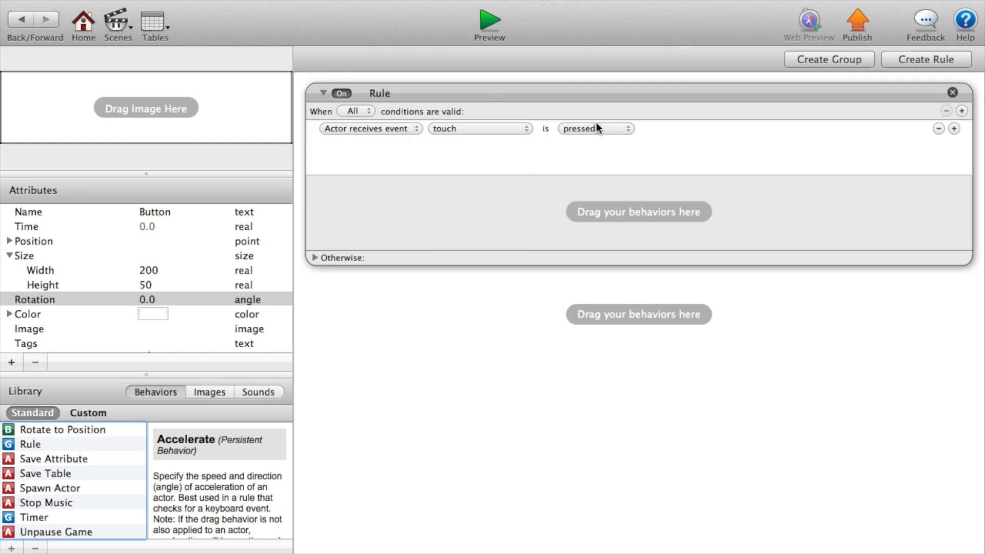
- Make the touch-released rule set game.Score to game.Score-10, moved inside a nested rule
left_click(595, 129)
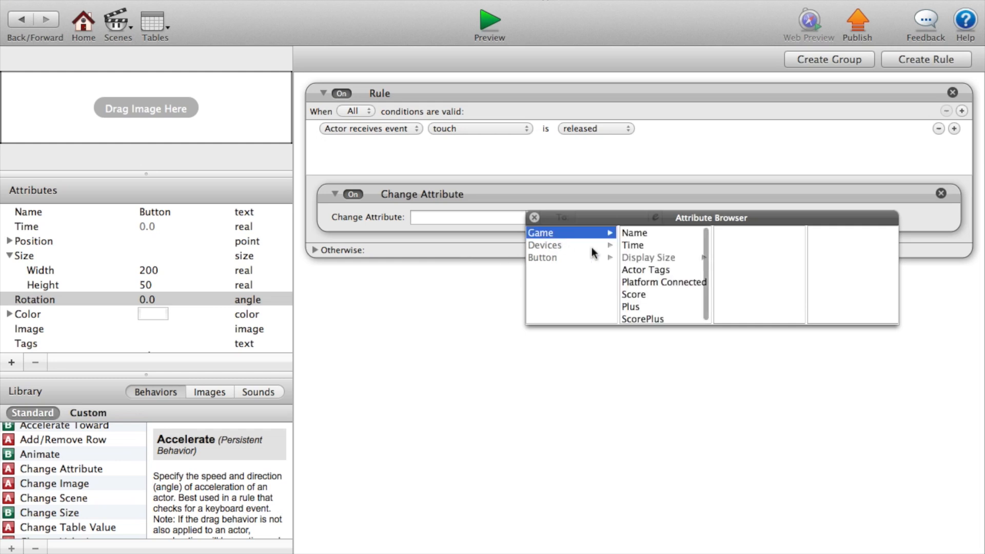
left_click(633, 295)
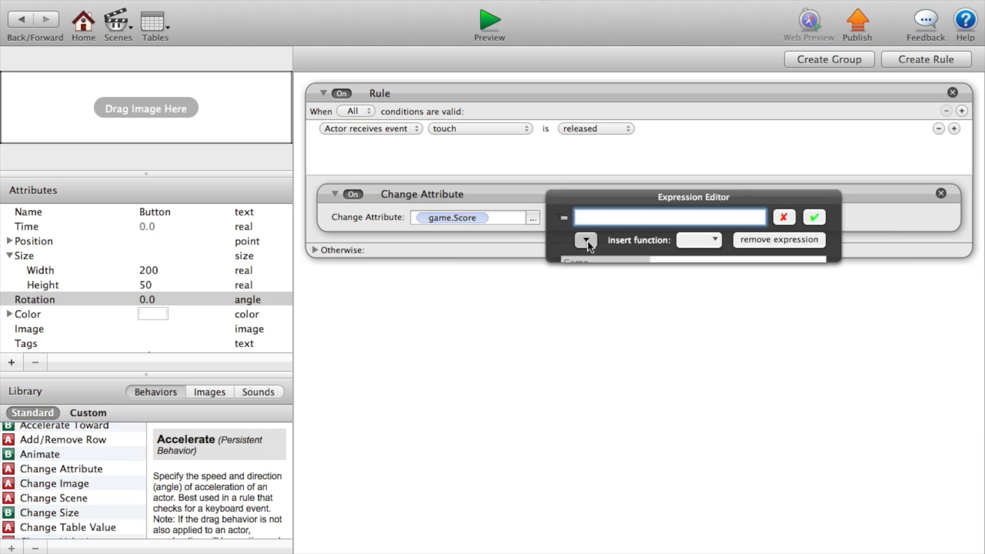
left_click(586, 240)
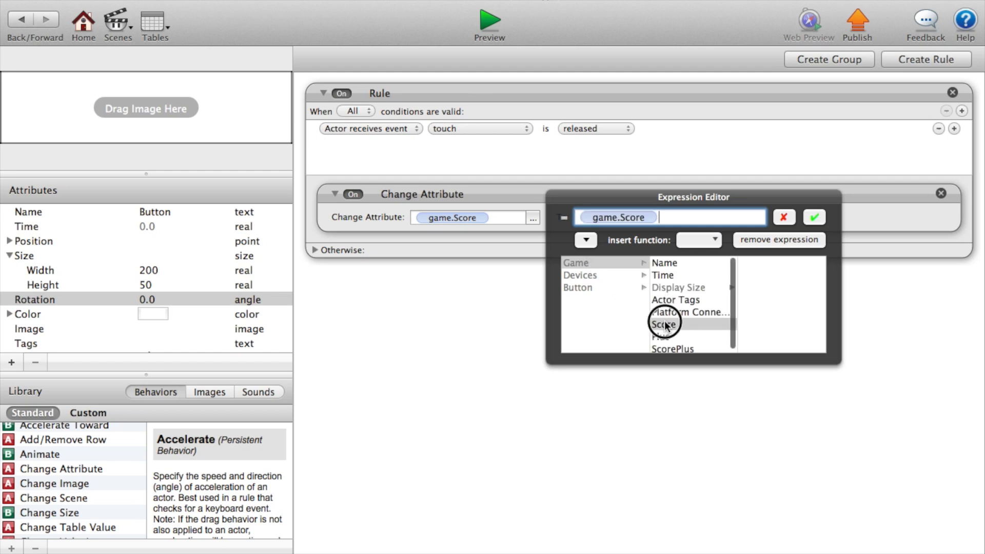
type("-10")
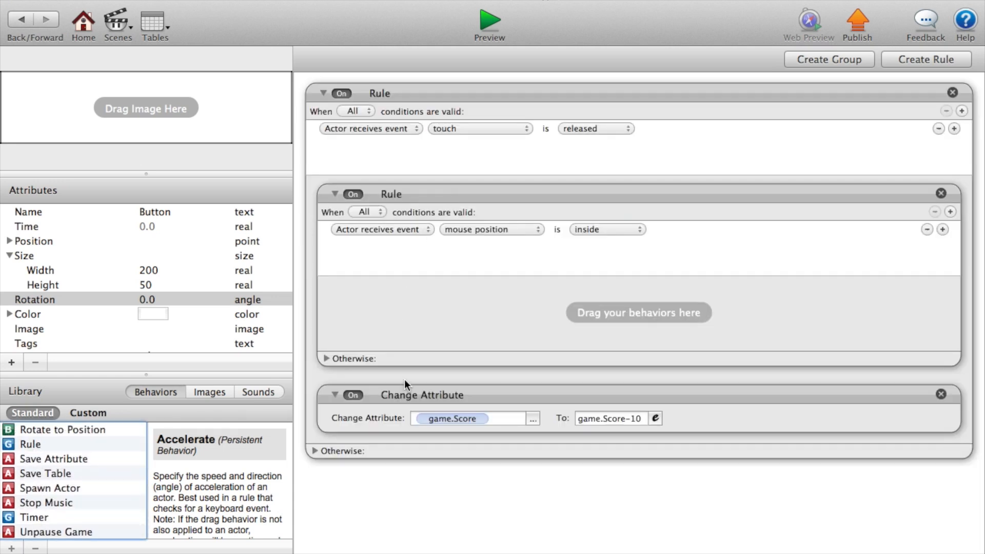
left_click(422, 394)
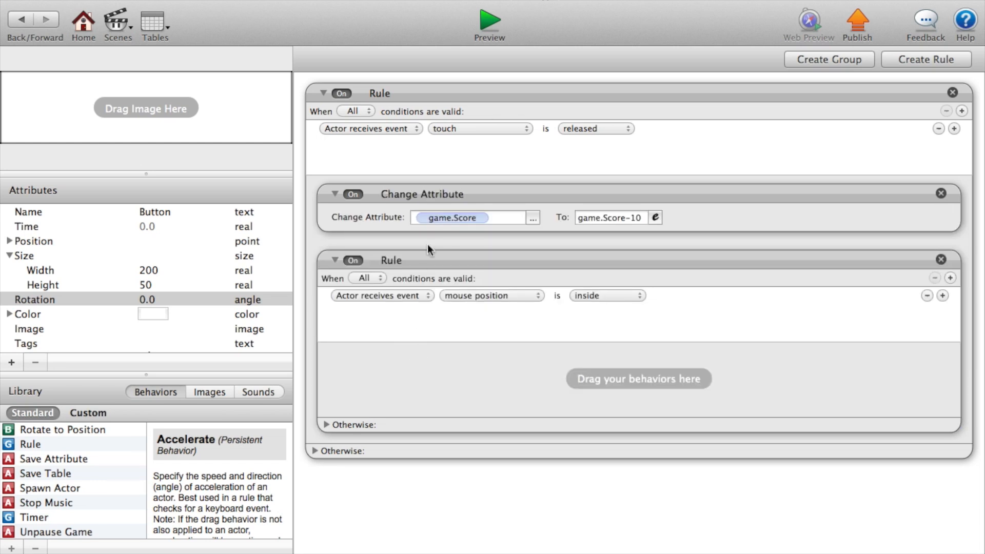
left_click_drag(422, 218, 433, 390)
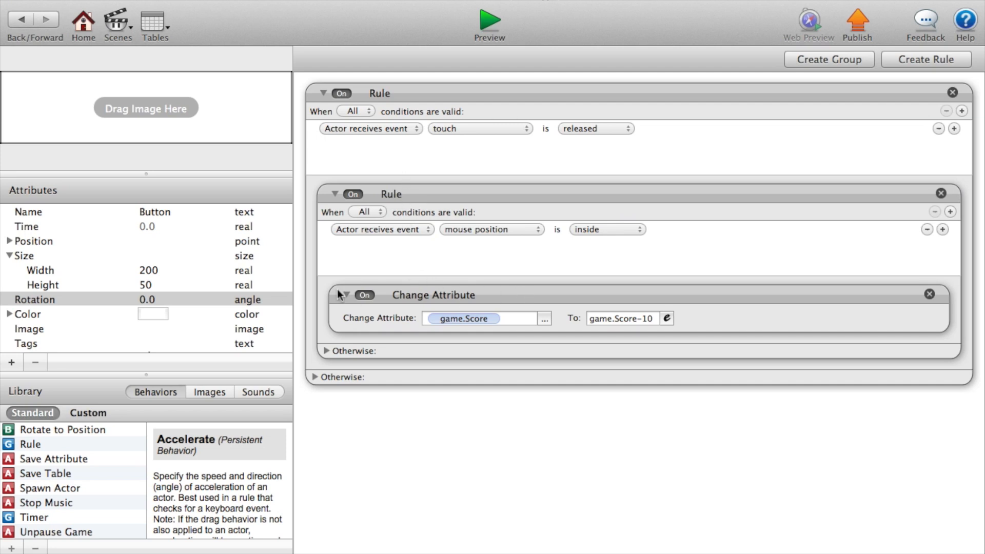
- Set the nested rule's condition to attribute game.Score at least 10
left_click(380, 229)
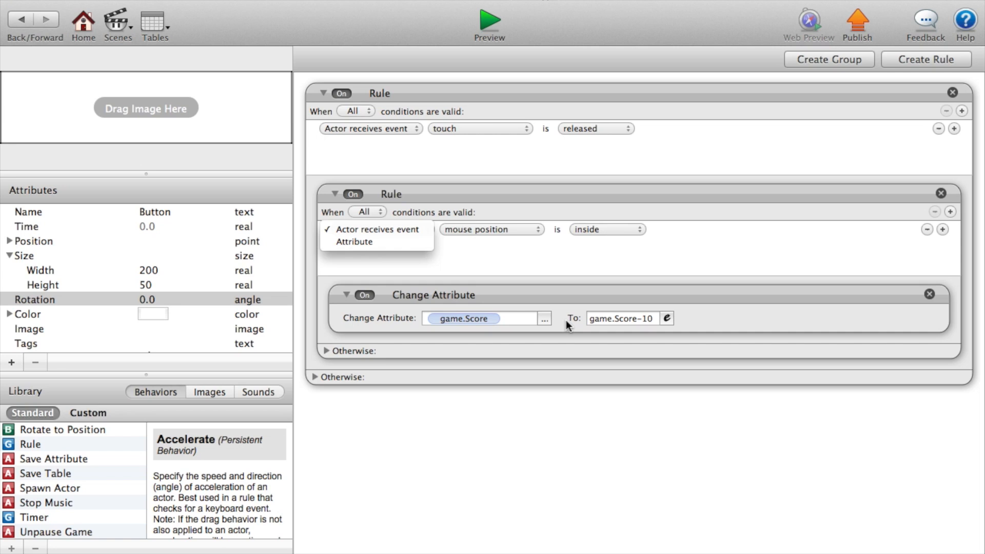
left_click(355, 243)
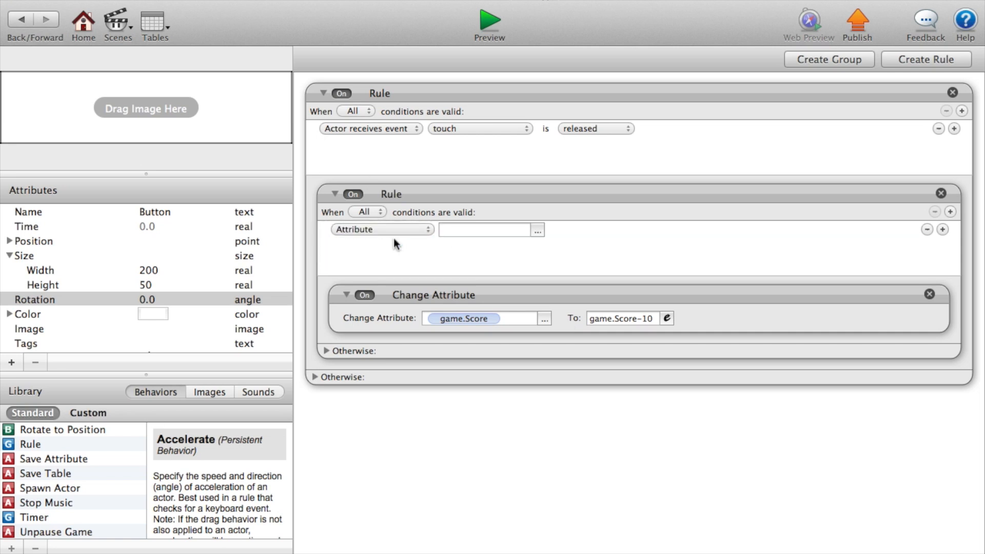
mouse_move(562, 233)
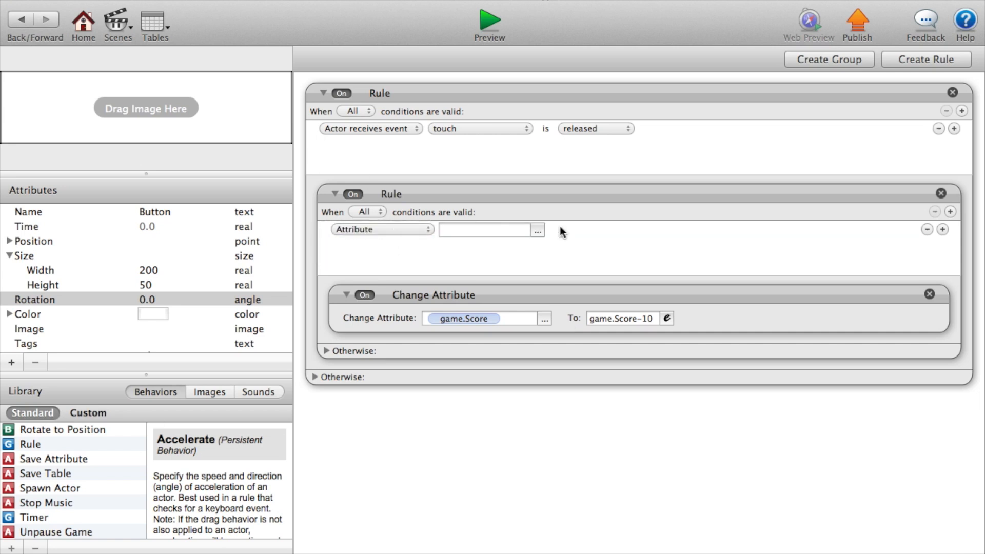
left_click(536, 229)
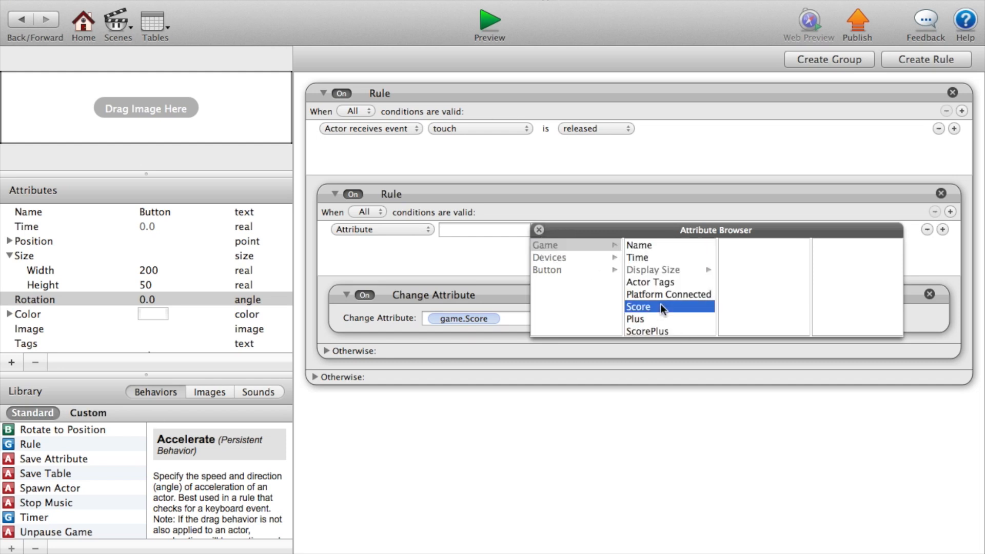
left_click(638, 307)
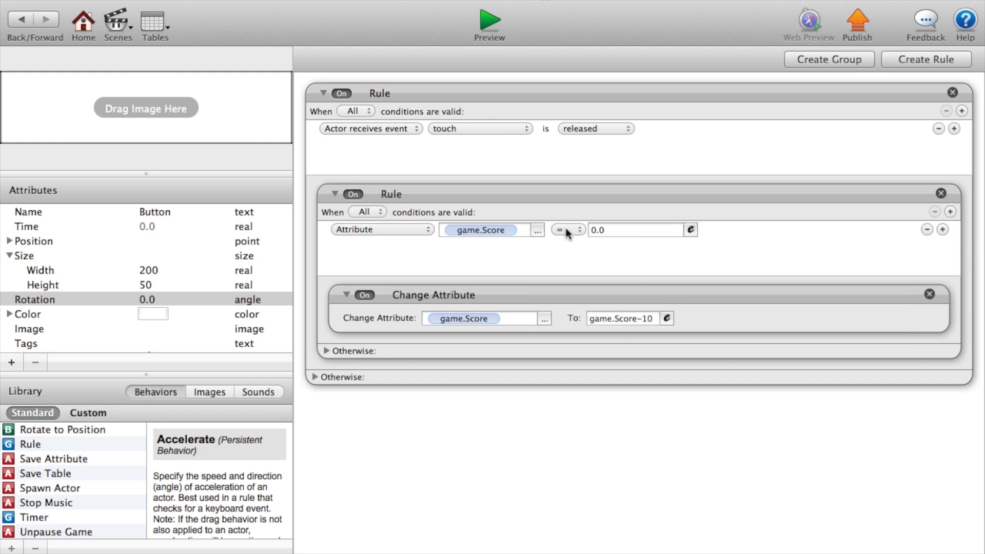
left_click(567, 229)
type("10")
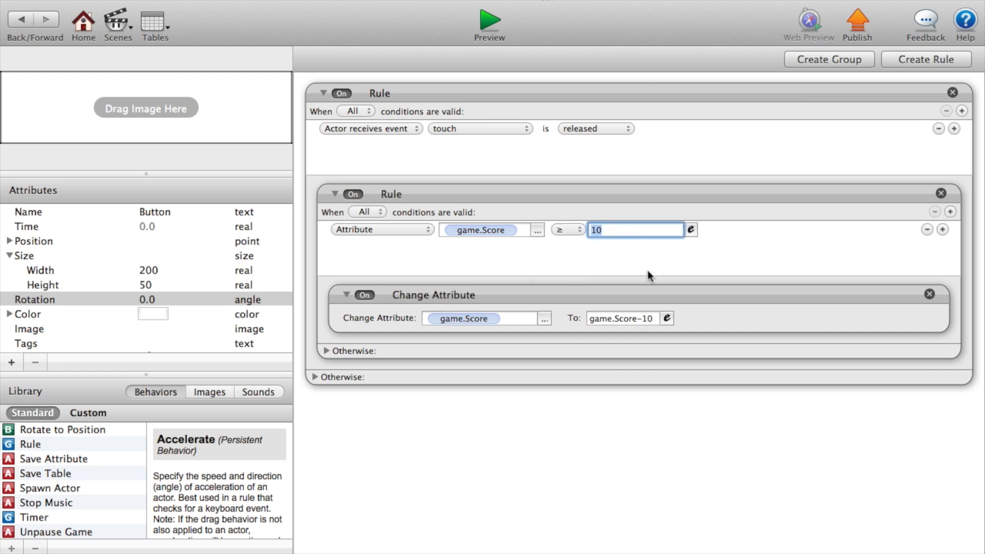
left_click(672, 291)
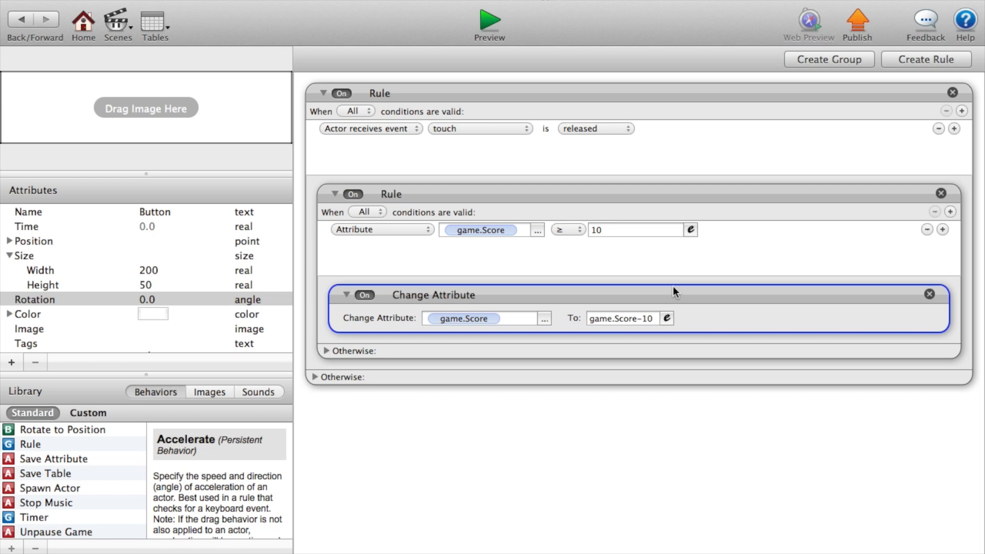
mouse_move(586, 350)
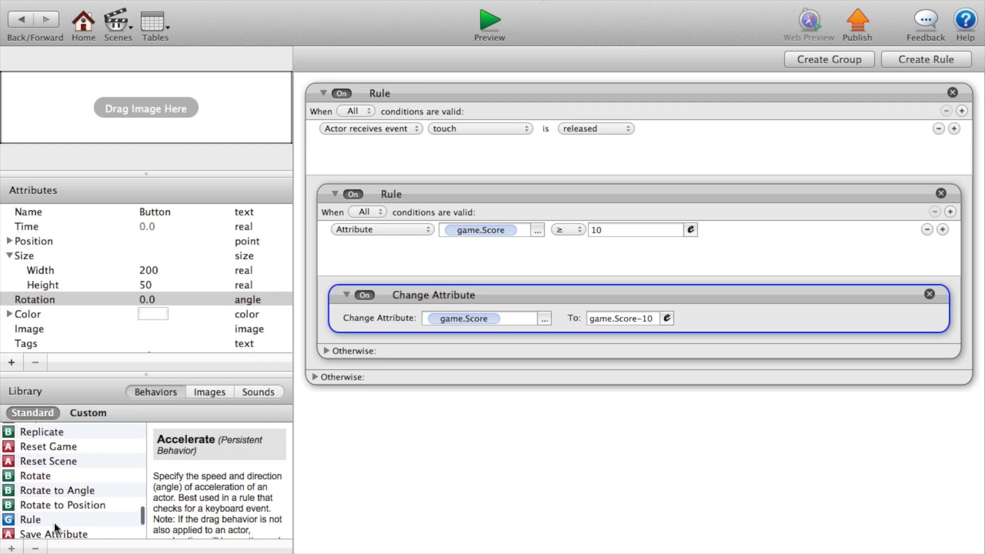
- Drag a Save Attribute behaviour from the Library into the rule
scroll("down", 3)
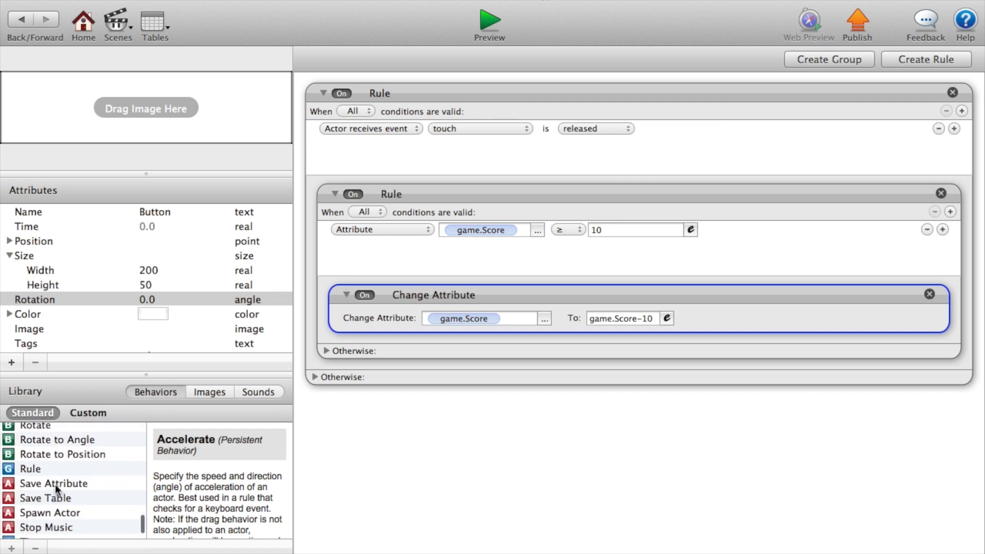
left_click_drag(53, 484, 459, 379)
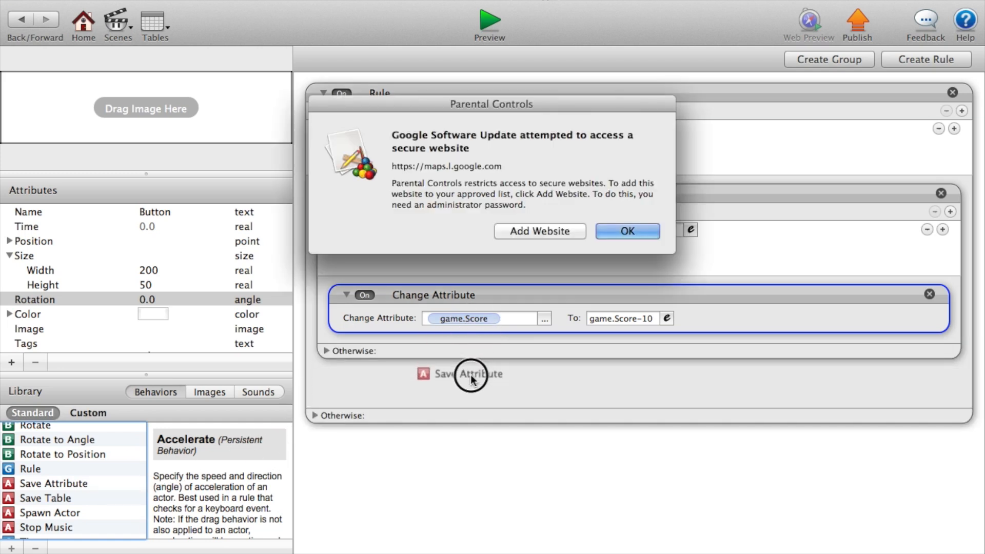
- Set Save Attribute to save game.Score under the key score
left_click(470, 374)
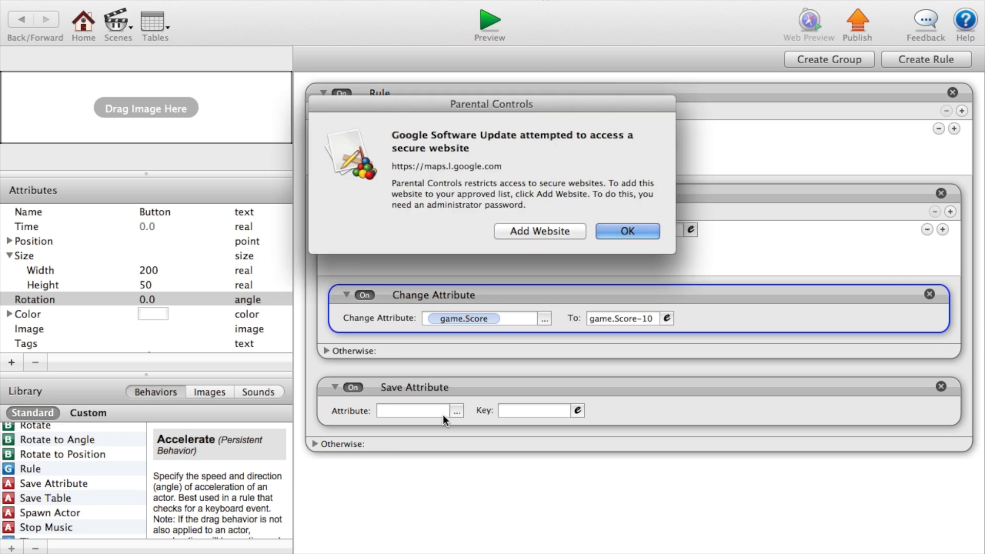
left_click(627, 231)
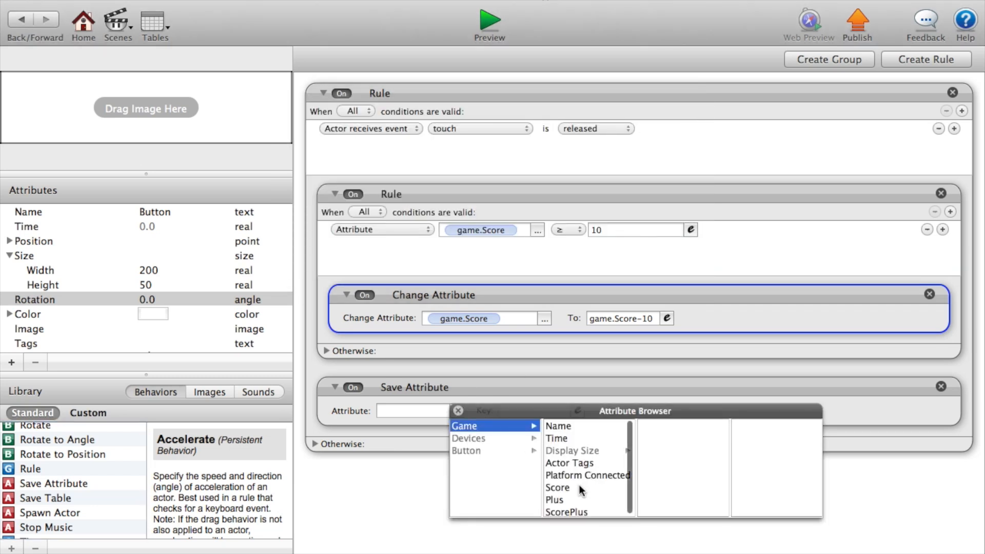
left_click(557, 488)
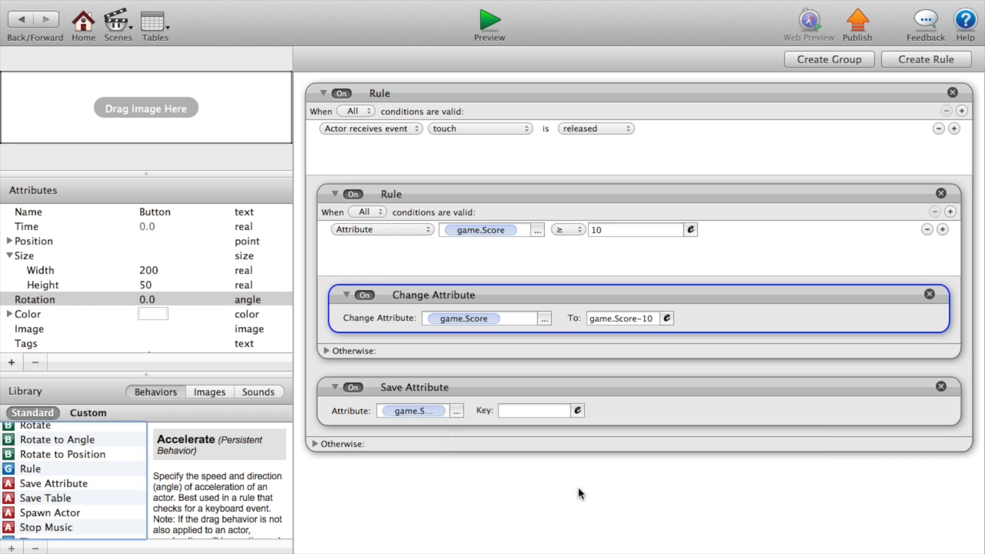
left_click(532, 410)
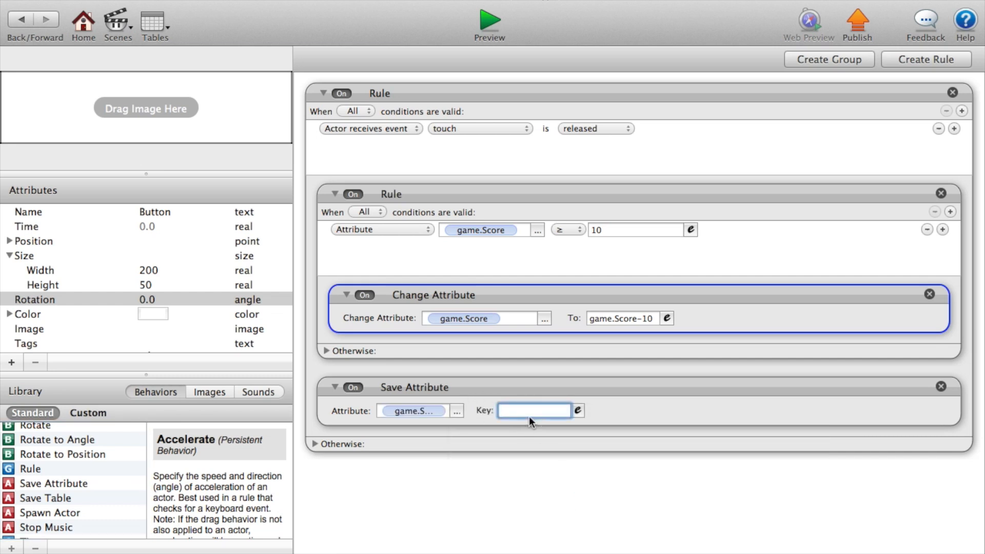
type("score")
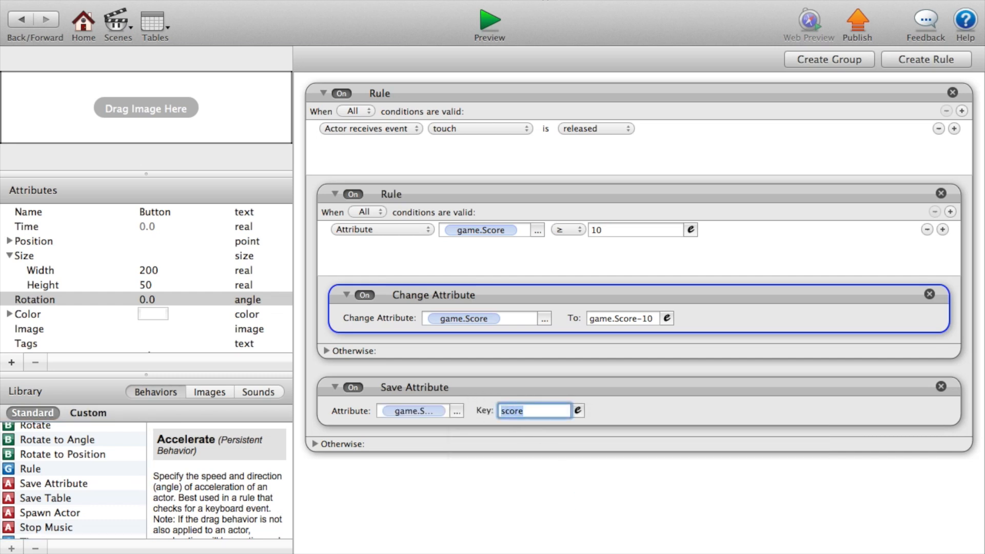
mouse_move(362, 379)
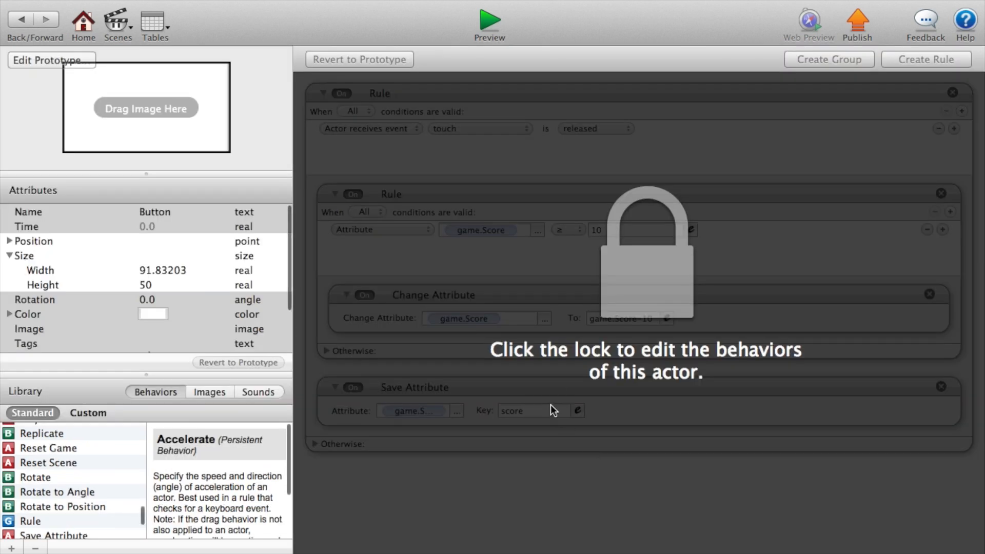
- Trigger the rule on touch released and add Change Scene going to Previous Scene
left_click(645, 252)
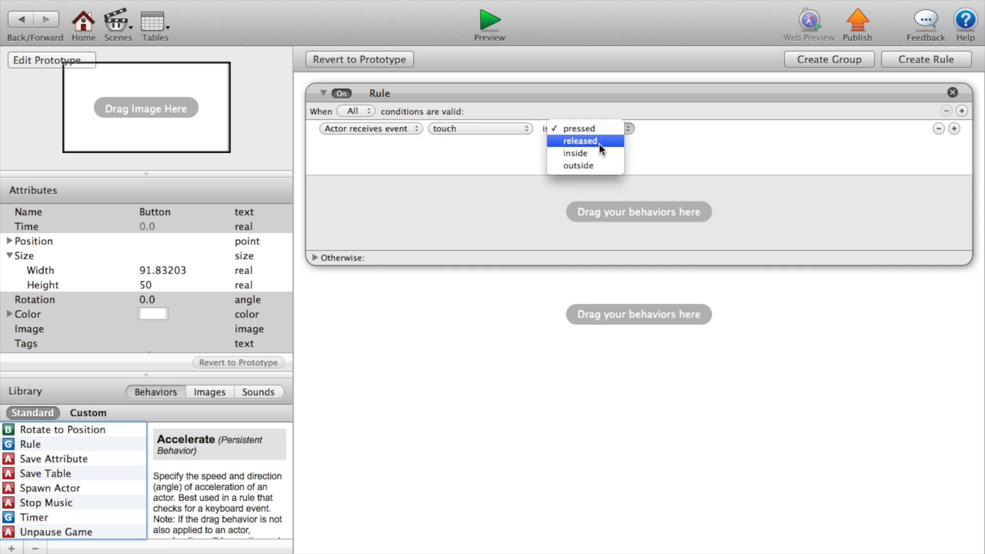
left_click(579, 140)
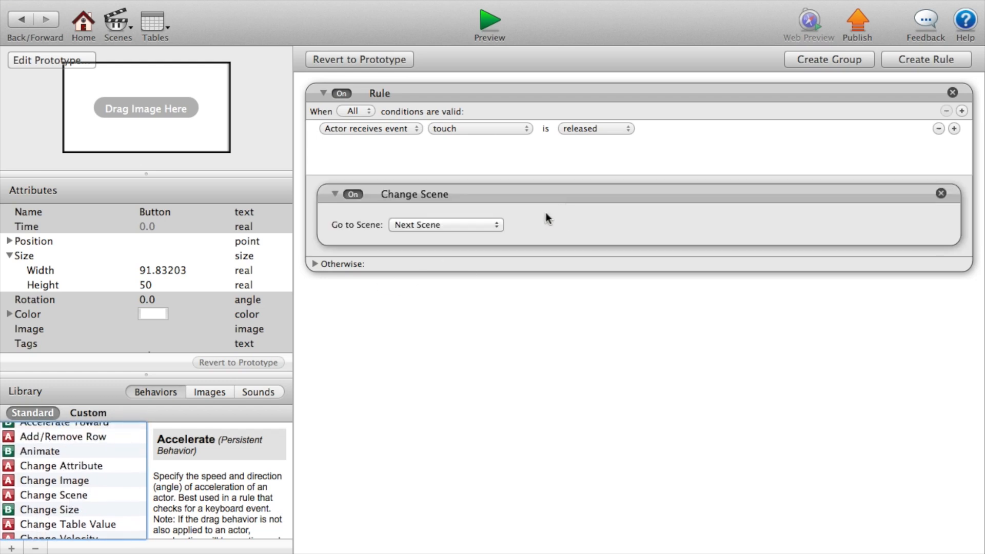
left_click(445, 224)
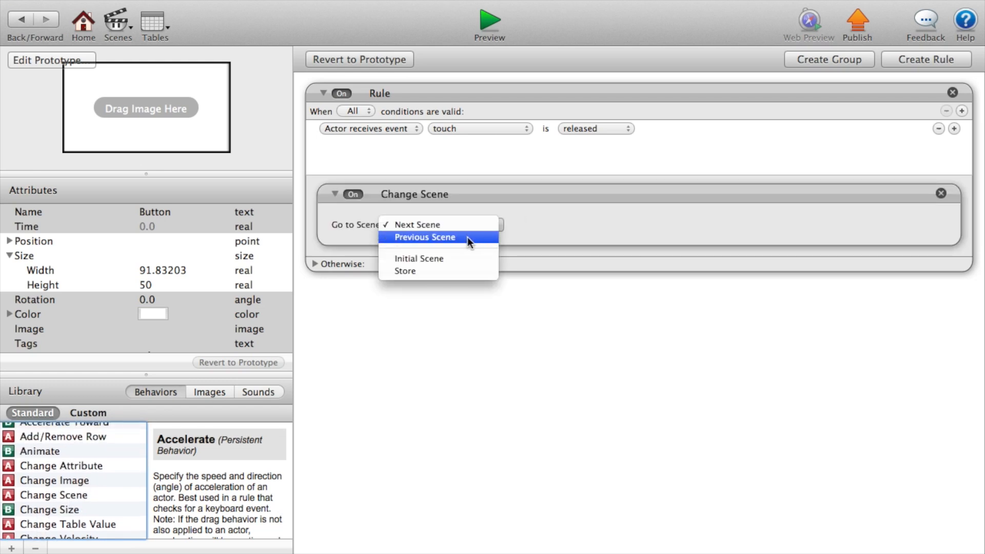
left_click(418, 259)
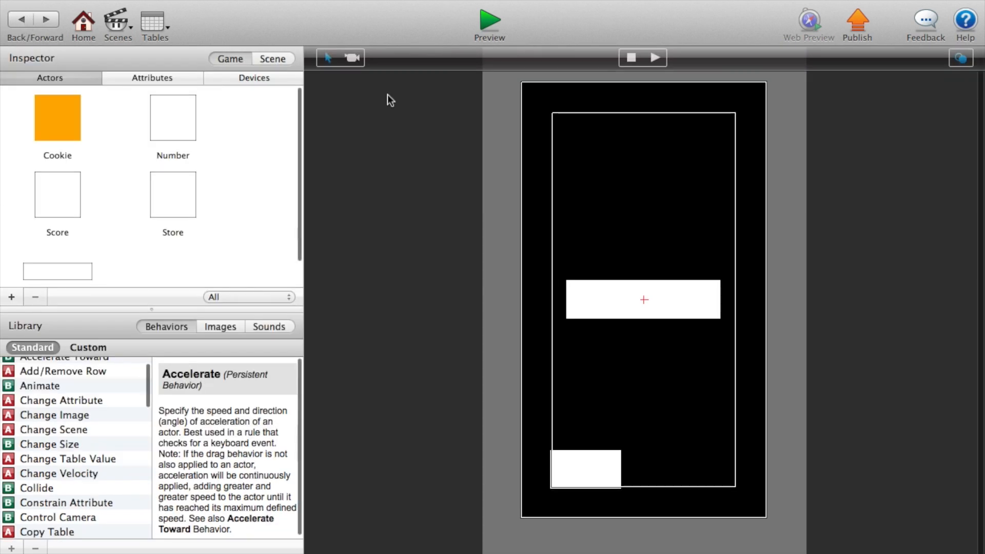
mouse_move(632, 316)
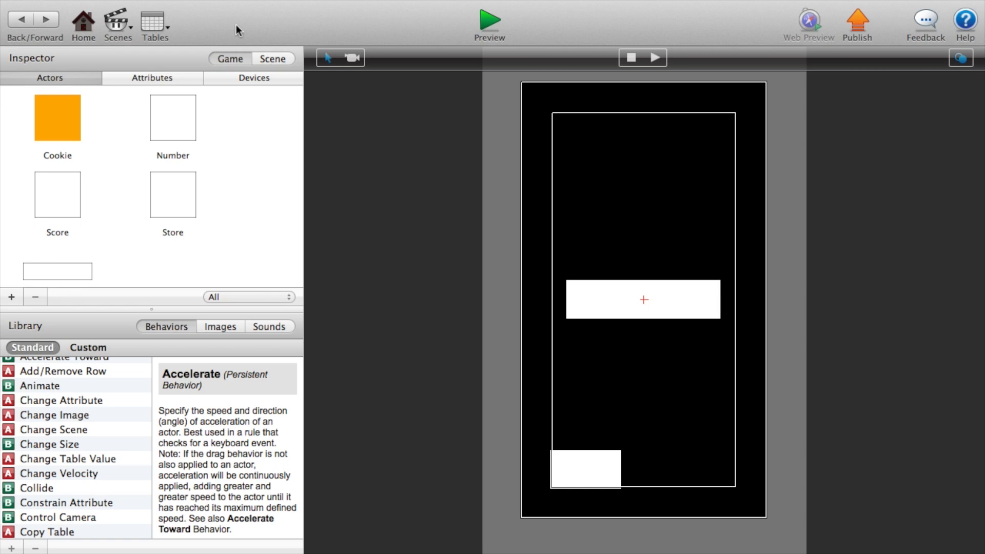
- Return to the Initial Scene holding the cookie and the Store actor
left_click(489, 18)
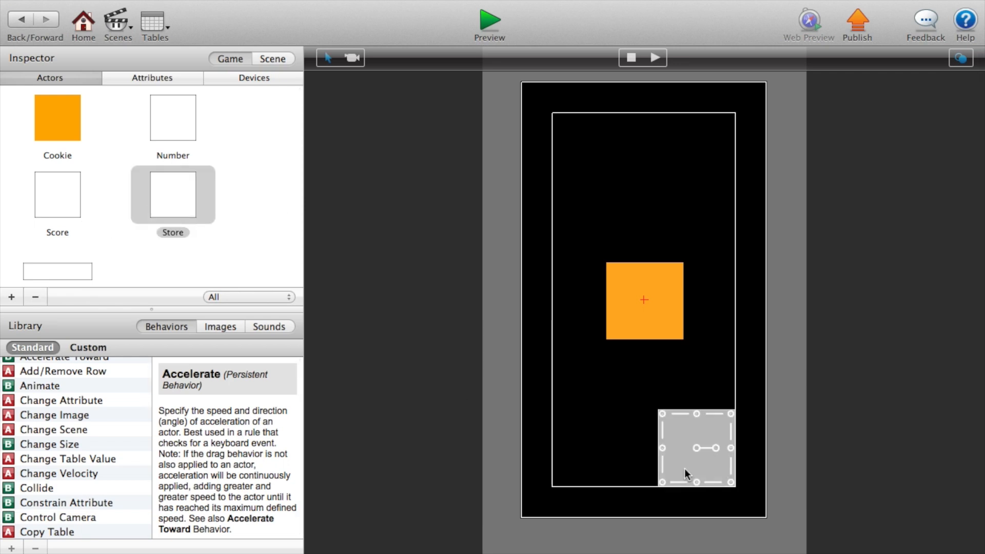
double_click(172, 195)
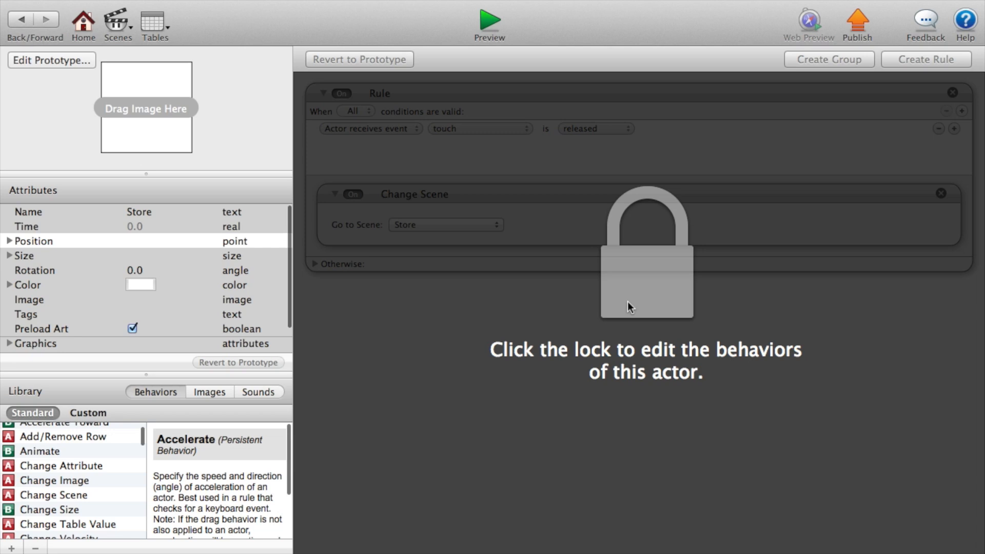
left_click(646, 251)
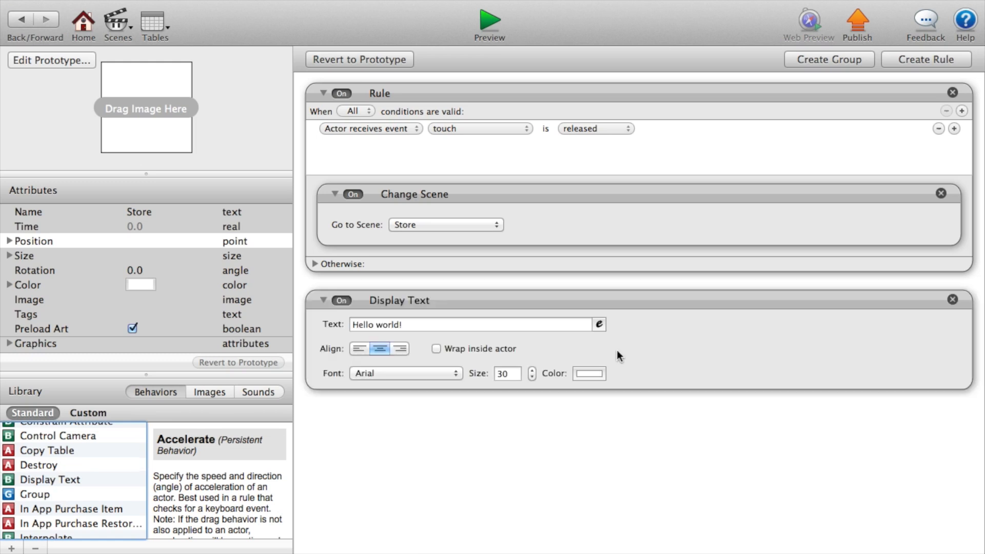
type("s")
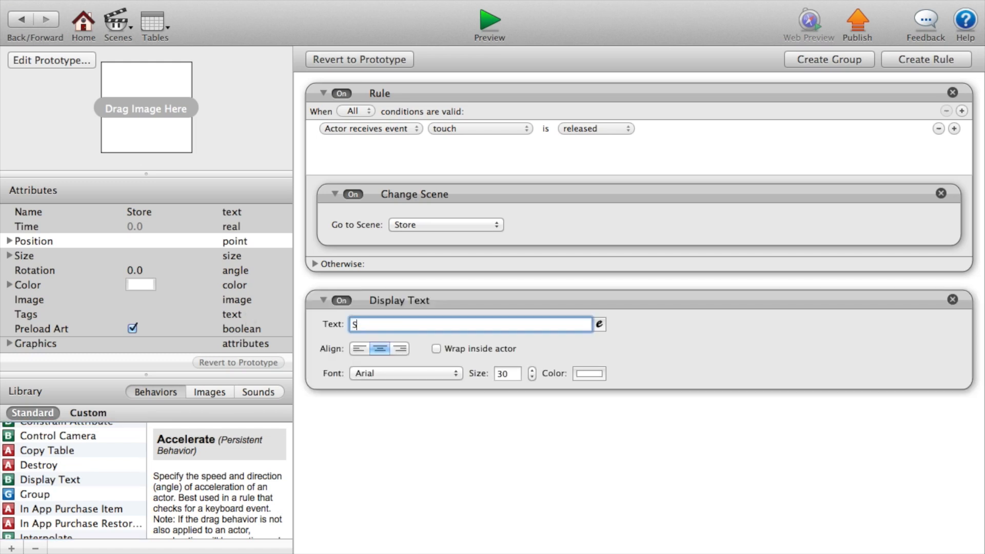
type("Store!")
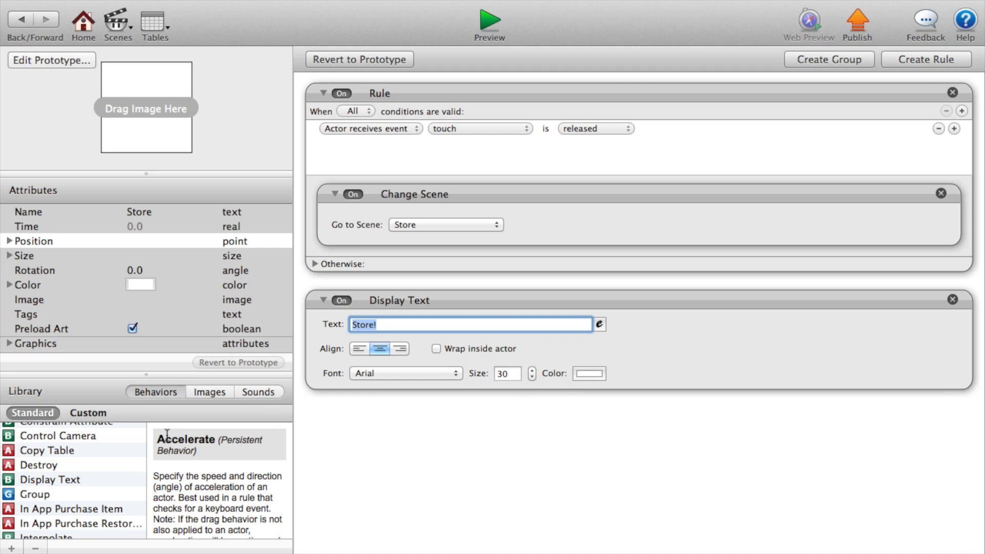
left_click(141, 284)
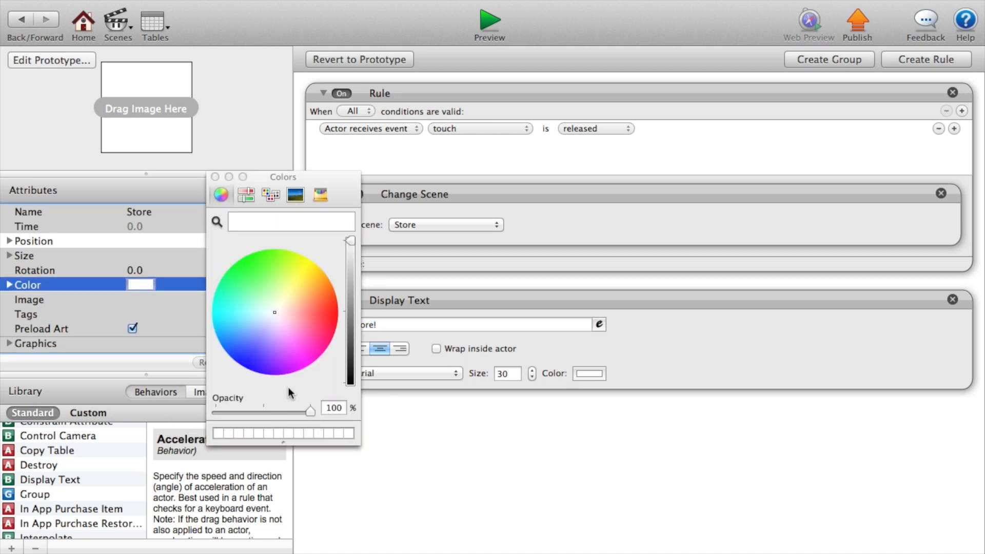
left_click(214, 177)
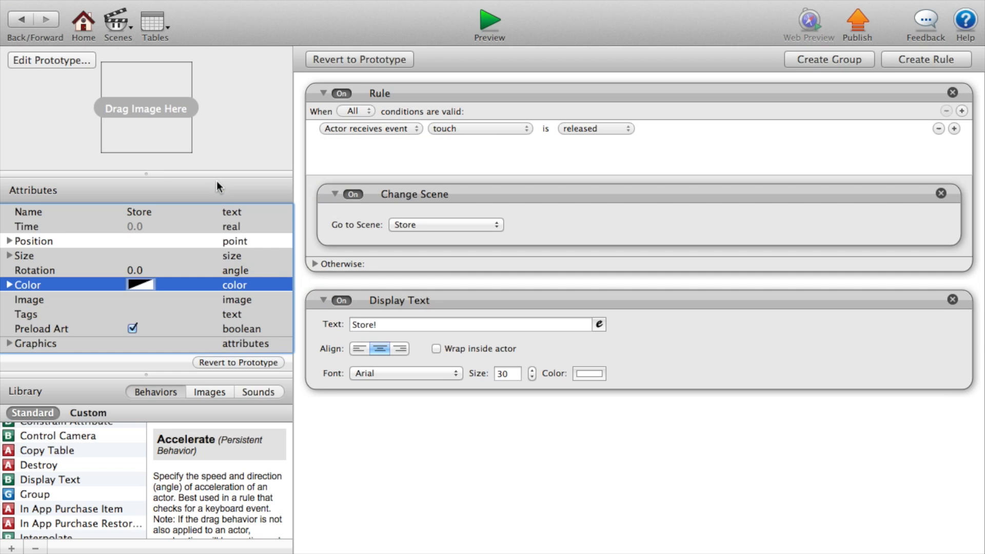
mouse_move(96, 495)
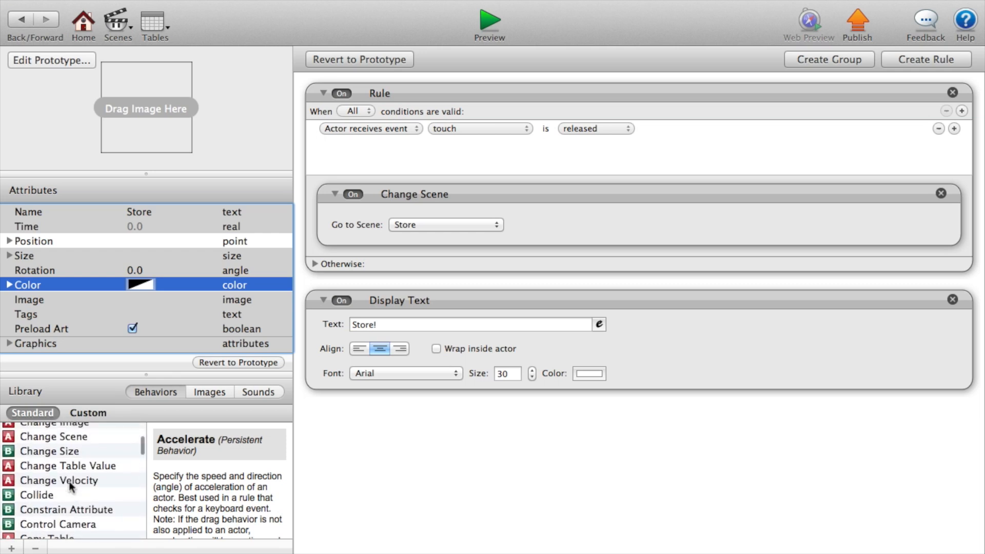
- Give the Store actor a Load Attribute with key "score" loading into game.Score
scroll("down", 3)
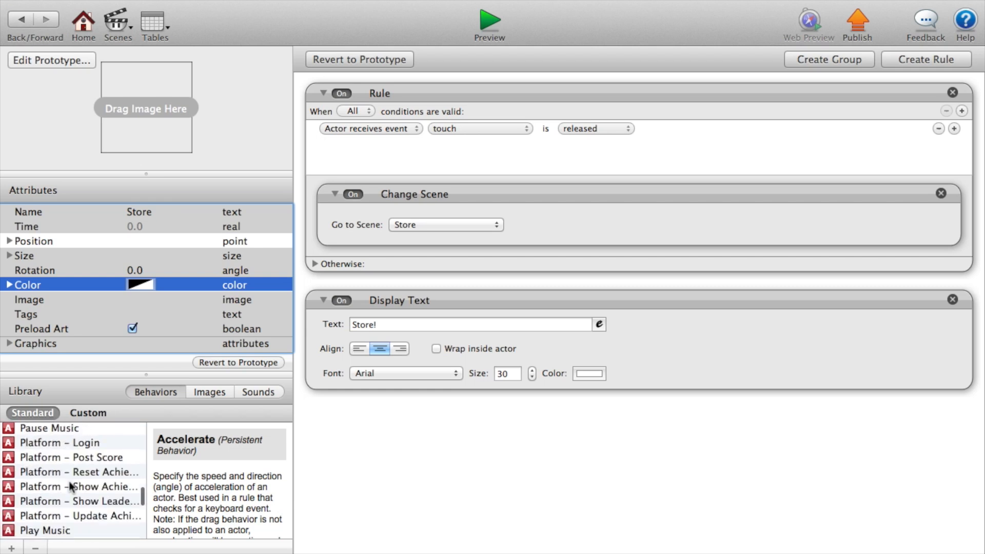
scroll("down", 3)
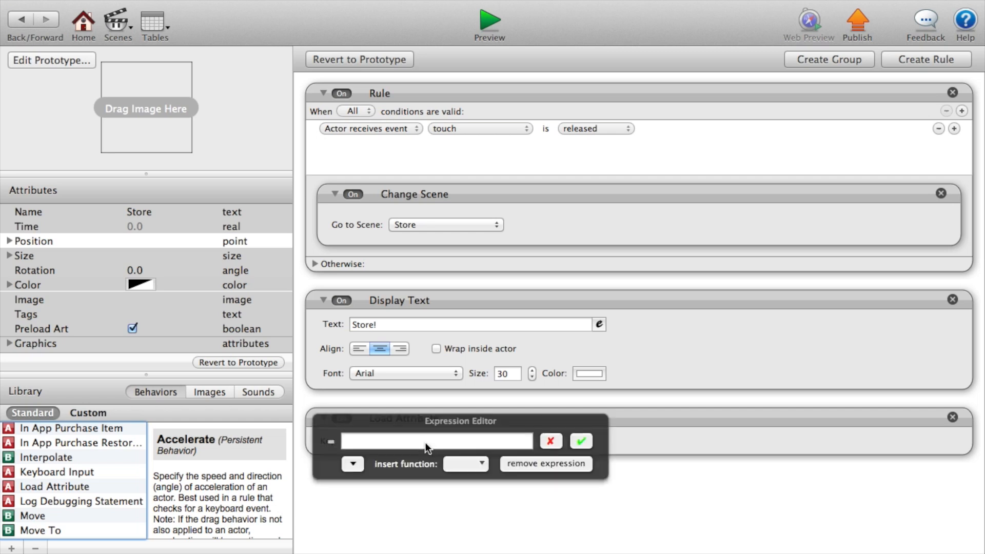
left_click(352, 464)
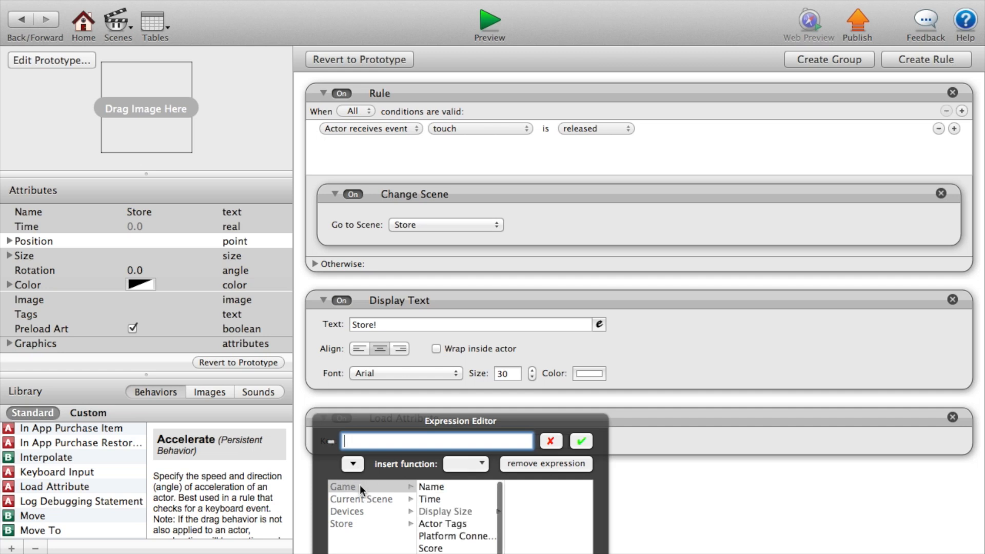
mouse_move(385, 509)
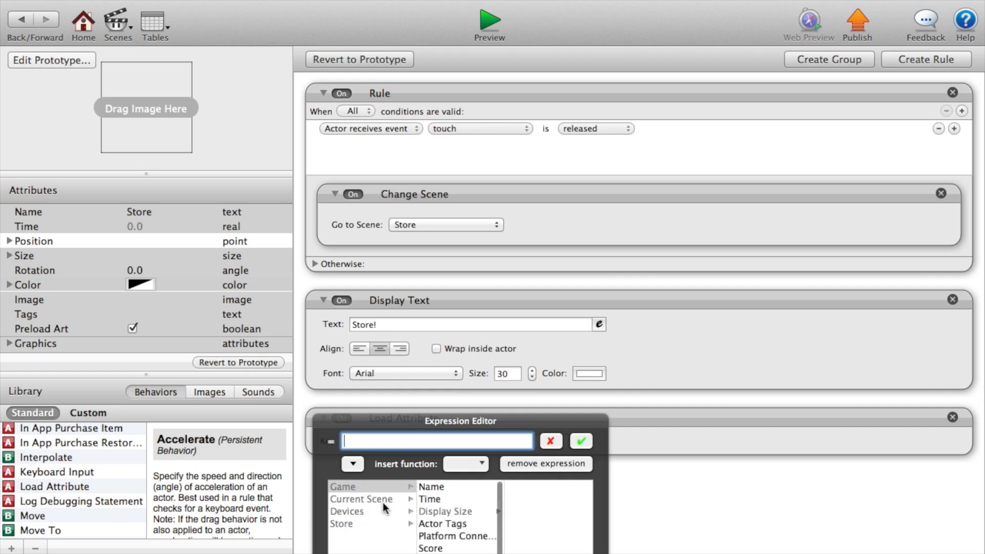
left_click(430, 548)
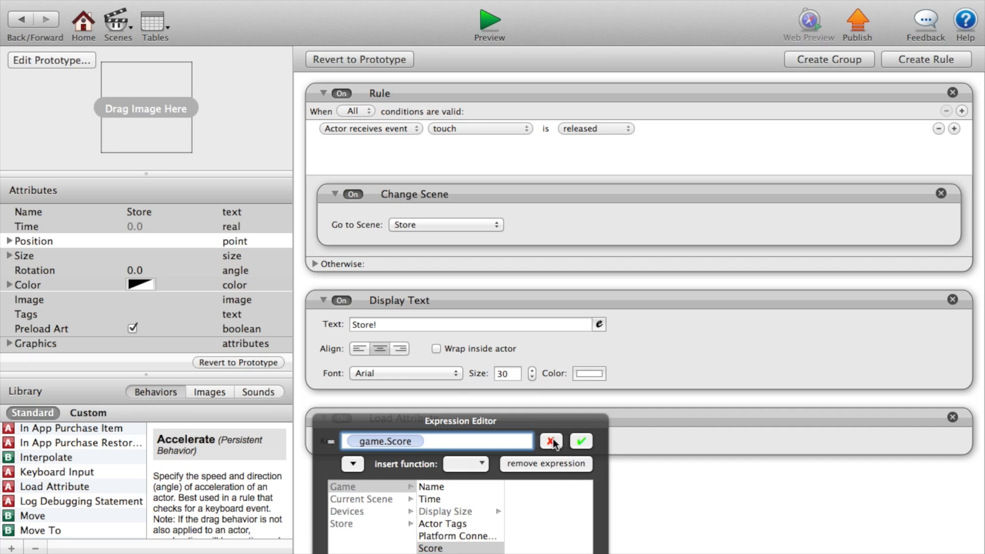
left_click(581, 441)
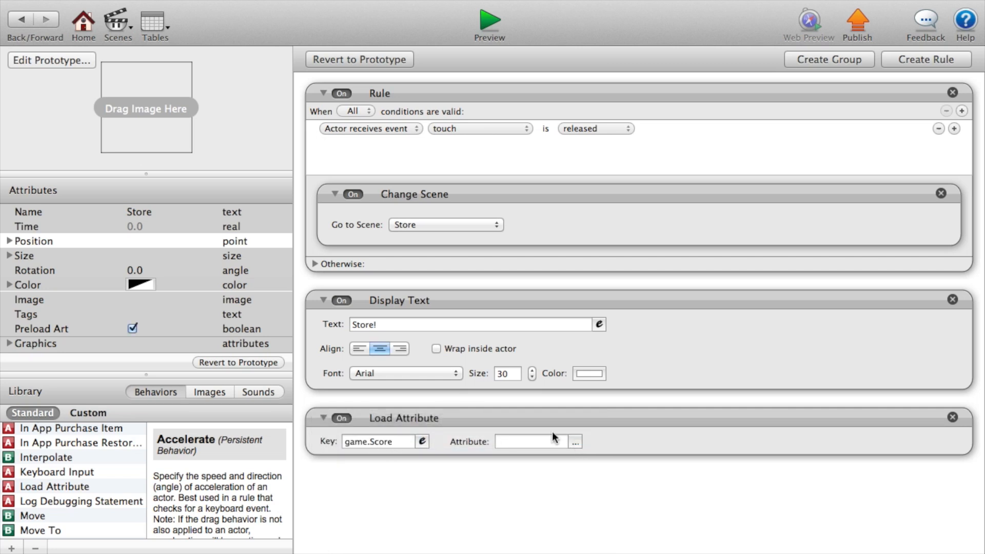
left_click(422, 441)
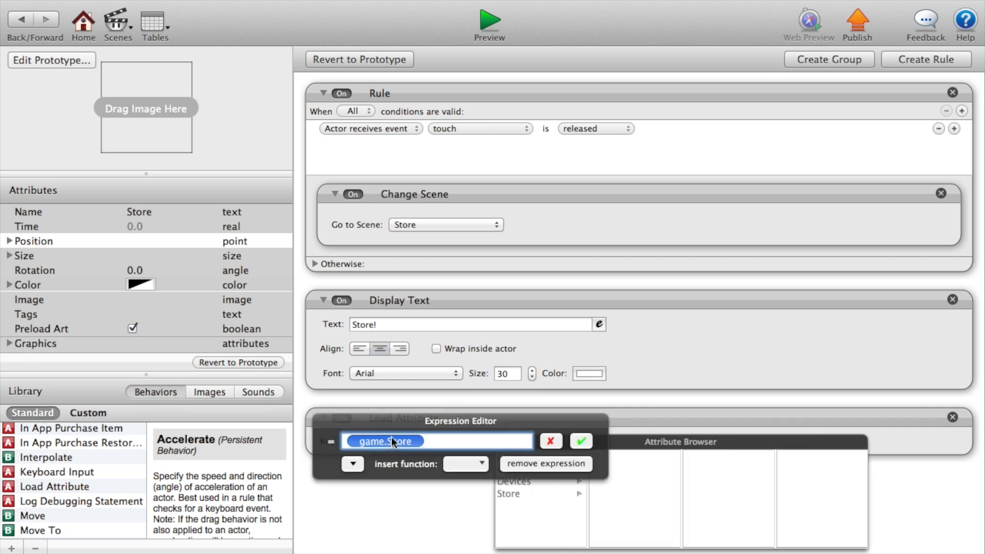
left_click(581, 440)
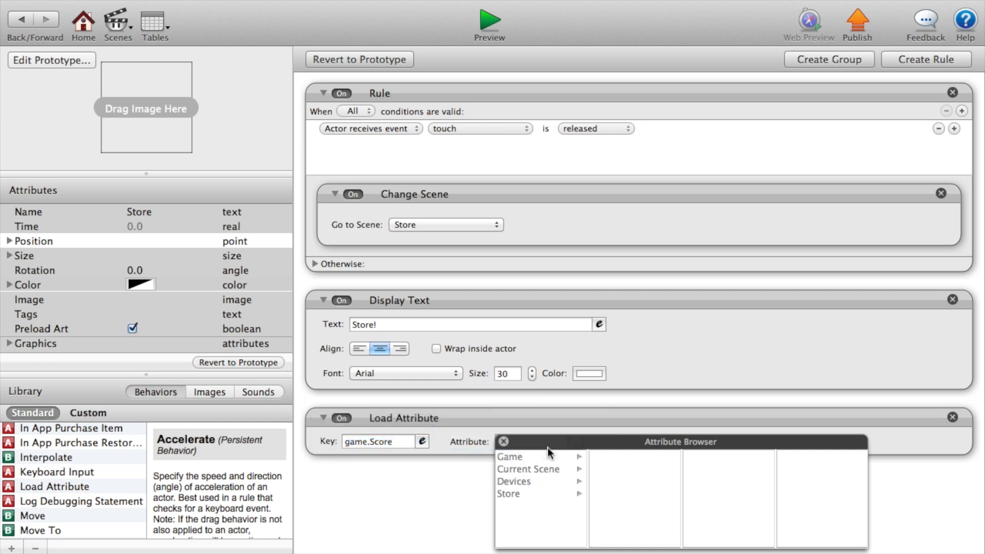
type("score")
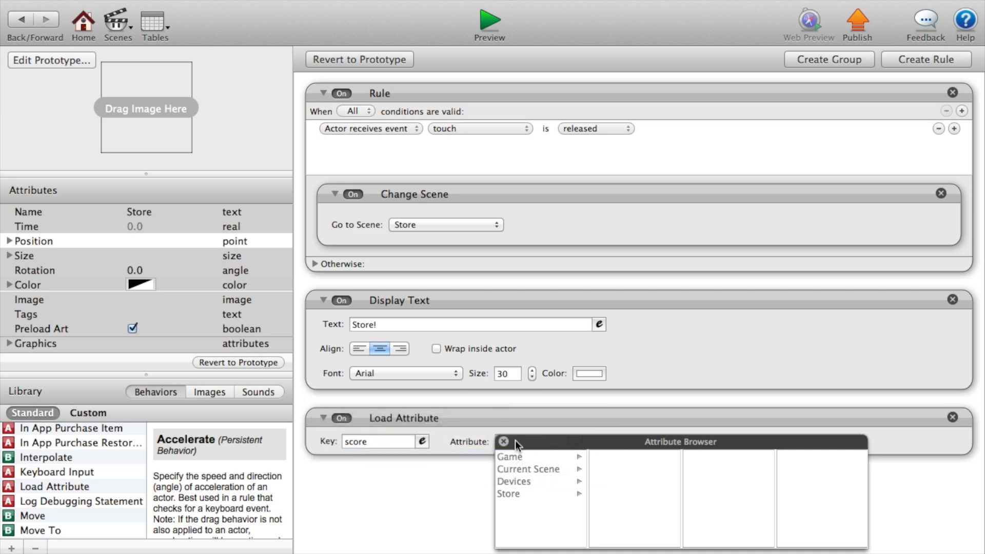
left_click(510, 455)
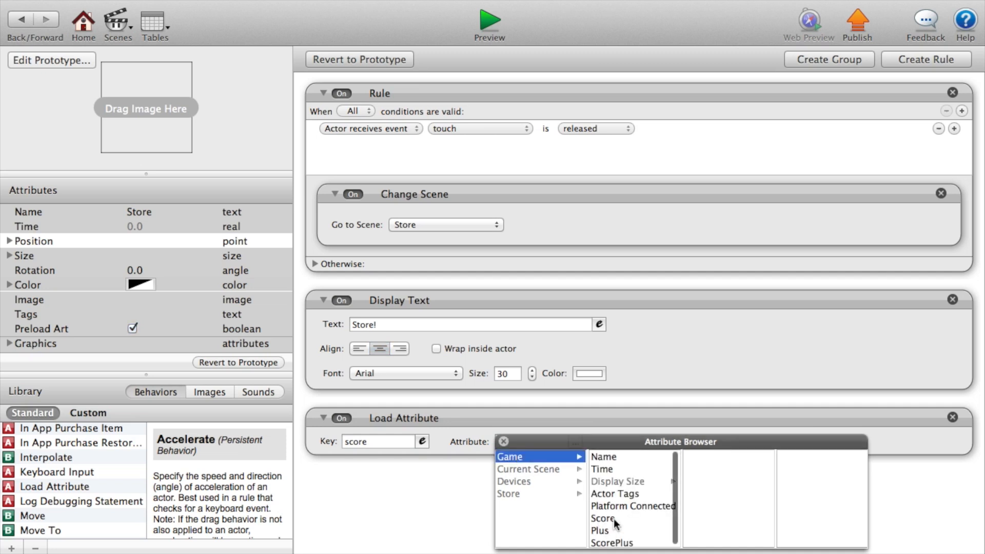
left_click(603, 518)
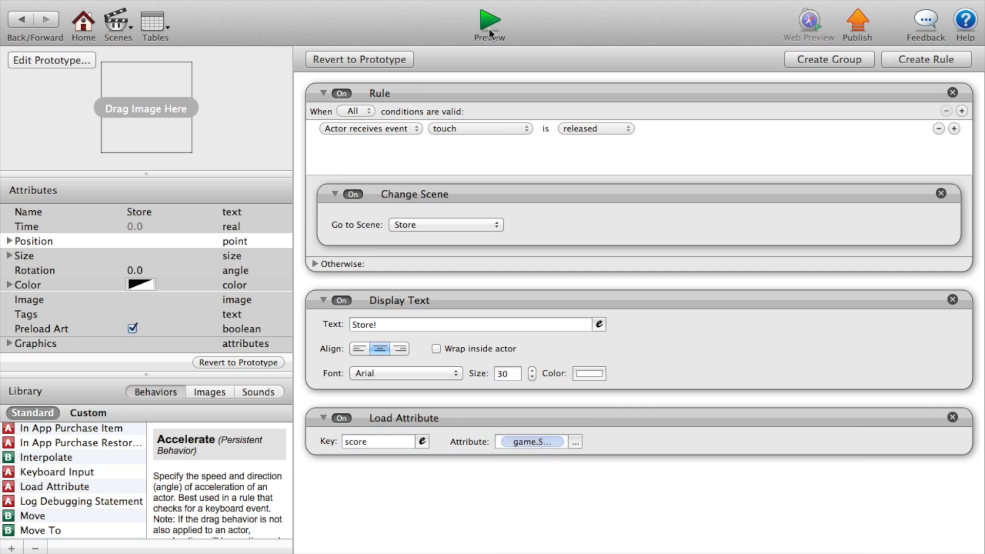
- Preview the game, tap the cookie and enter the Store scene via Store!
left_click(488, 17)
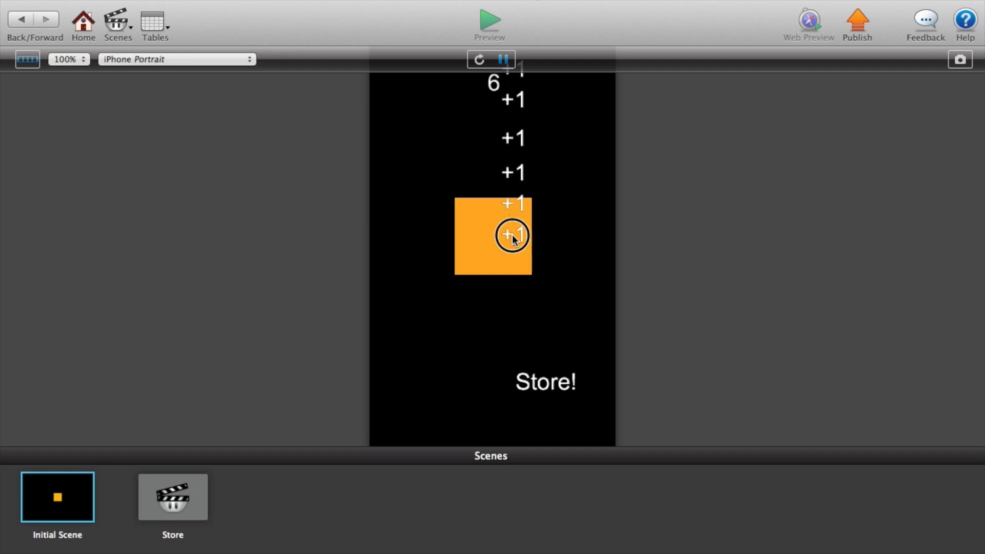
left_click(172, 497)
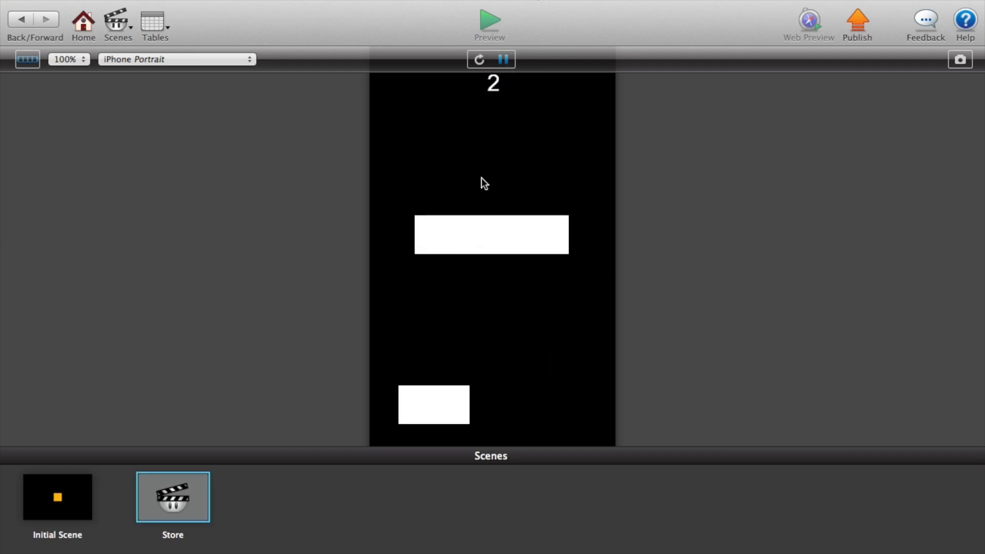
left_click(443, 403)
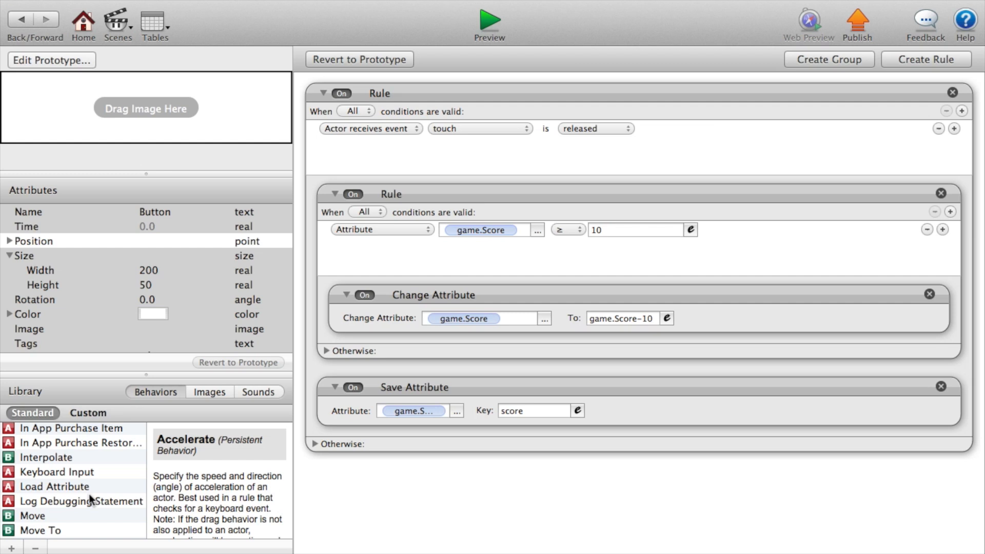
mouse_move(69, 524)
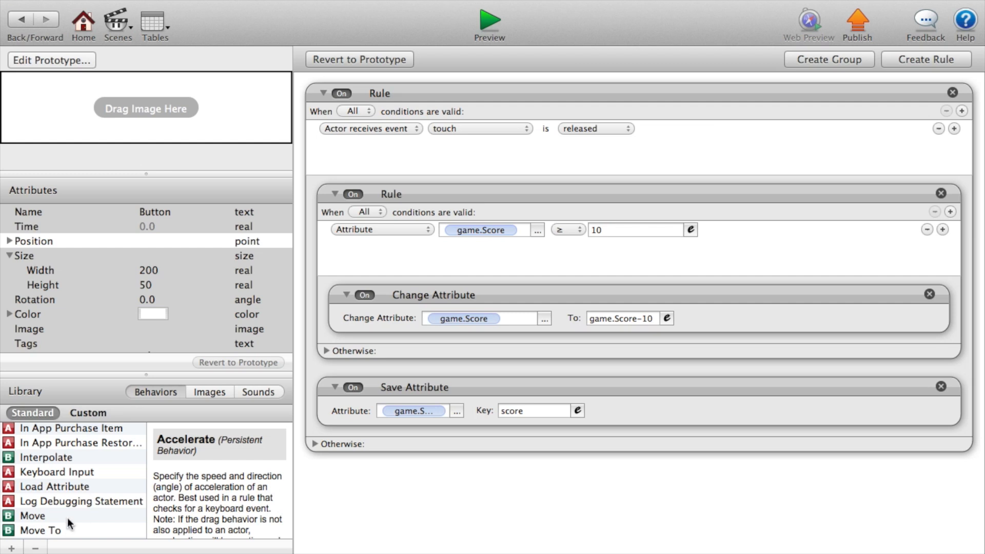
- Add a blank Change Attribute to the Button's score-check rule after the subtraction
scroll("down", 3)
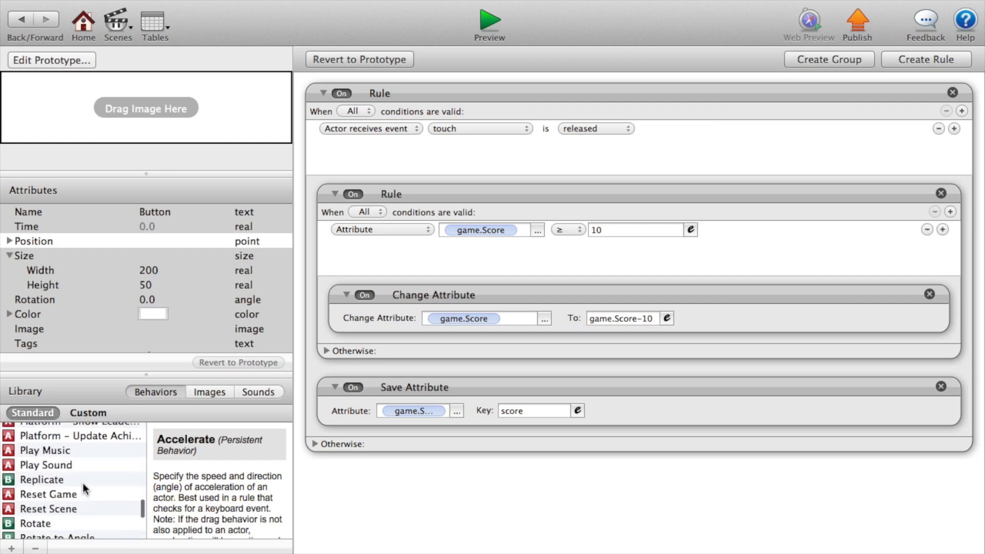
scroll("down", 3)
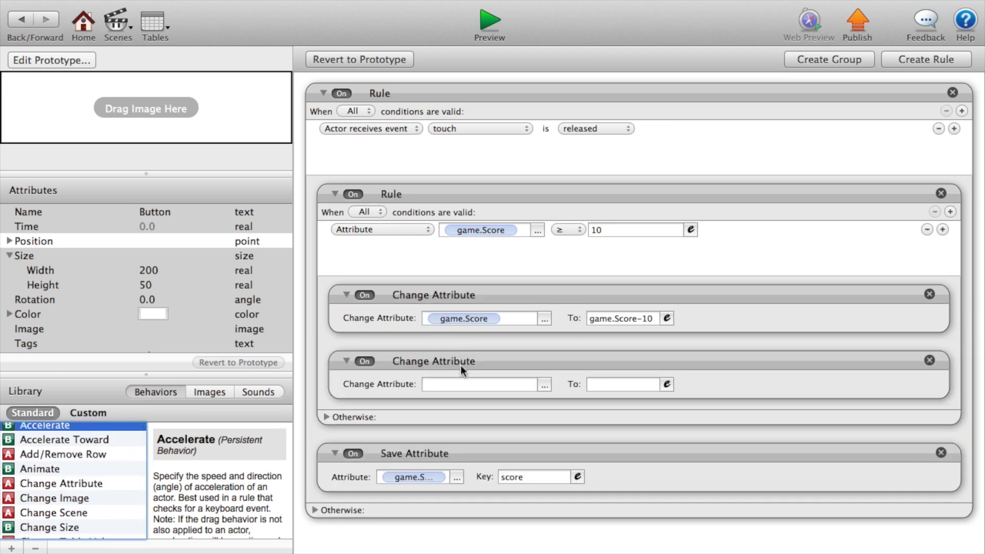
- Make the new change set game.ScorePlus to game.ScorePlus+1
left_click(544, 384)
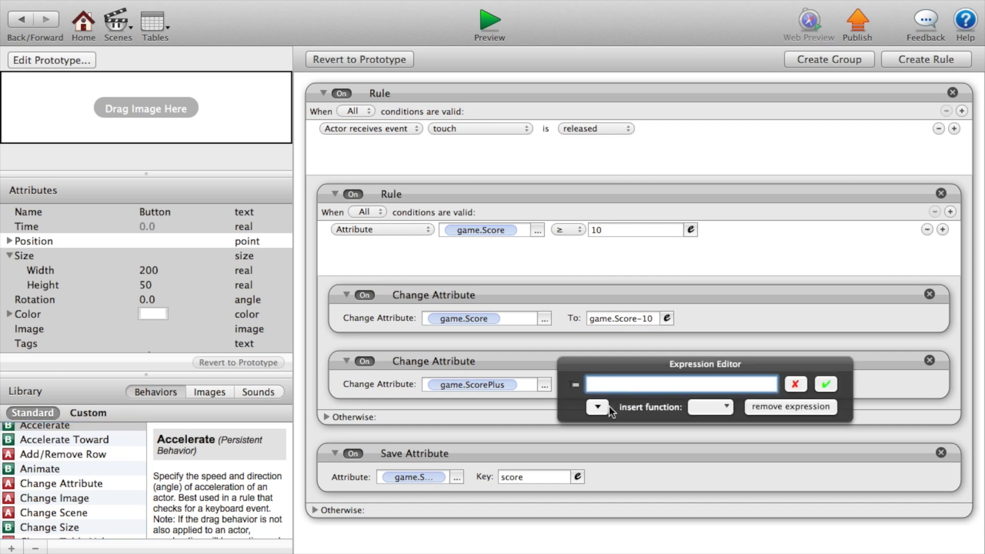
left_click(595, 408)
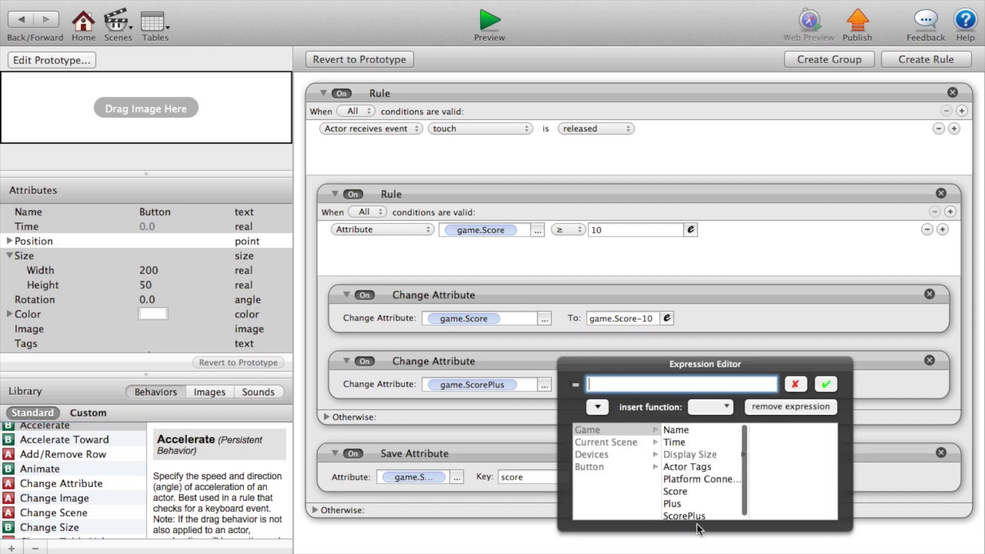
left_click(683, 516)
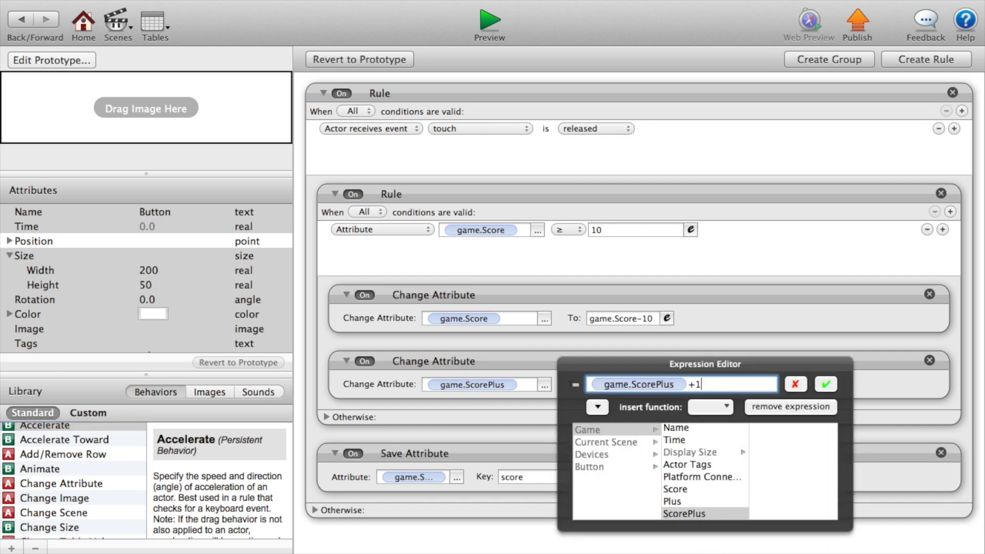
left_click(827, 384)
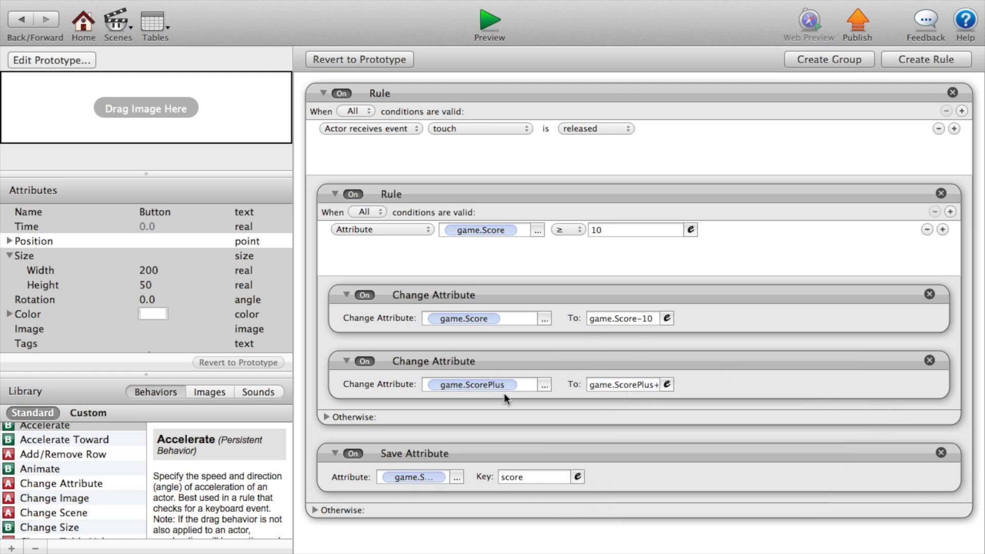
mouse_move(542, 370)
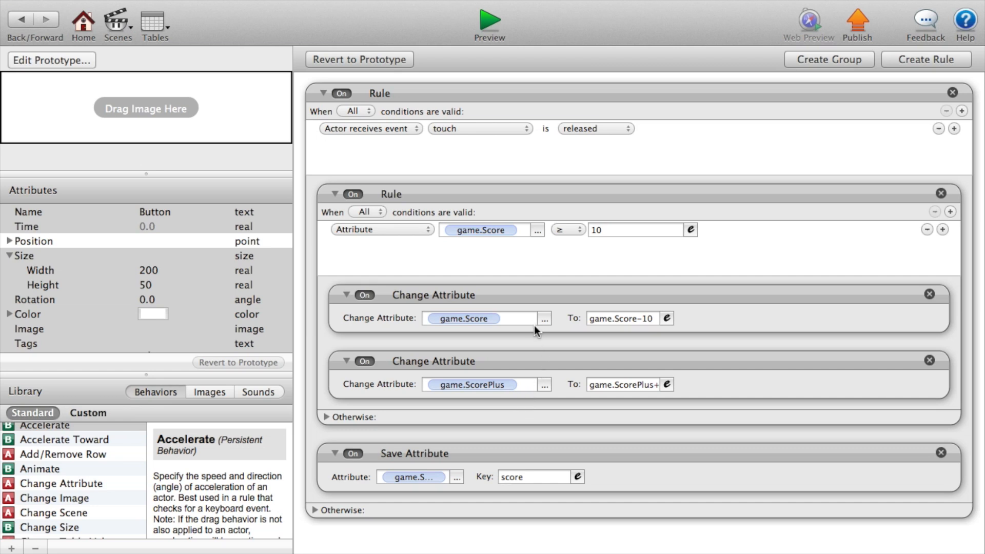
left_click(433, 361)
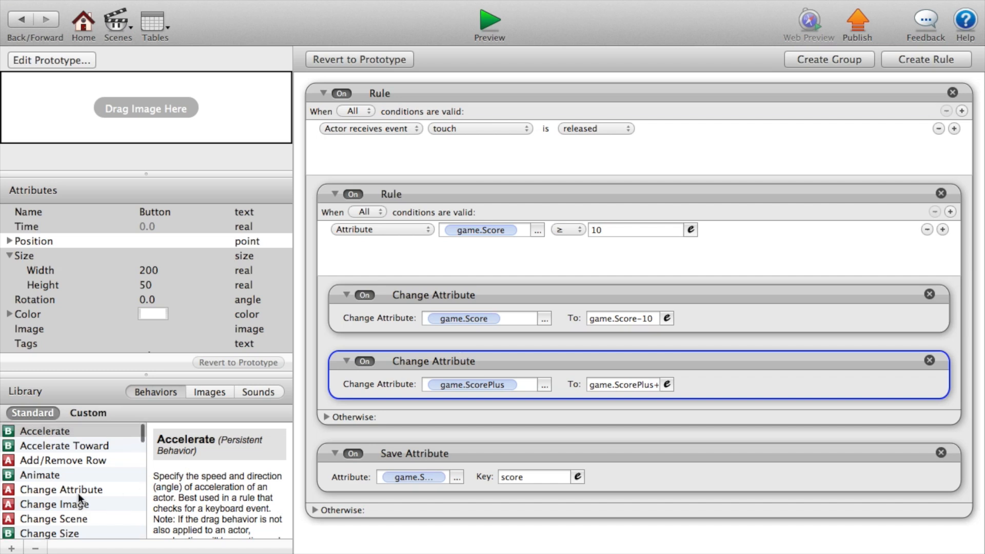
- Set the Save Attribute key to scorePlus, then go Home to the scenes overview
scroll("down", 3)
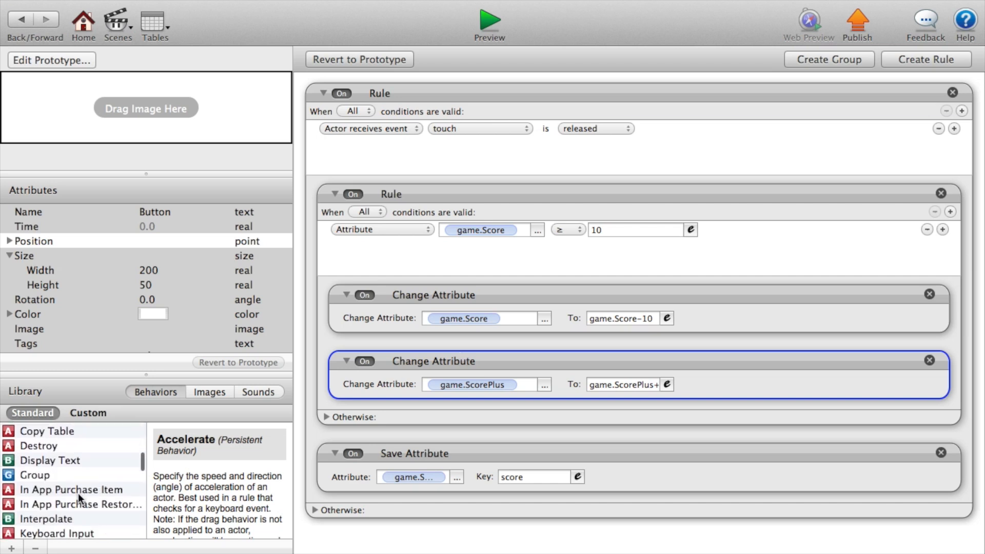
scroll("down", 3)
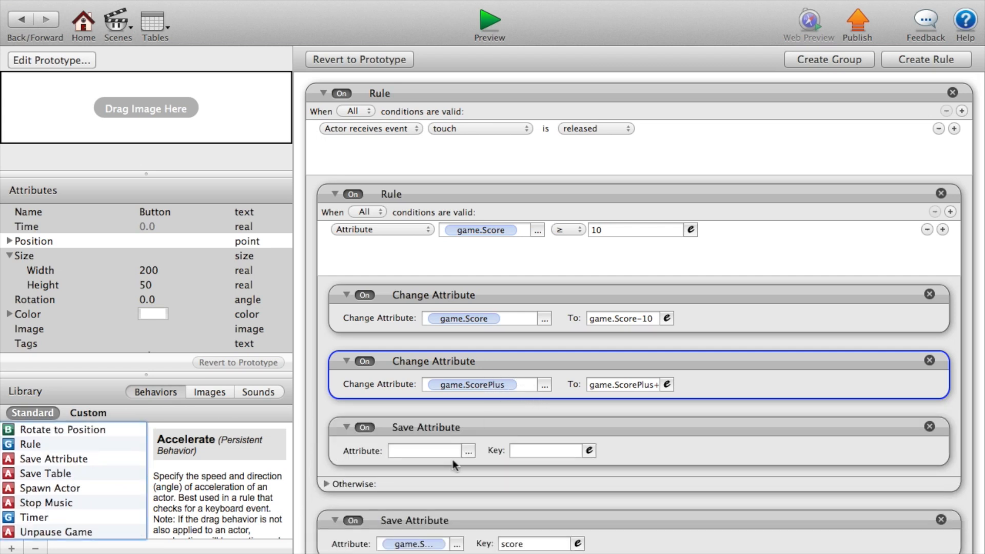
left_click(467, 451)
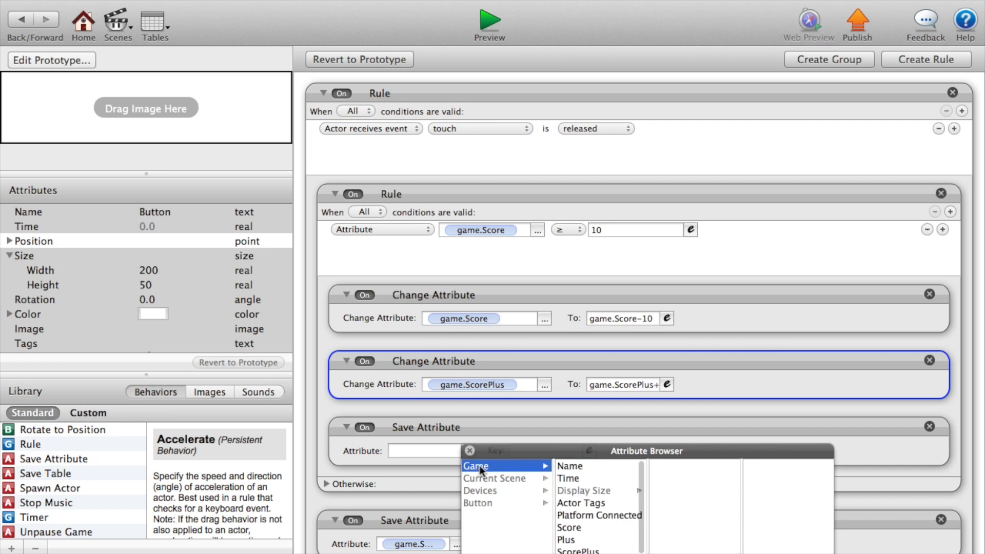
mouse_move(572, 534)
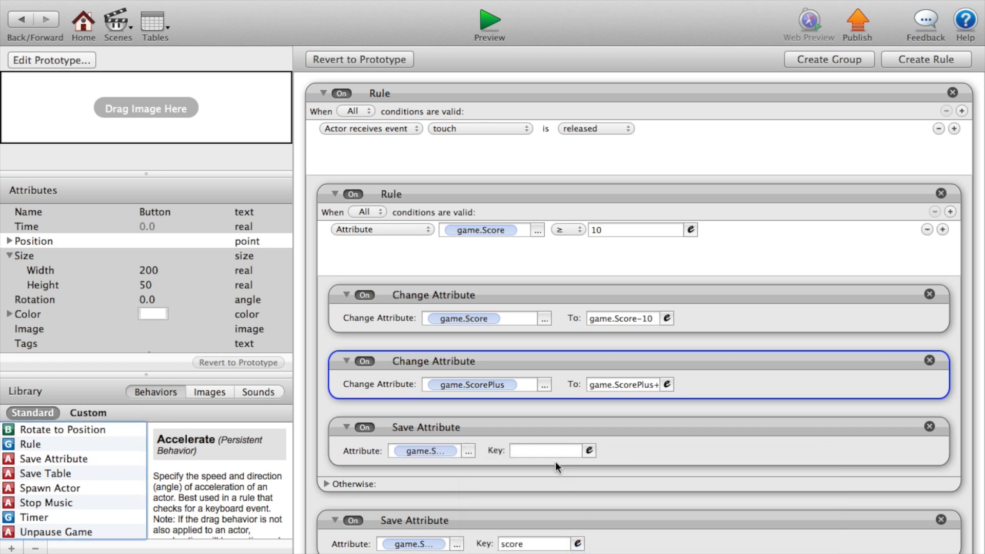
left_click(544, 451)
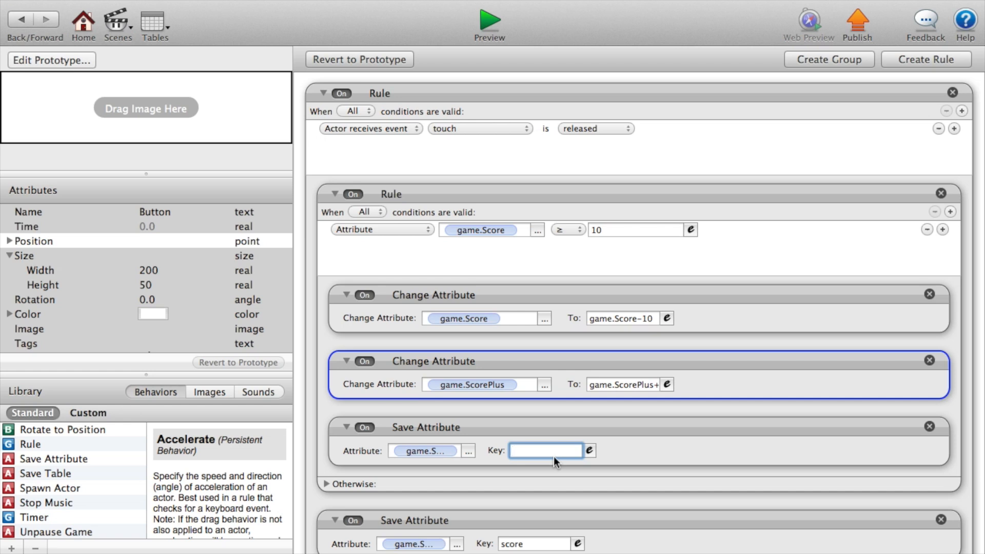
type("scorePlus")
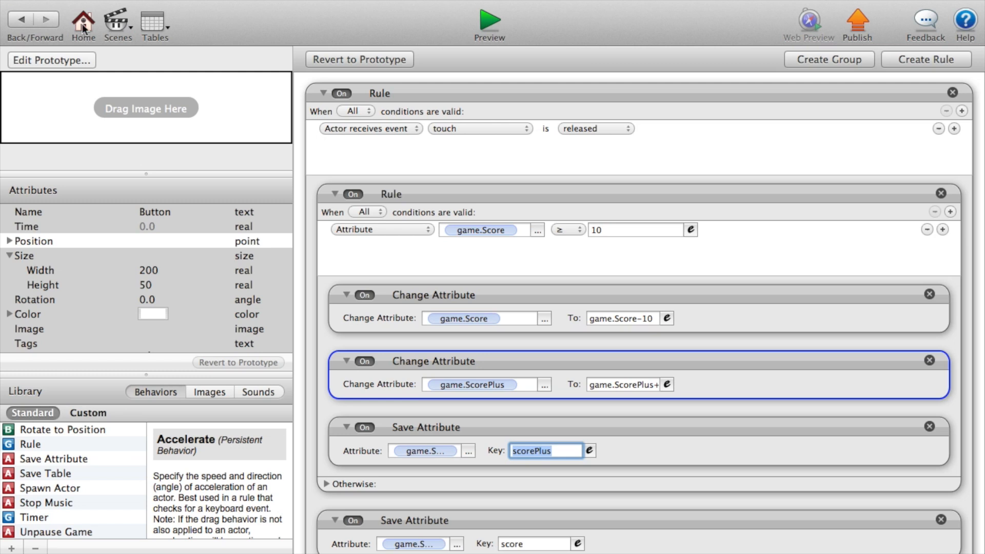
left_click(82, 20)
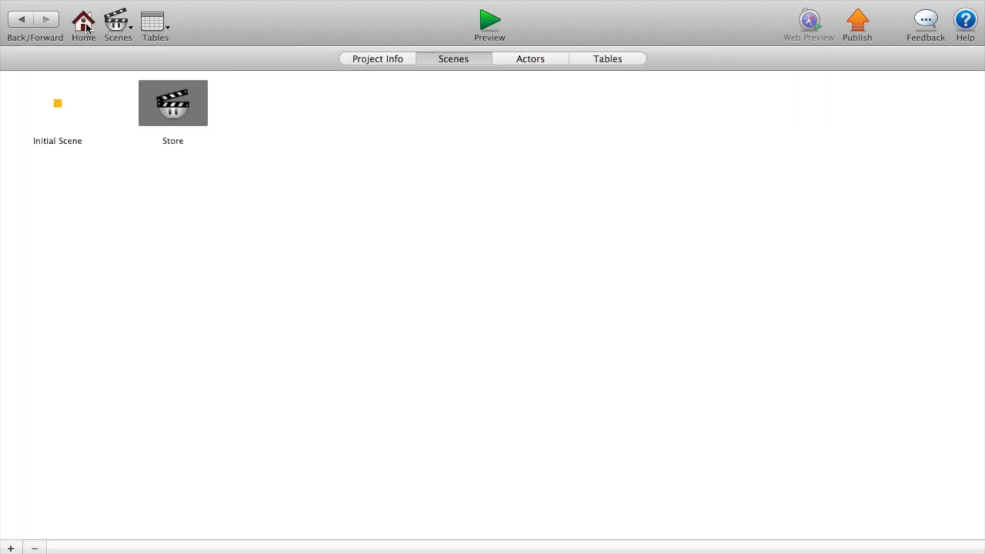
- Give the Store actor a second Load Attribute reading key "scorePlus" into its game attribute
double_click(58, 103)
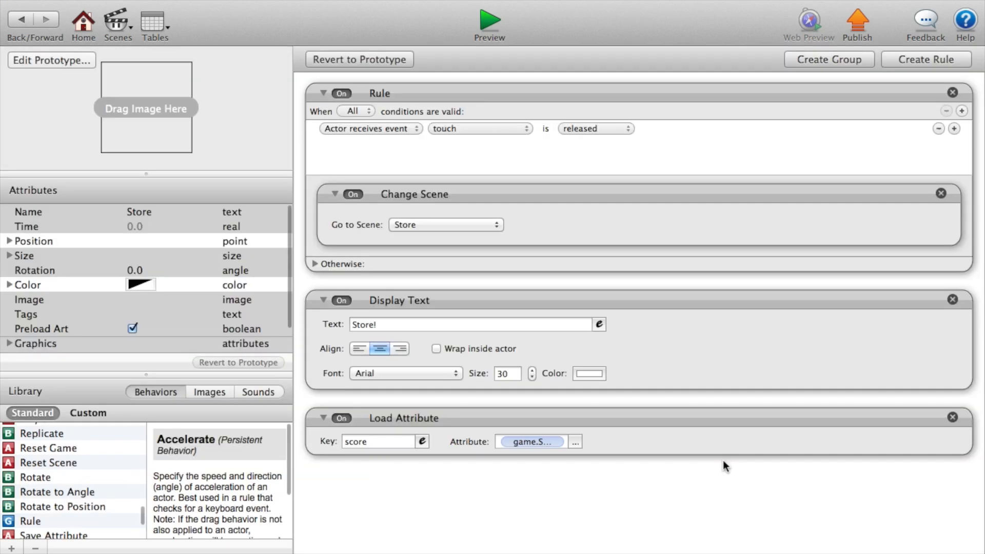
mouse_move(477, 356)
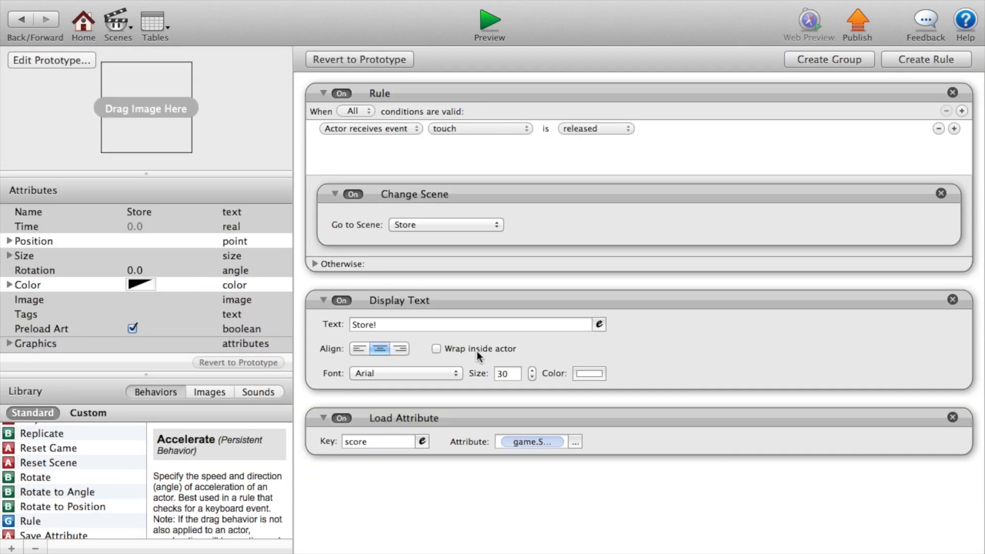
left_click(403, 419)
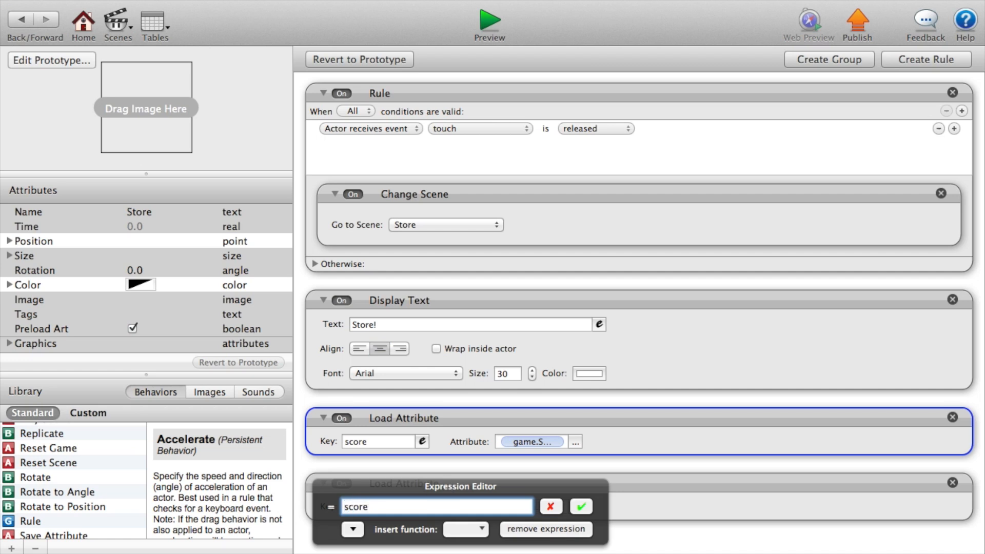
left_click(581, 506)
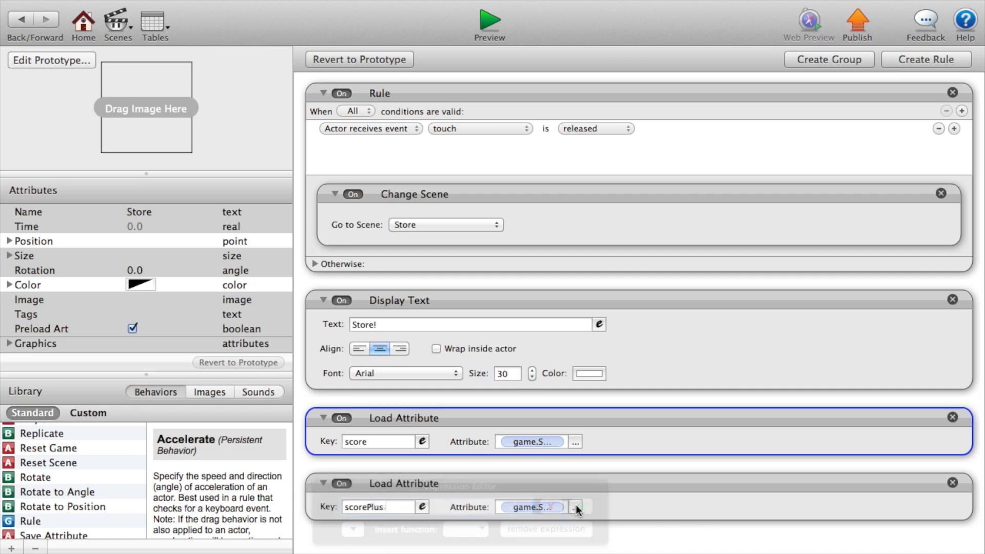
left_click(574, 507)
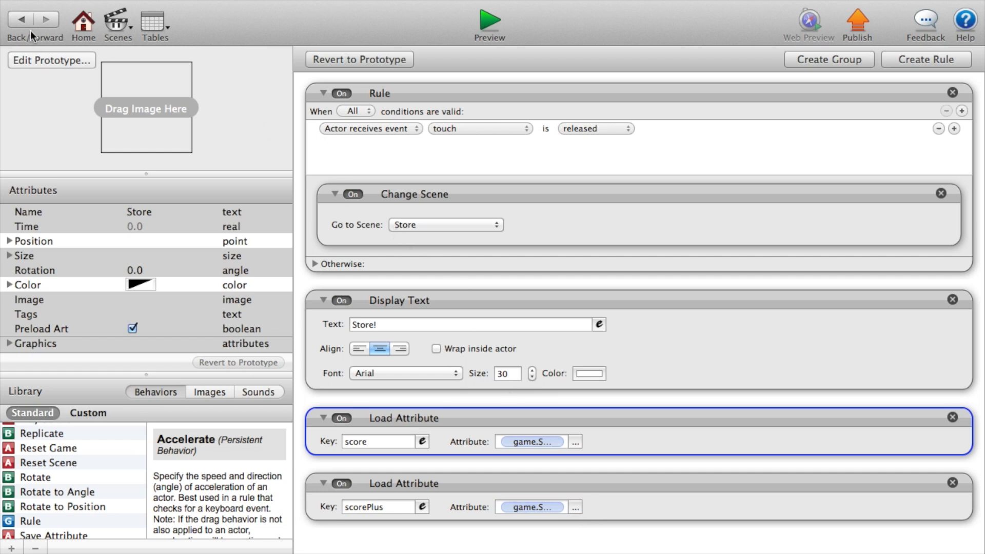
- Preview the game, visit the Store twice and try buying an upgrade with the score
left_click(488, 20)
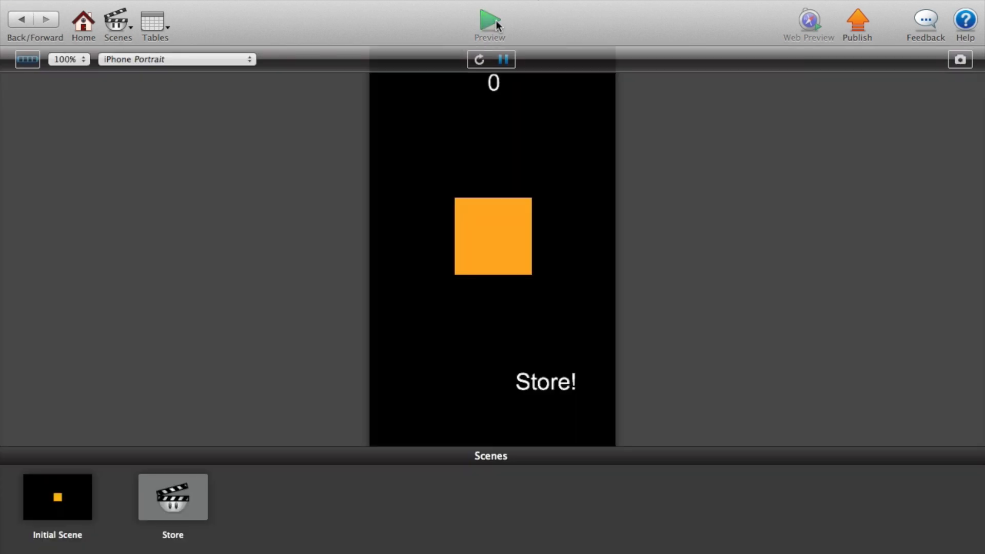
left_click(493, 236)
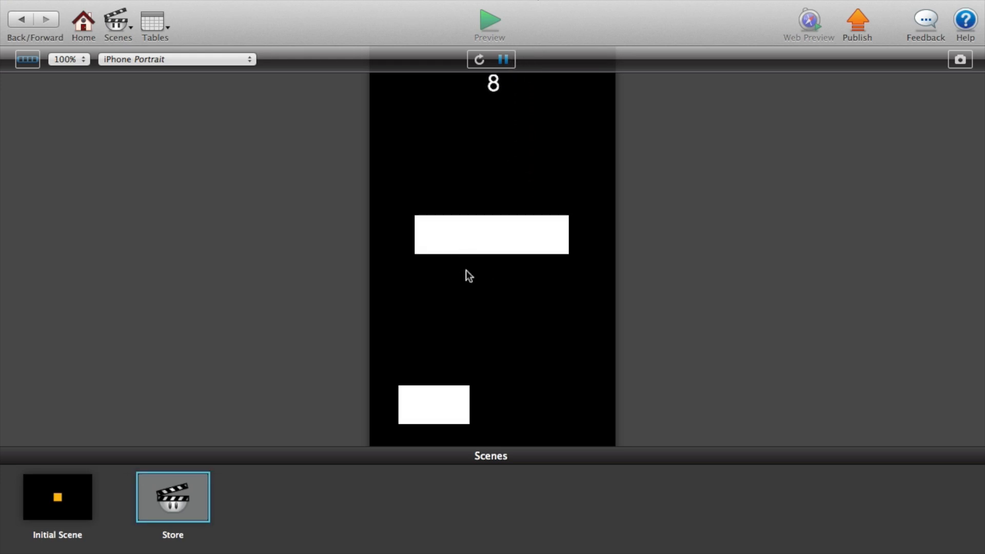
left_click(58, 497)
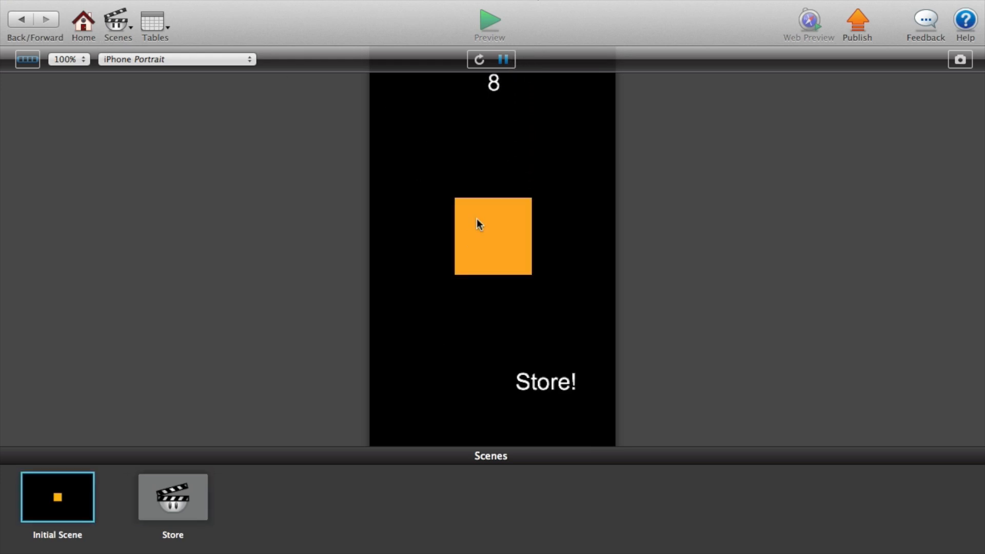
left_click(172, 497)
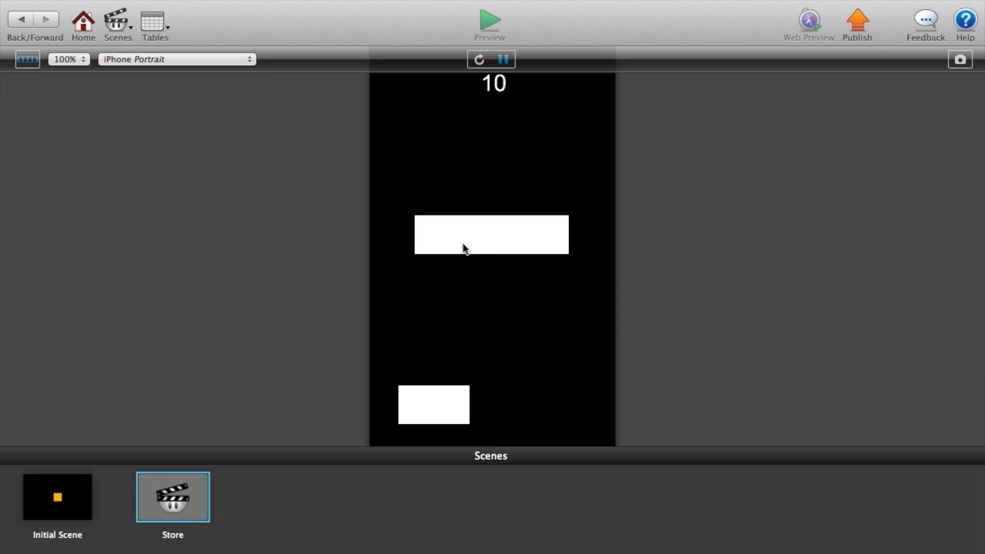
left_click(58, 497)
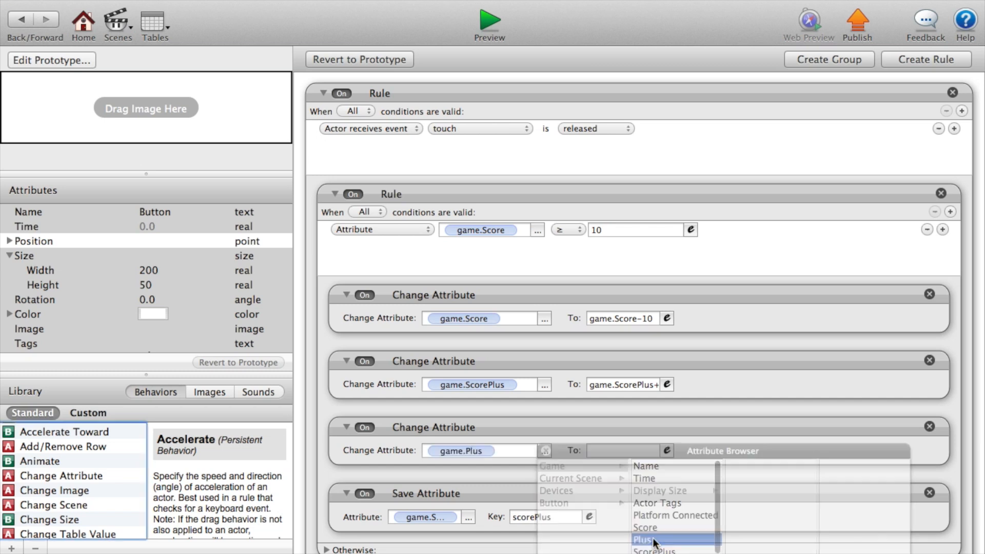
- Set the game.Plus change to +2 and make the save step store game.Plus
left_click(643, 539)
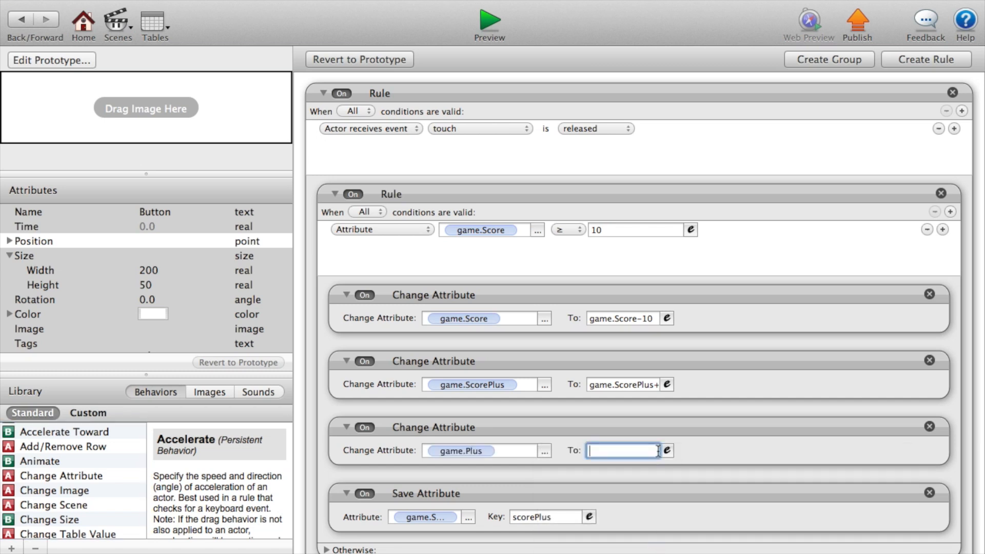
type("+22")
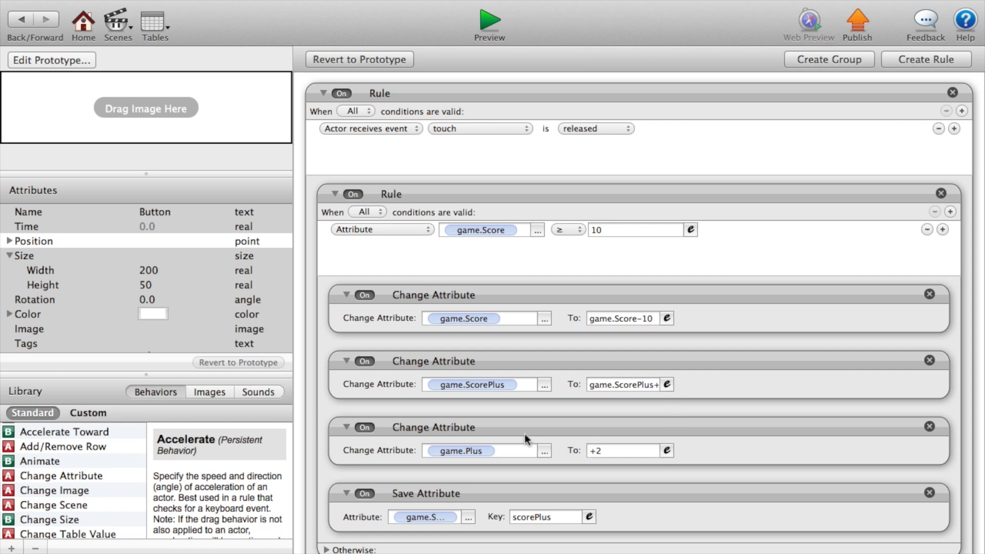
mouse_move(497, 409)
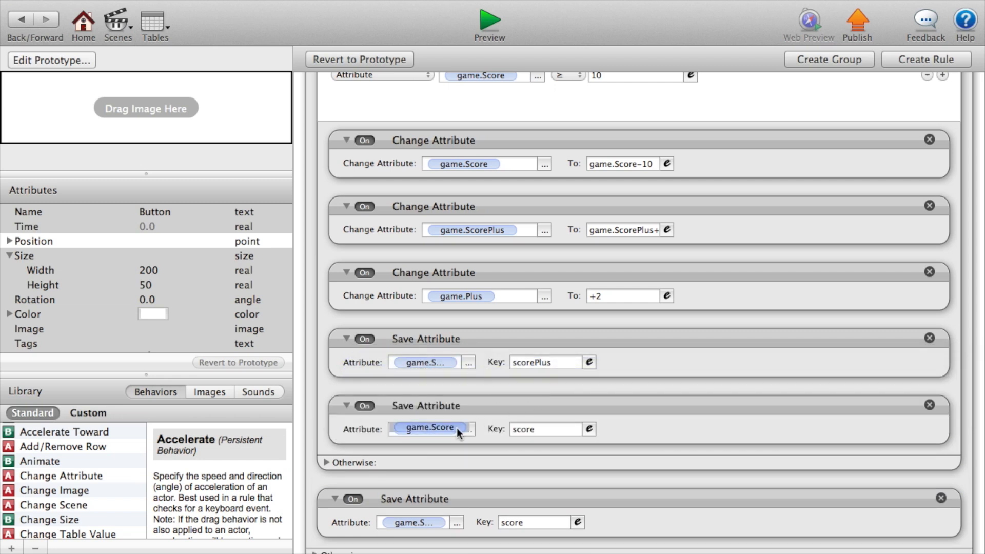
left_click(468, 429)
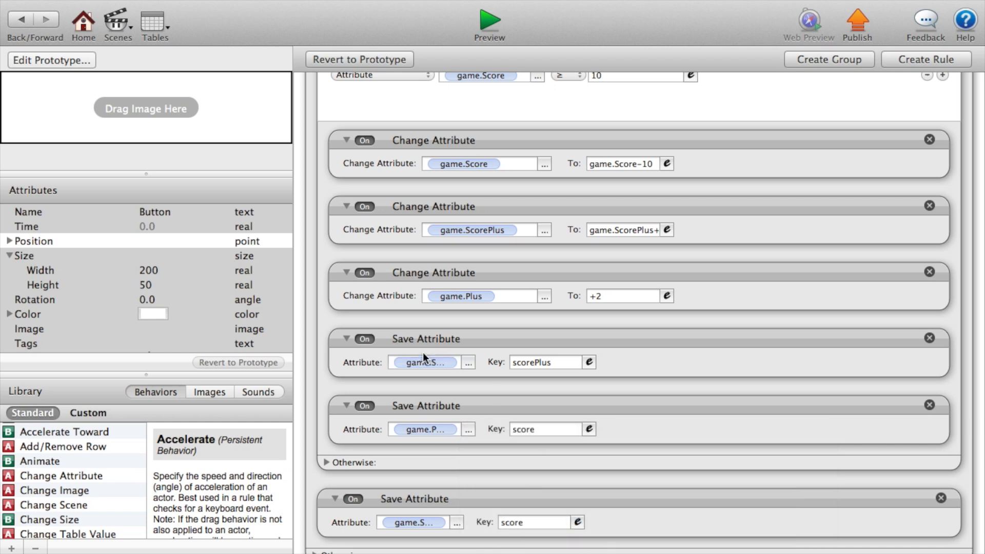
left_click(545, 429)
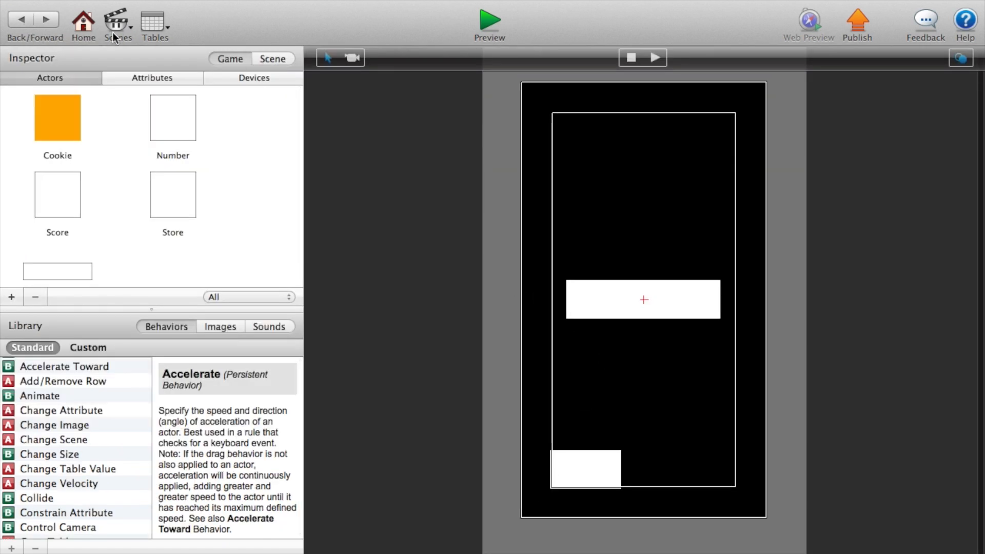
mouse_move(573, 359)
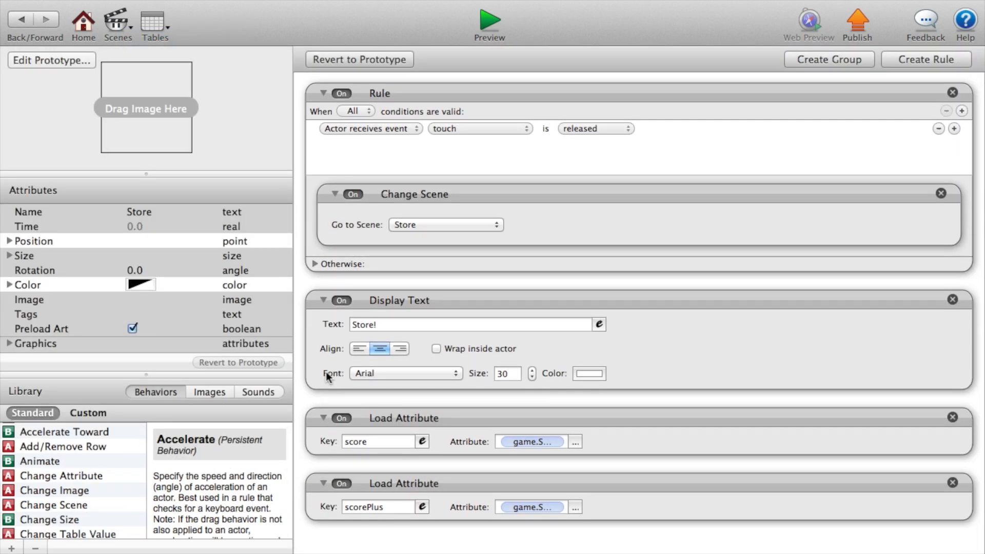
mouse_move(536, 529)
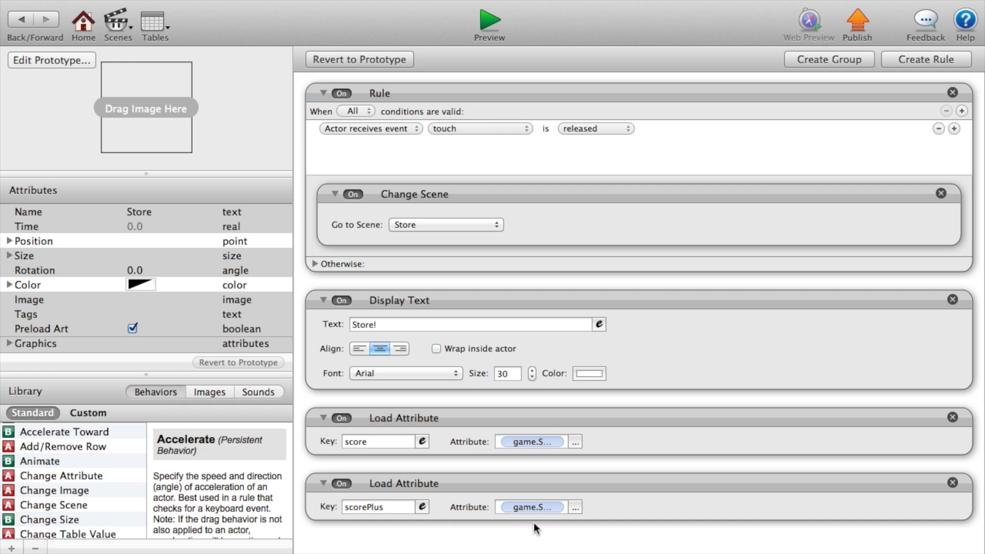
- Add a third Load Attribute reading key "Plus" into game.Plus, then start a game preview
left_click(441, 507)
type("Plus")
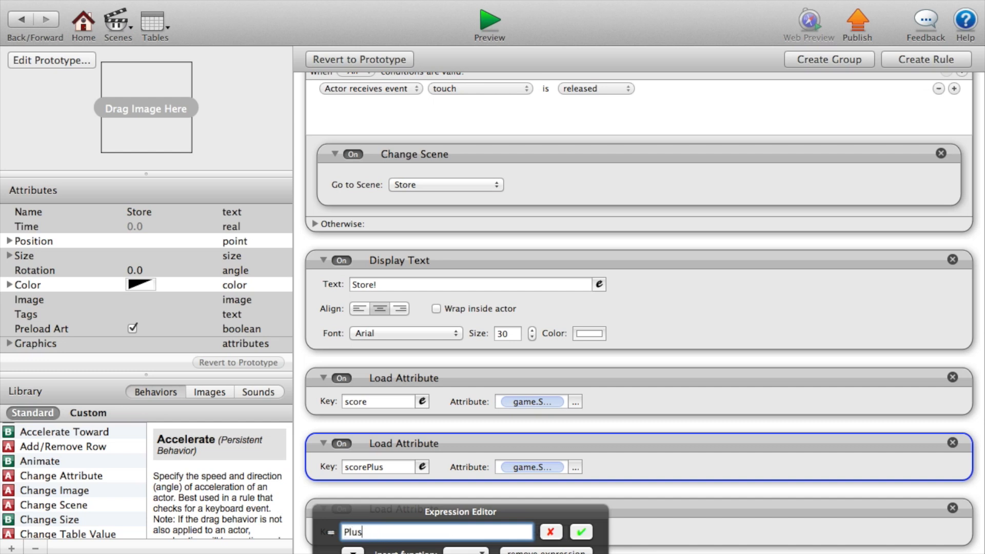
left_click(581, 532)
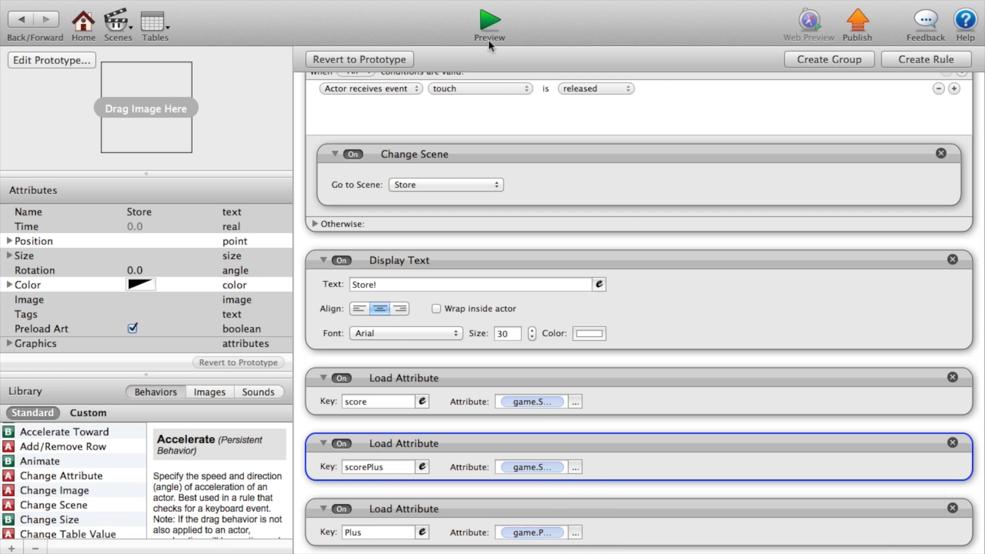
left_click(490, 17)
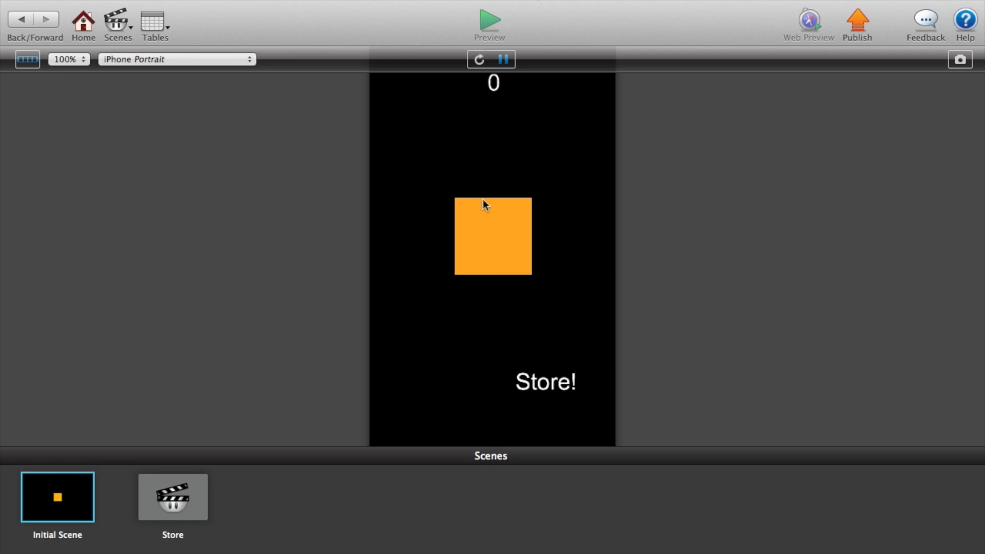